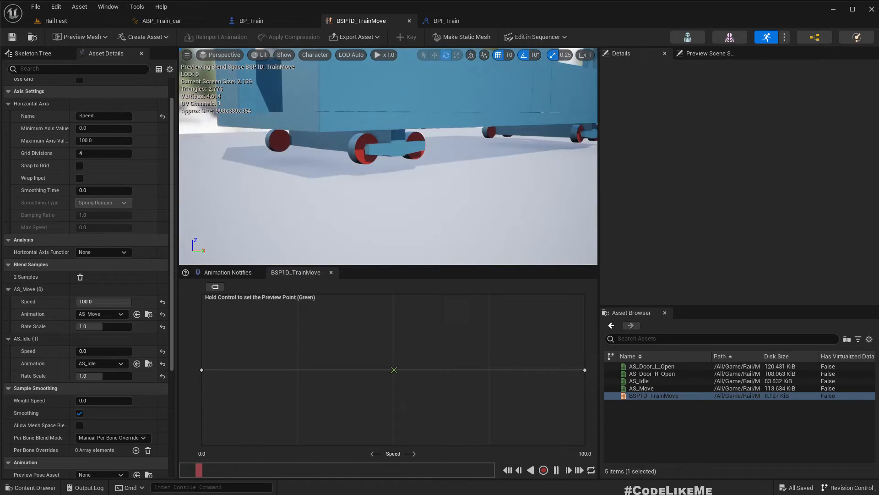
- Preview the AS_Door_R_Open animation, then return to the RailTest level
double_click(652, 372)
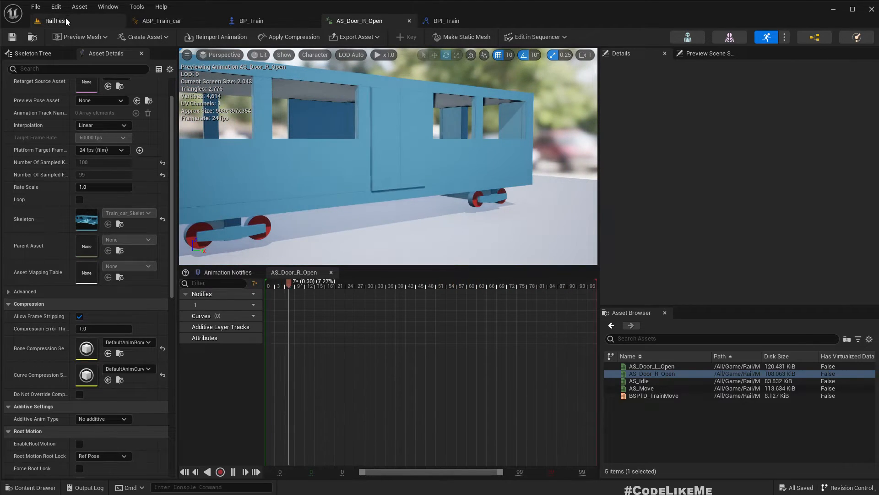
click(55, 21)
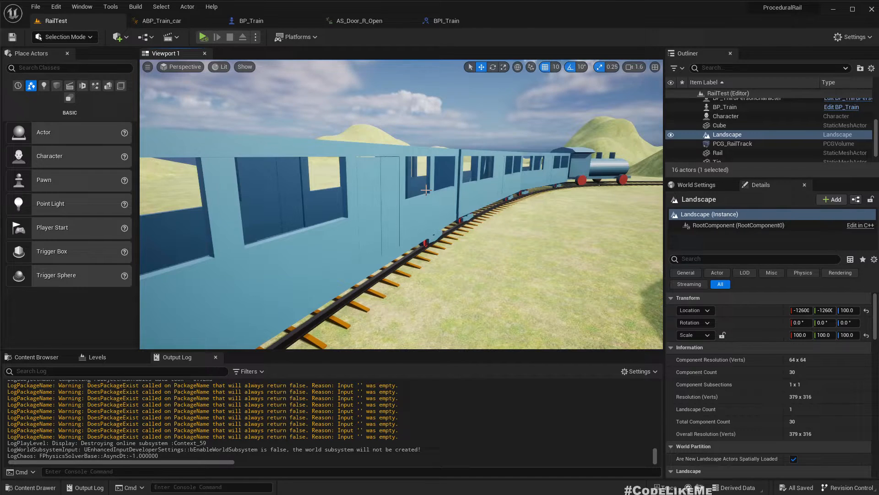
- Place the imported Train_car skeletal mesh from AnimatedTrainCar into the RailTest level
click(725, 107)
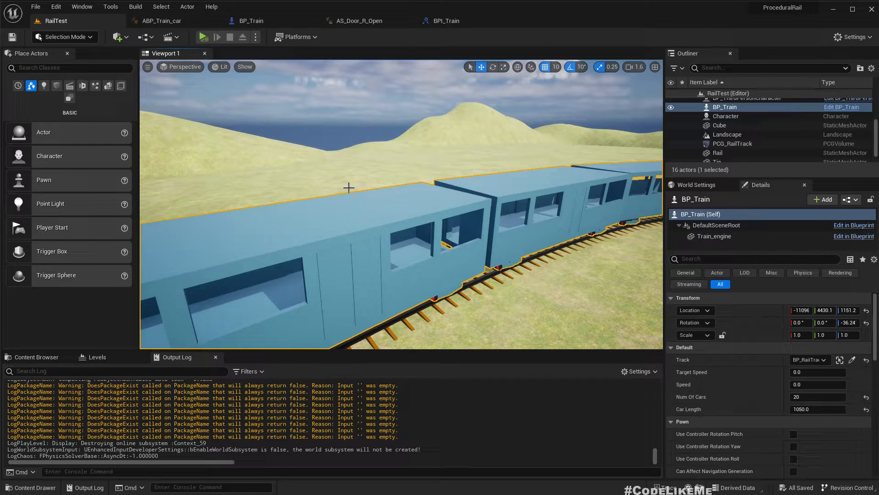
click(738, 143)
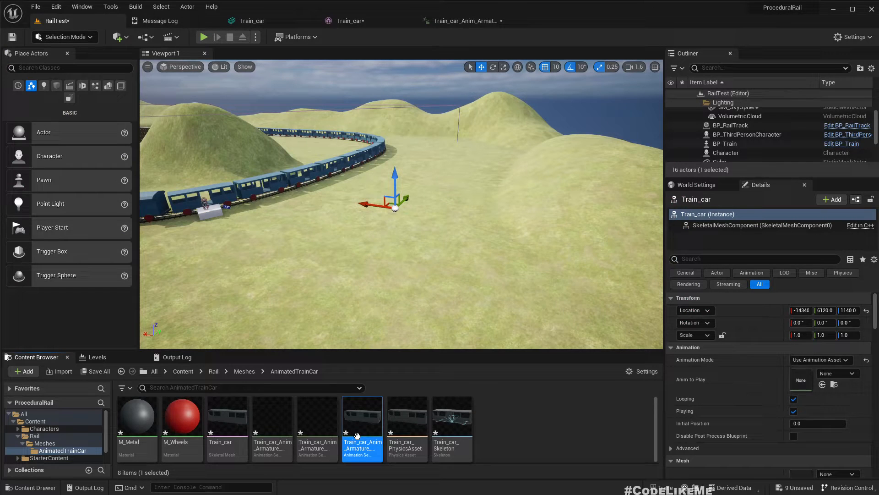
- Preview the Train_car Door_L_Open, Door_R_Open and Move animations
click(317, 415)
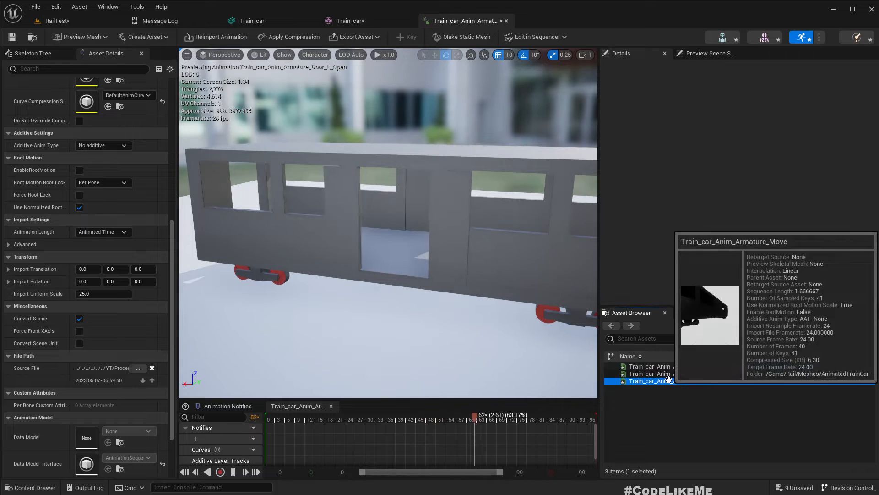
click(667, 374)
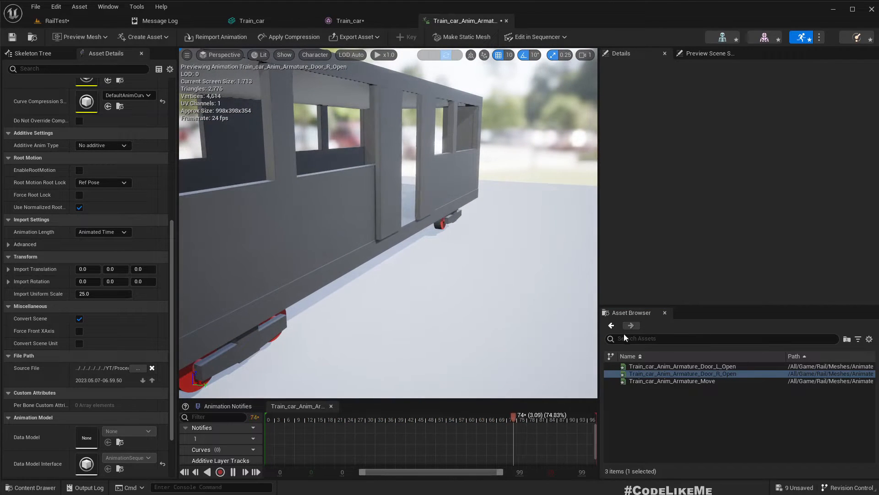
click(671, 380)
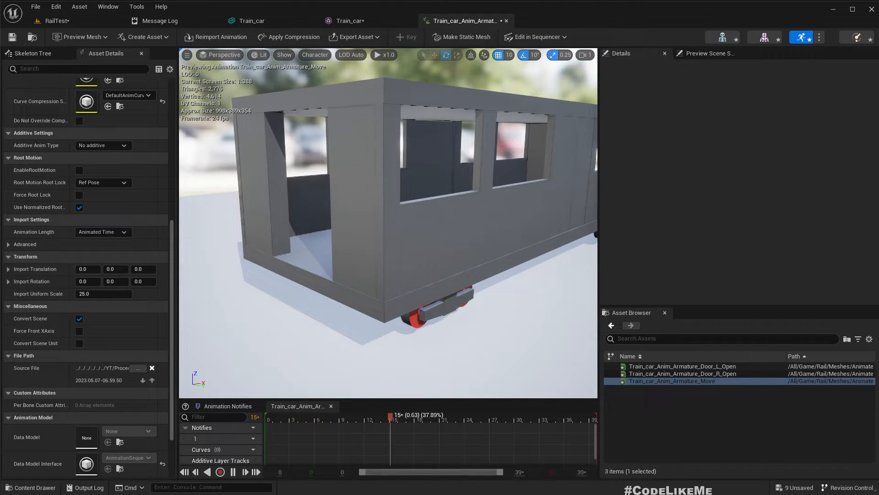
click(54, 20)
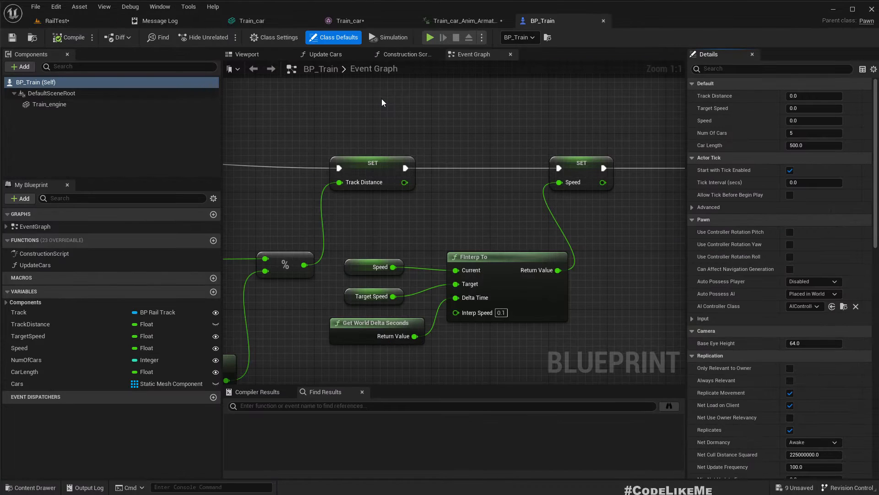
mouse_move(441, 95)
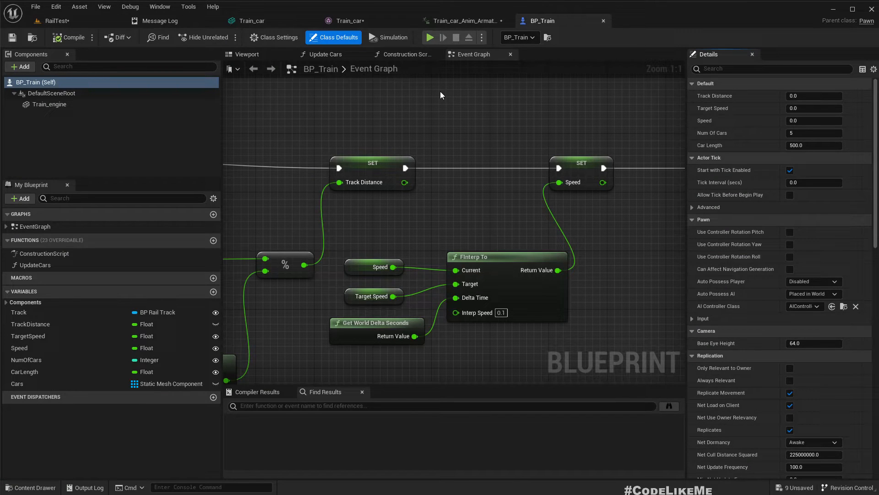
mouse_move(405, 54)
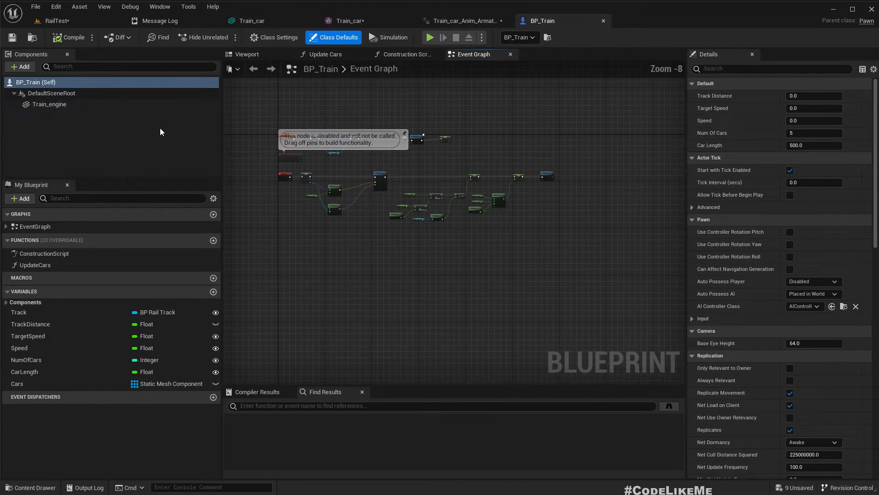
- Place an Add Skeletal Mesh Component node below Add Static Mesh Component in the car loop
click(35, 265)
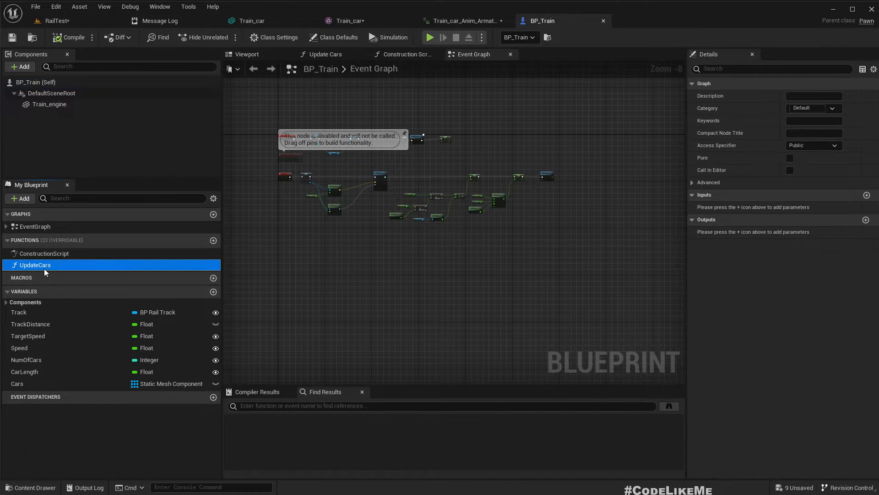
double_click(34, 264)
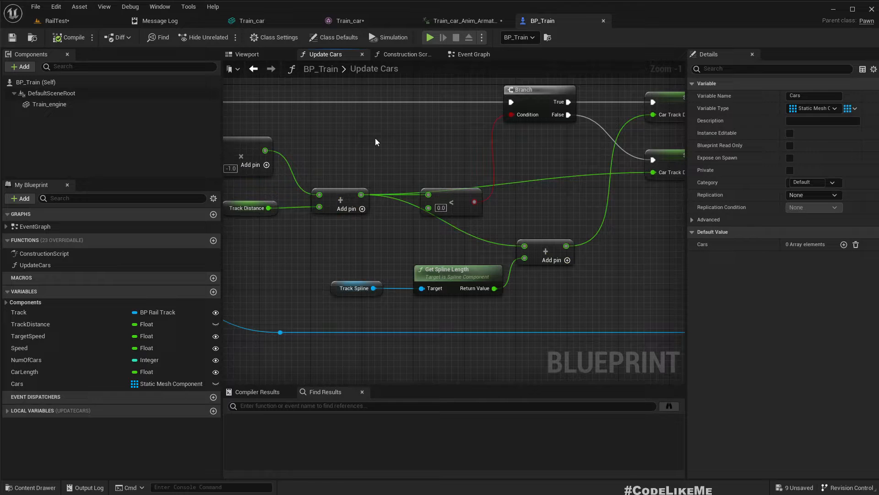
click(407, 54)
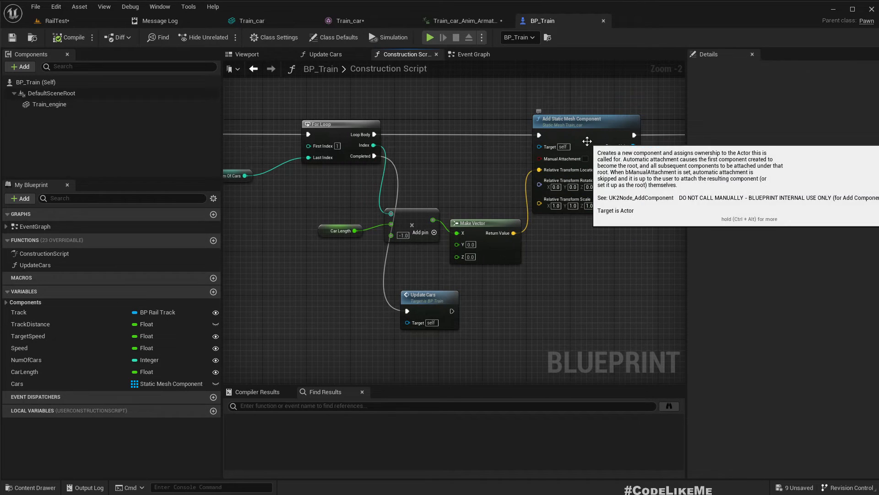
click(586, 118)
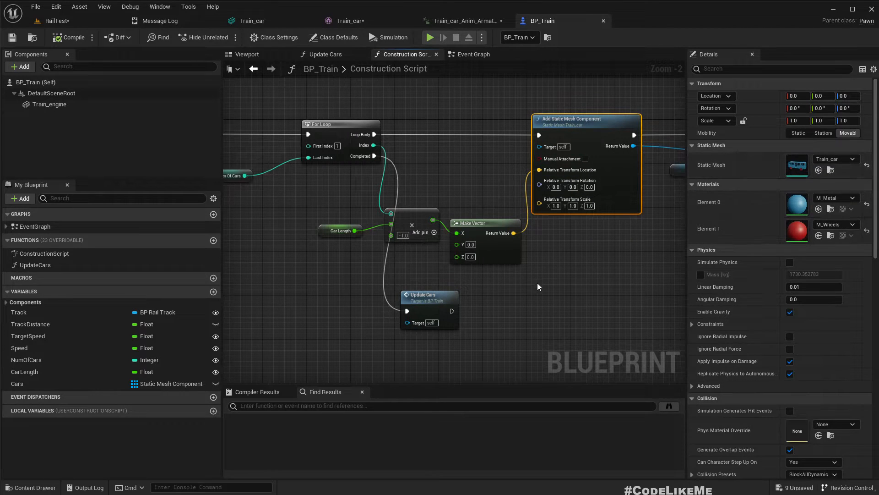
click(519, 176)
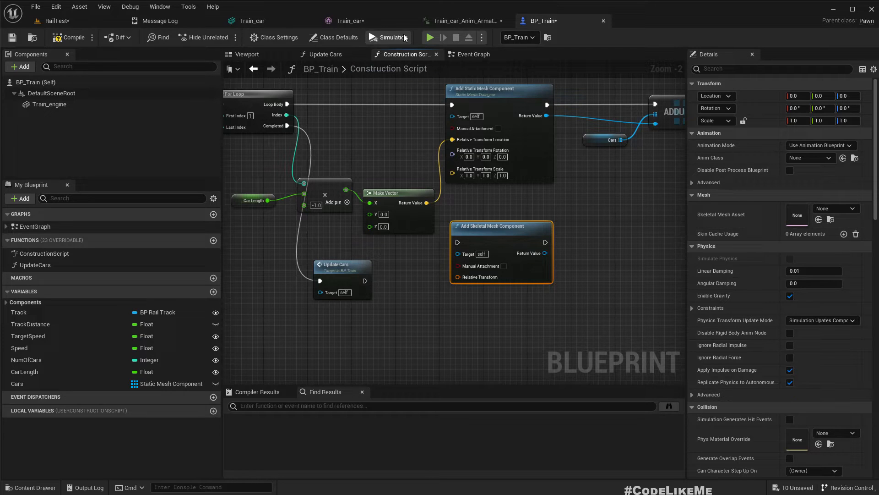
- Set the Add Skeletal Mesh Component node's Skeletal Mesh Asset to Train_car
click(846, 208)
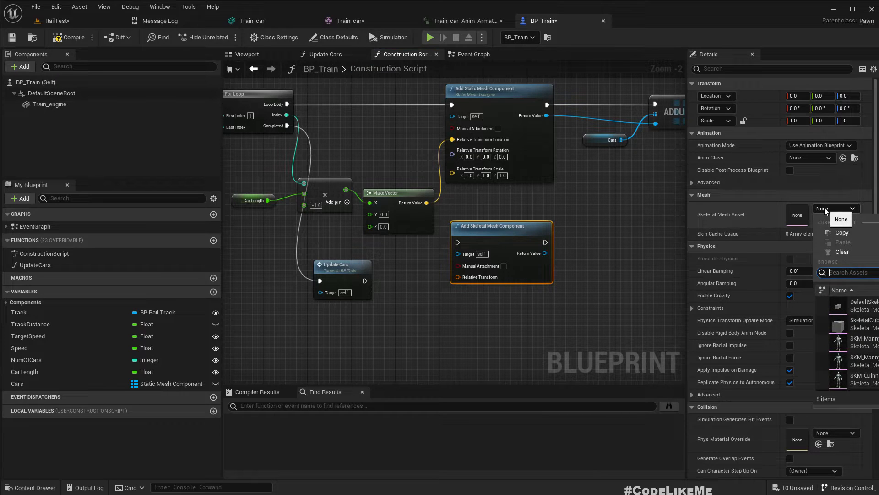
text(trainc)
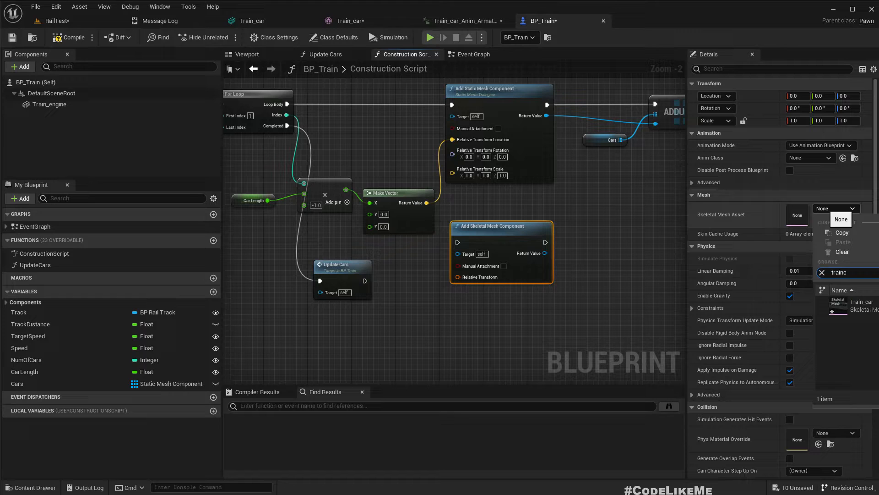
click(848, 303)
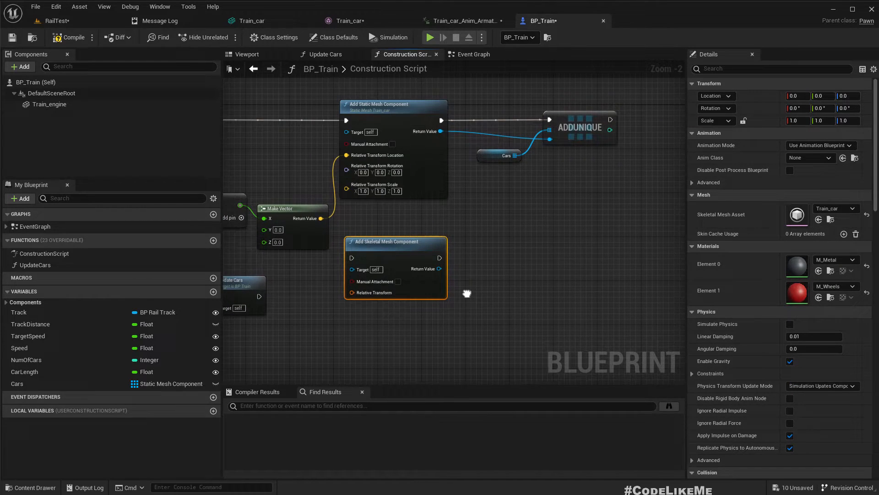
click(579, 127)
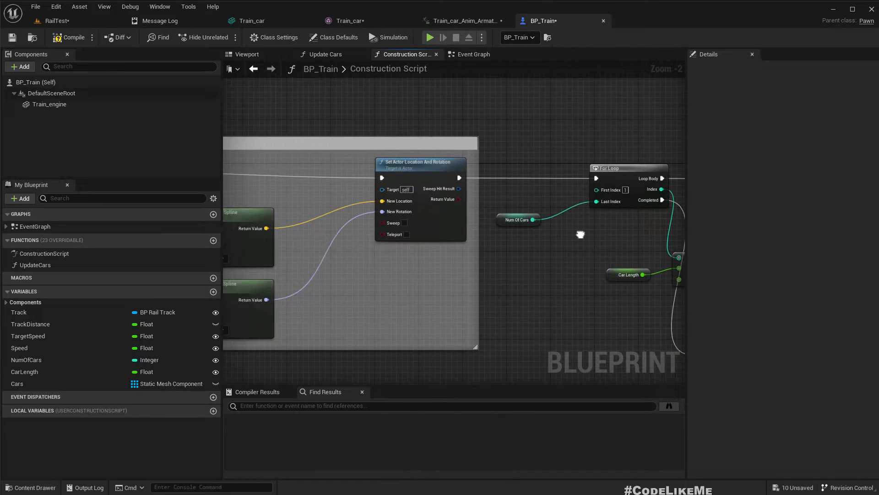
scroll(down, 3)
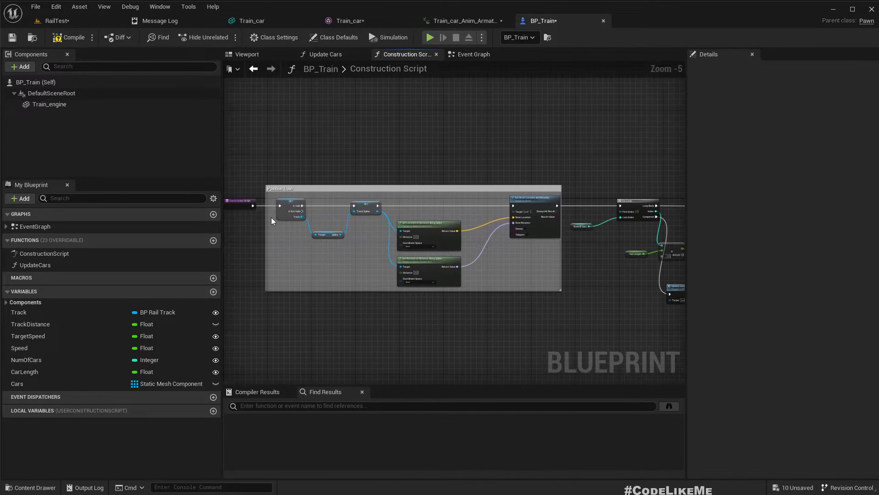
right_click(331, 205)
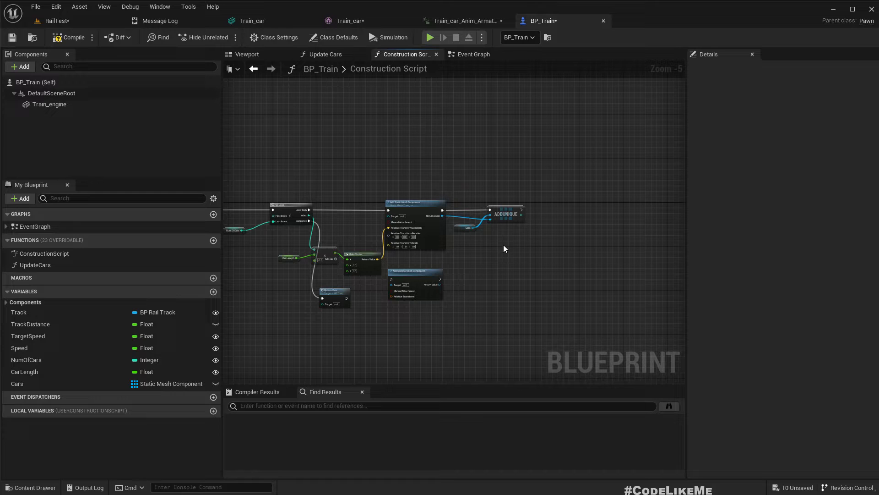
click(73, 37)
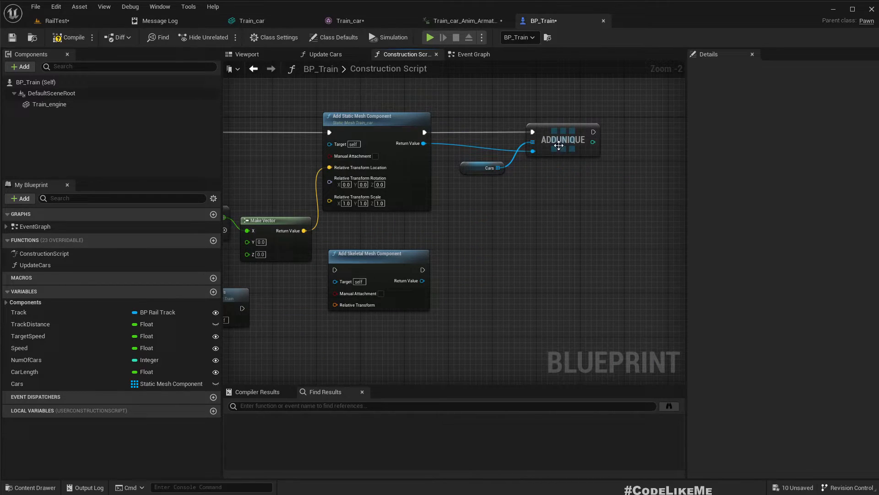
- Find all references to the Cars variable in BP_Train
click(481, 167)
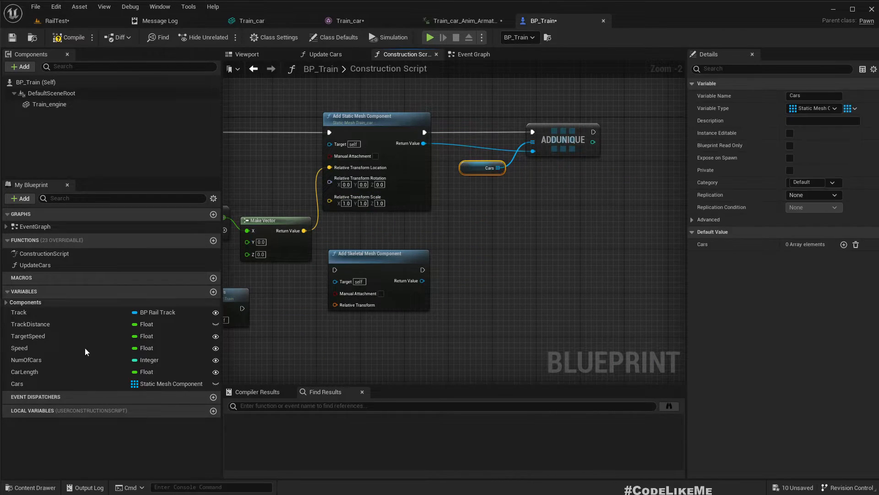
right_click(18, 383)
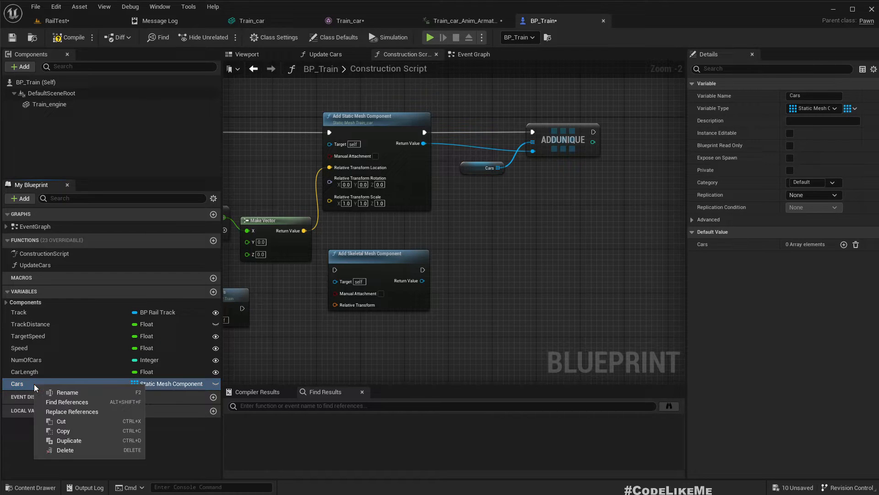
click(66, 402)
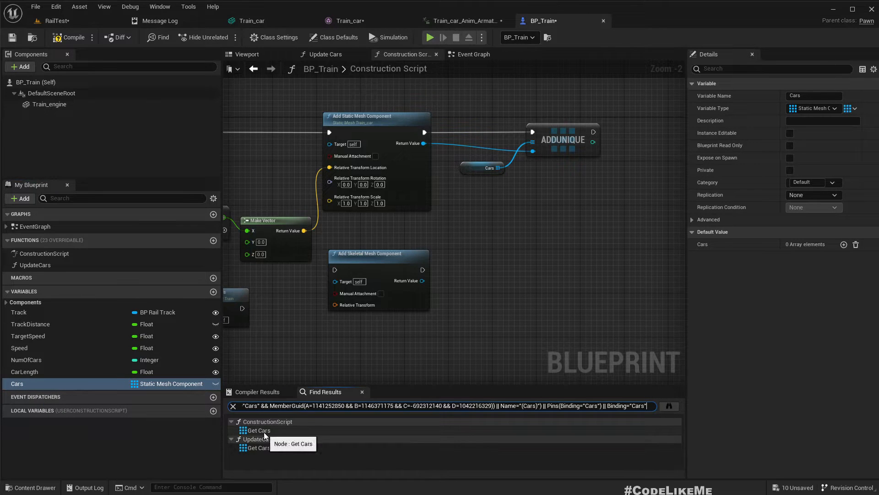
mouse_move(291, 445)
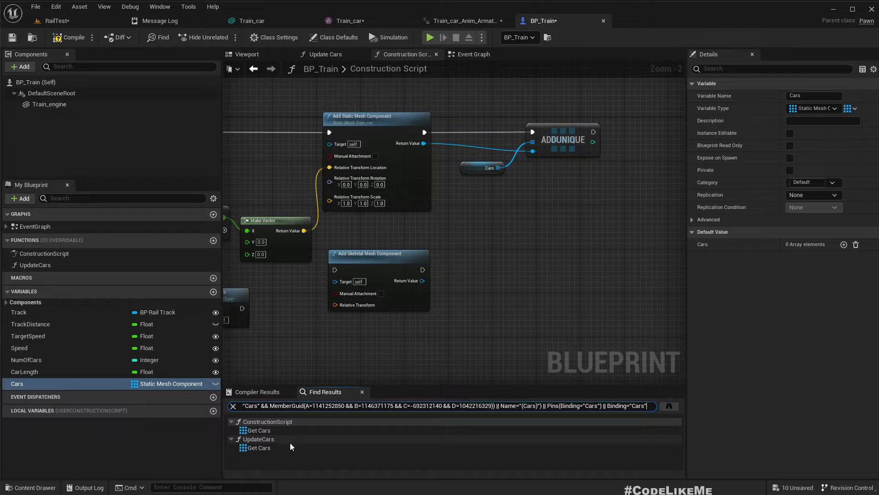
mouse_move(857, 135)
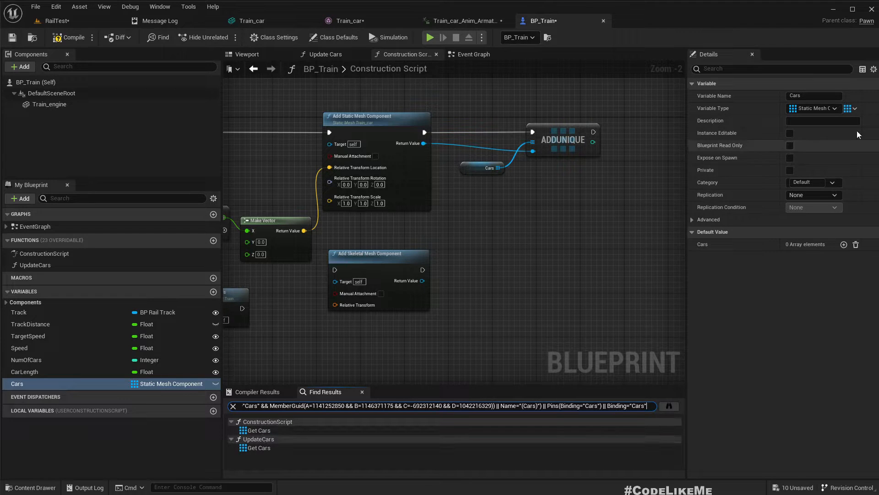
- Change the Cars variable type to Skeletal Mesh Component and confirm the change
click(814, 108)
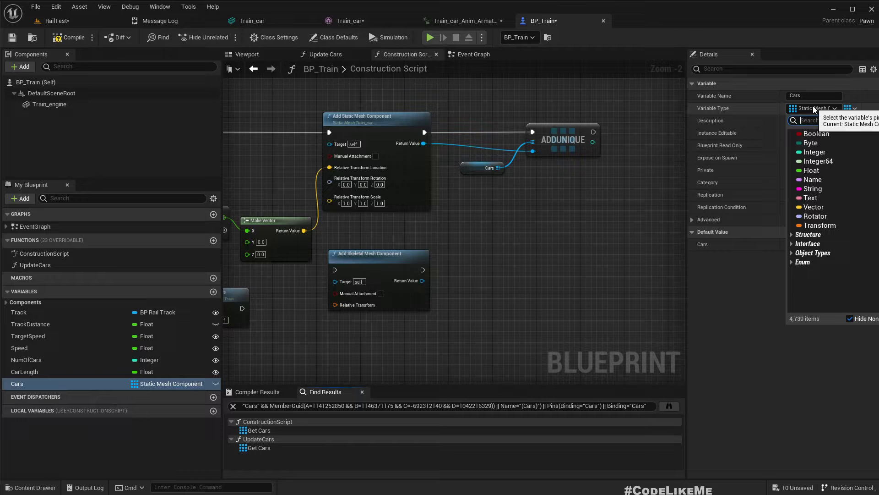
text(skelet)
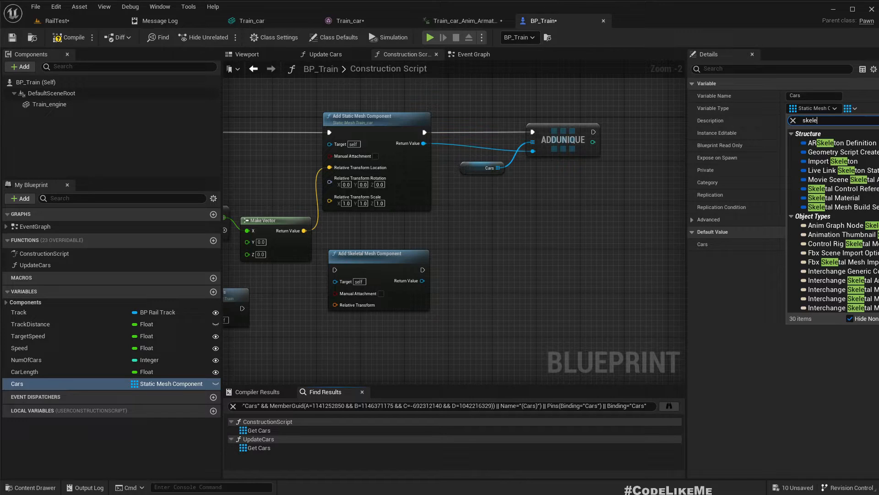
text(al mes)
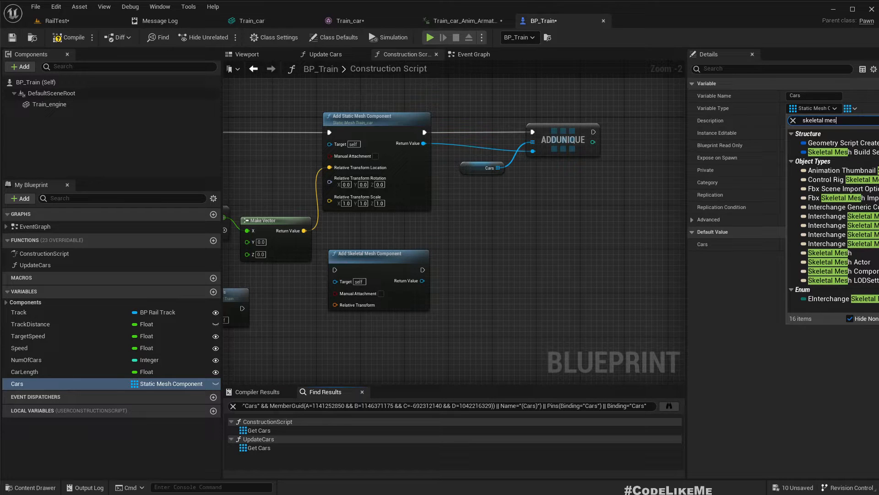
text(h com)
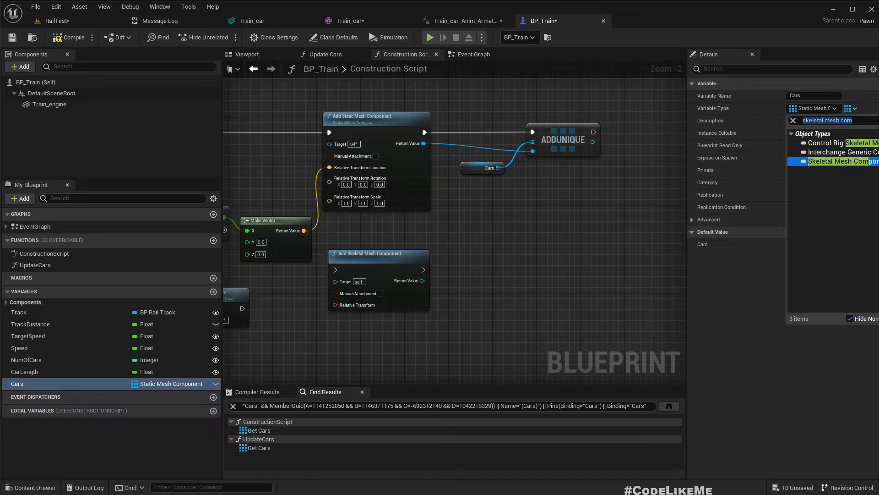
click(839, 161)
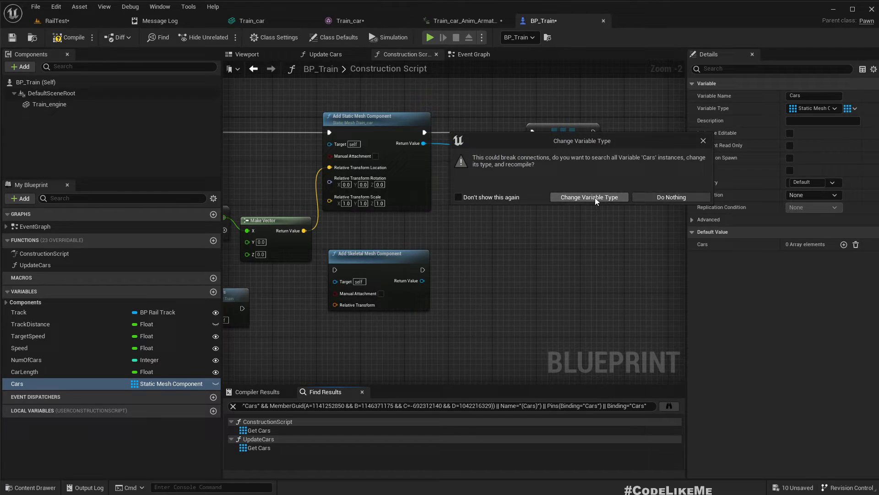
click(589, 197)
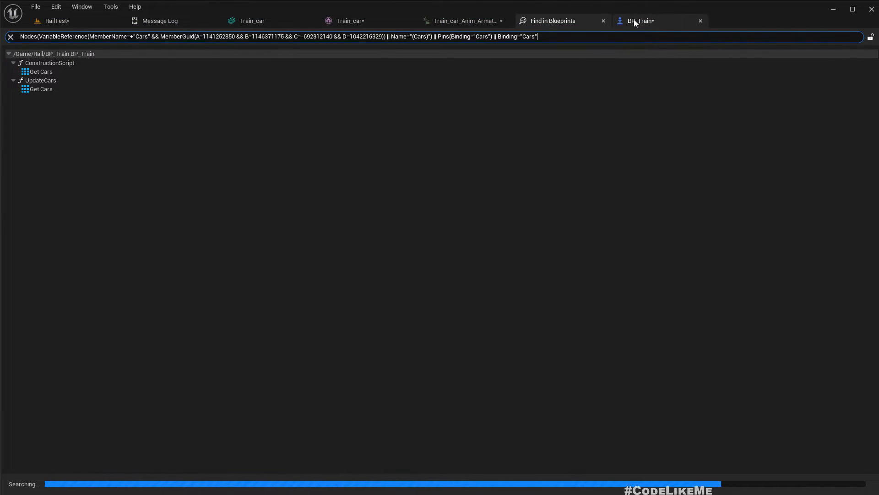
click(639, 20)
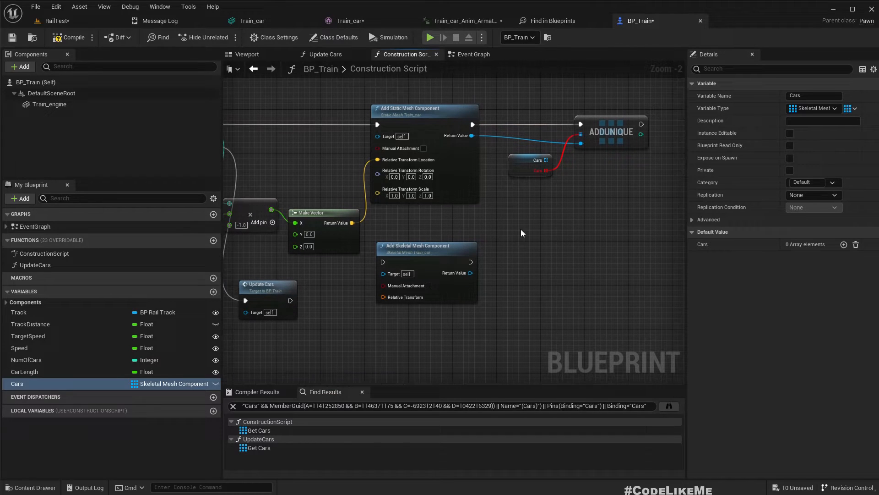
mouse_move(585, 132)
text(add)
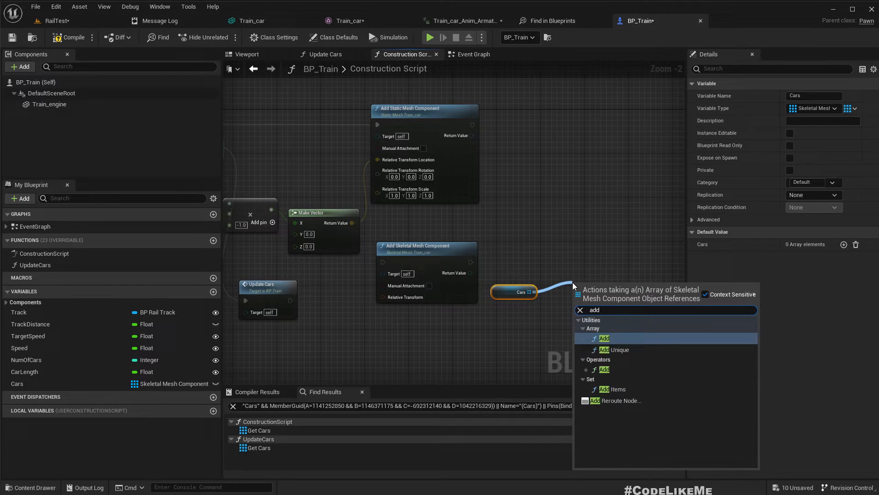
- Feed the skeletal mesh node into AddUnique with Cars and split its Relative Transform pin
click(619, 349)
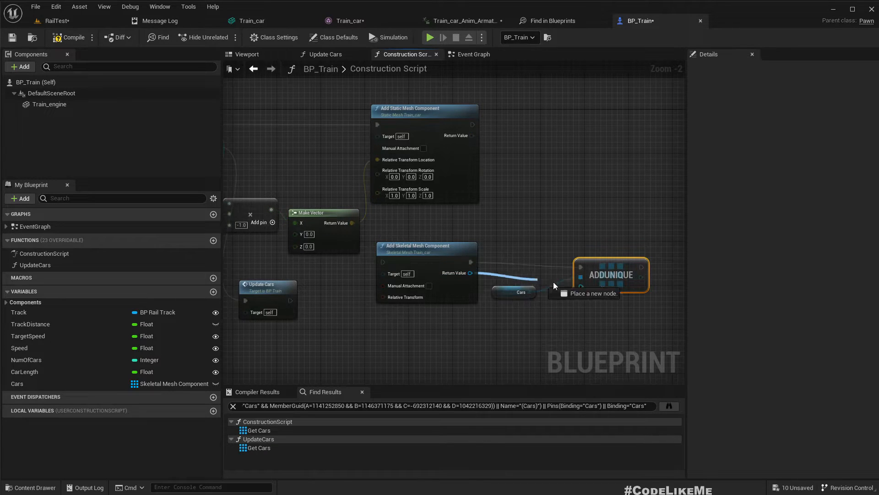
scroll(down, 3)
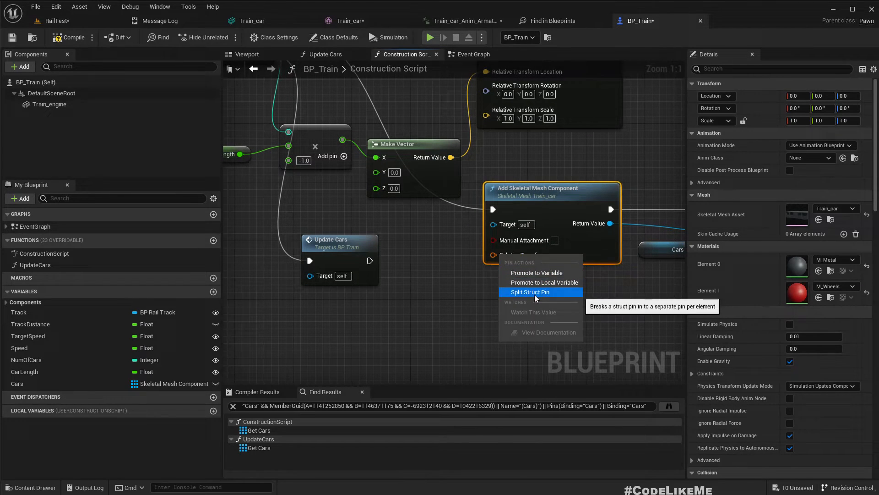
click(529, 292)
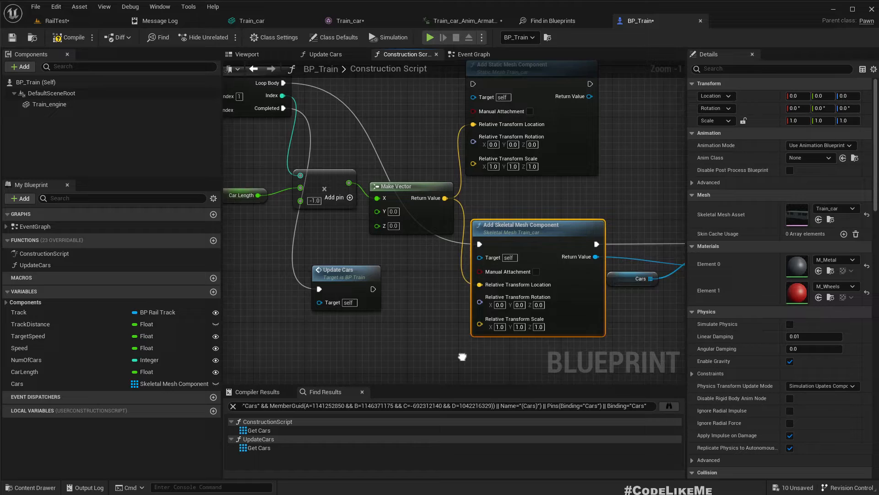
scroll(down, 3)
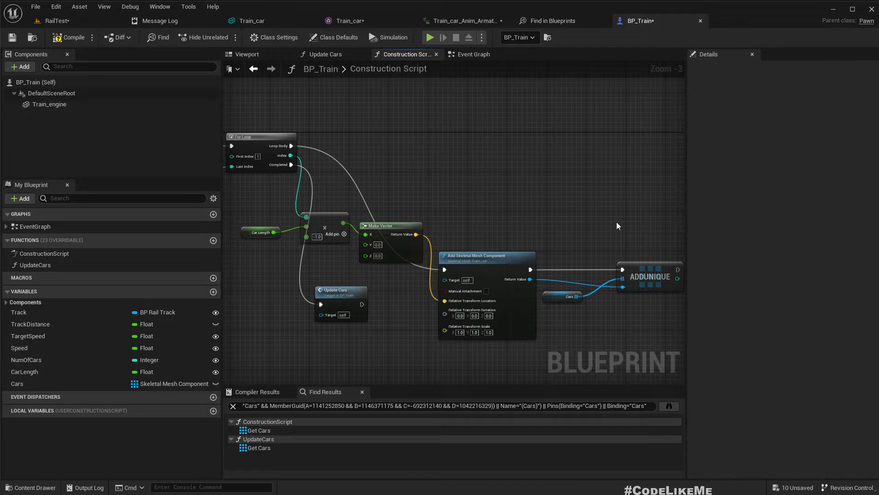
click(487, 256)
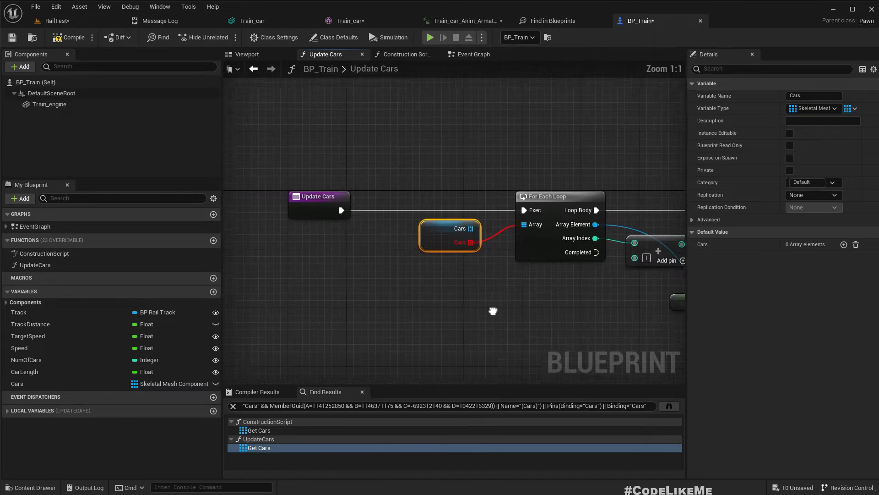
- Add a For Each Loop over Cars and compile BP_Train
scroll(down, 3)
text(forea)
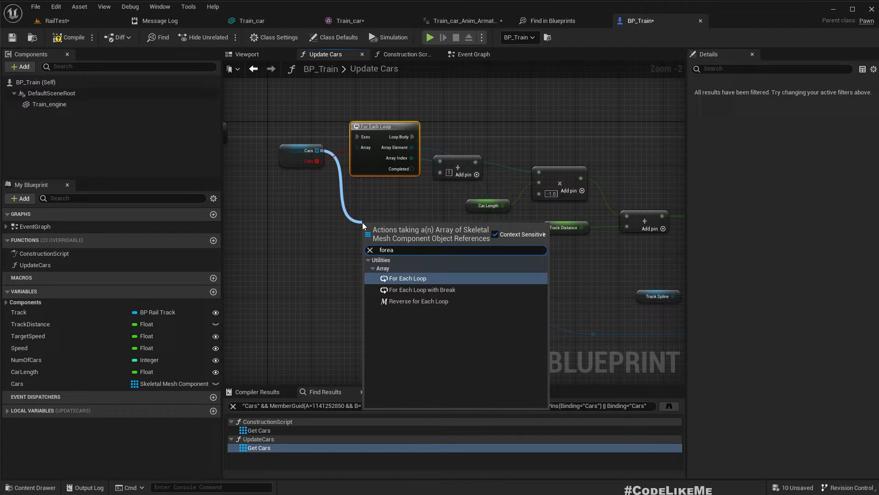
click(407, 278)
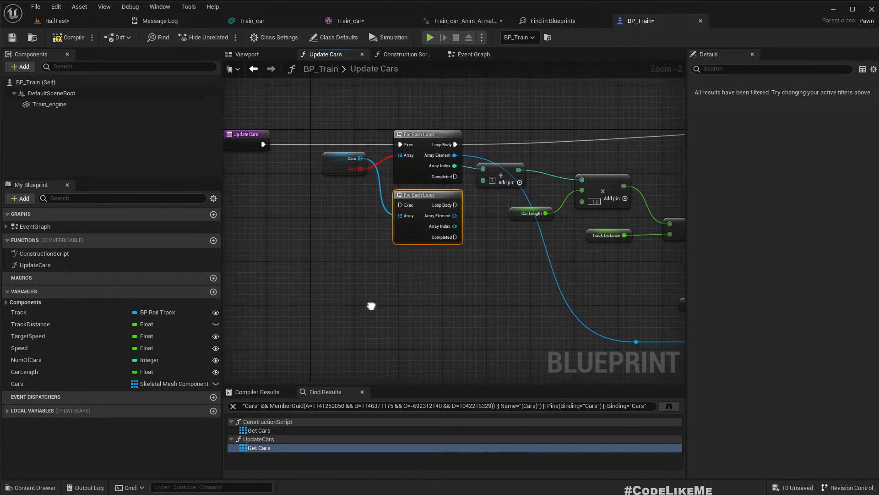
click(406, 54)
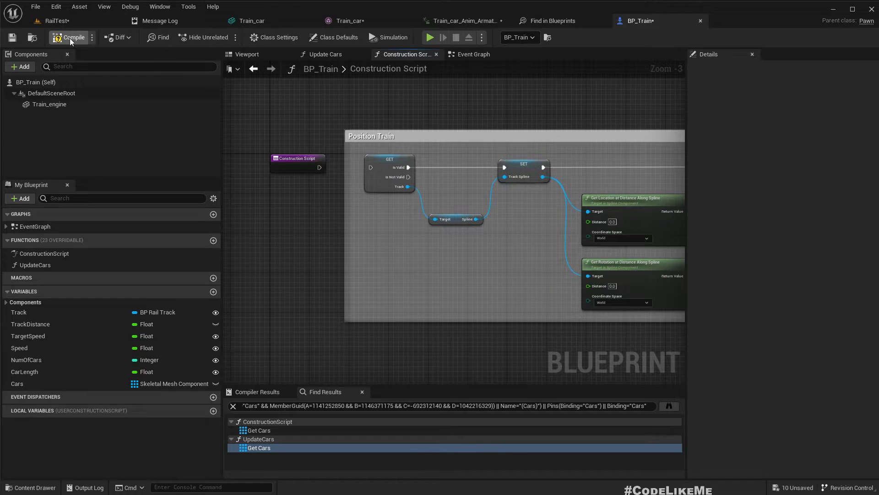
click(69, 37)
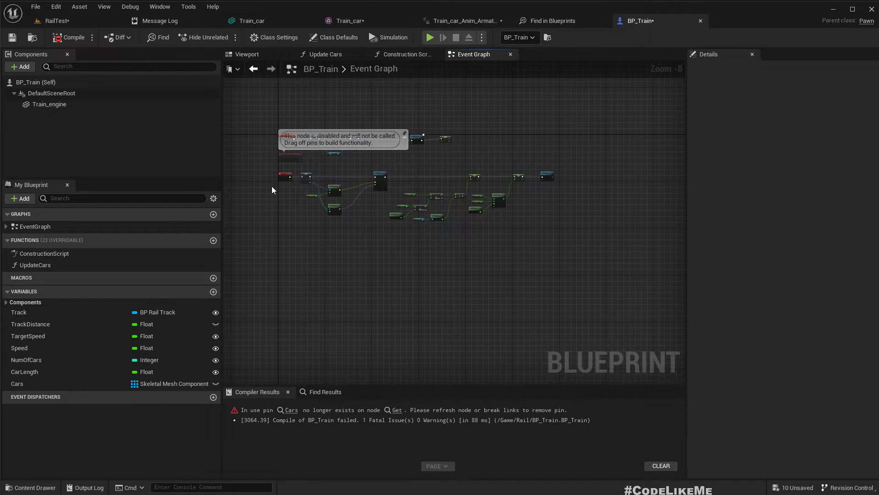
- Fix the stale Cars pin in the Update Cars graph and recompile successfully
click(324, 54)
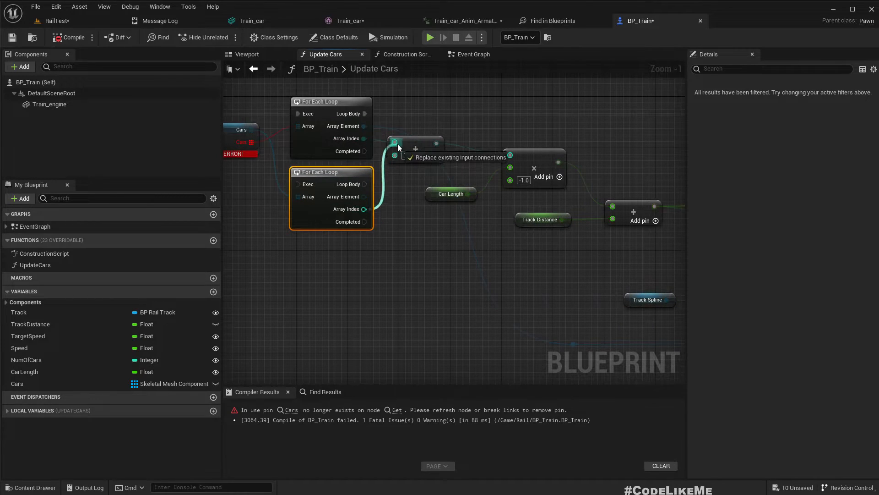
scroll(down, 3)
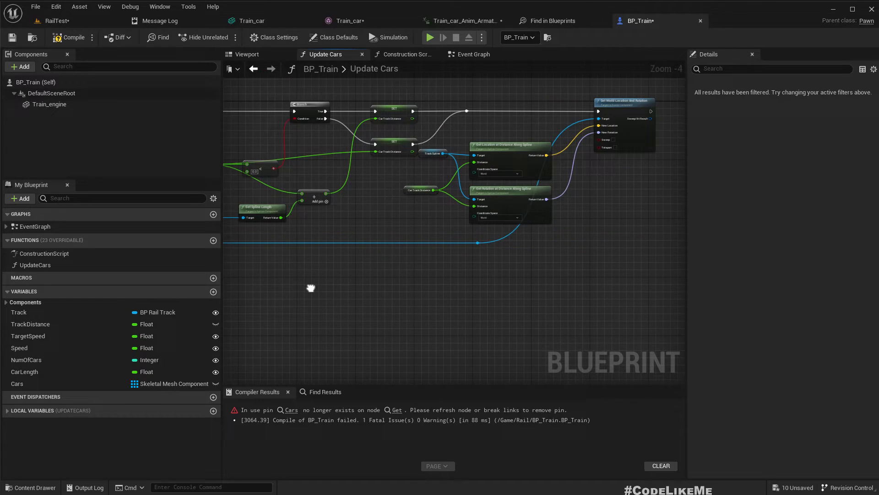
scroll(up, 3)
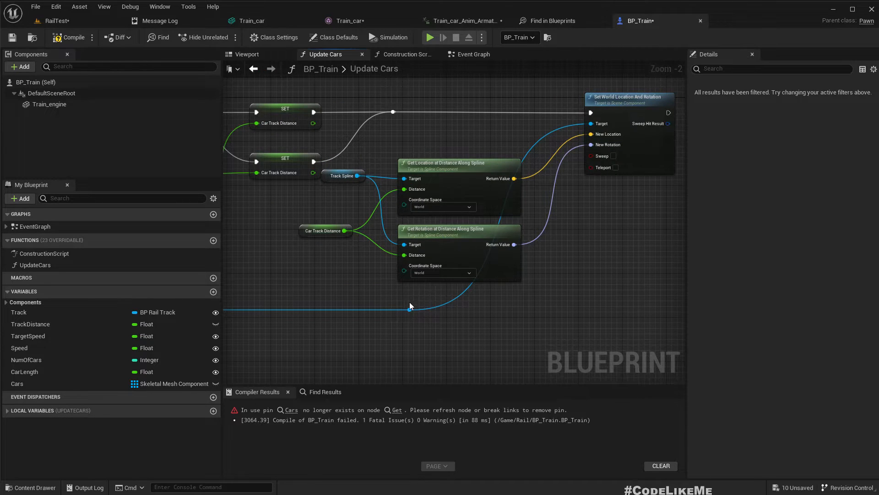
mouse_move(595, 123)
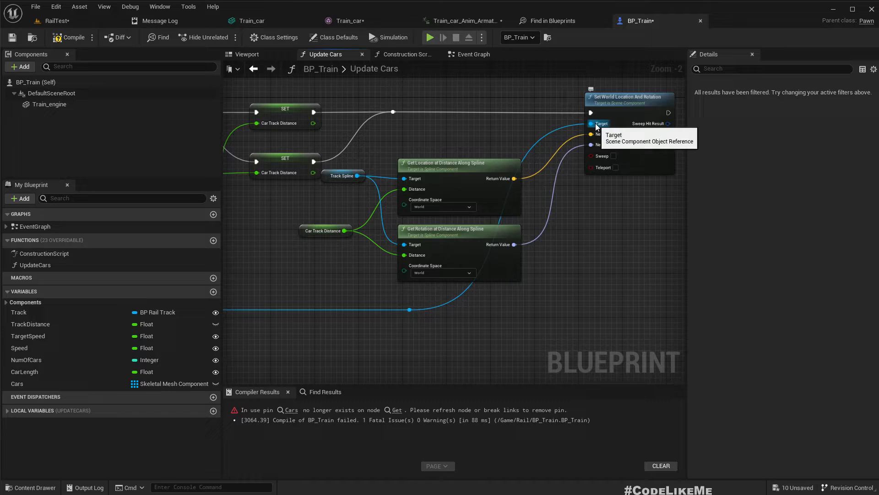
scroll(down, 3)
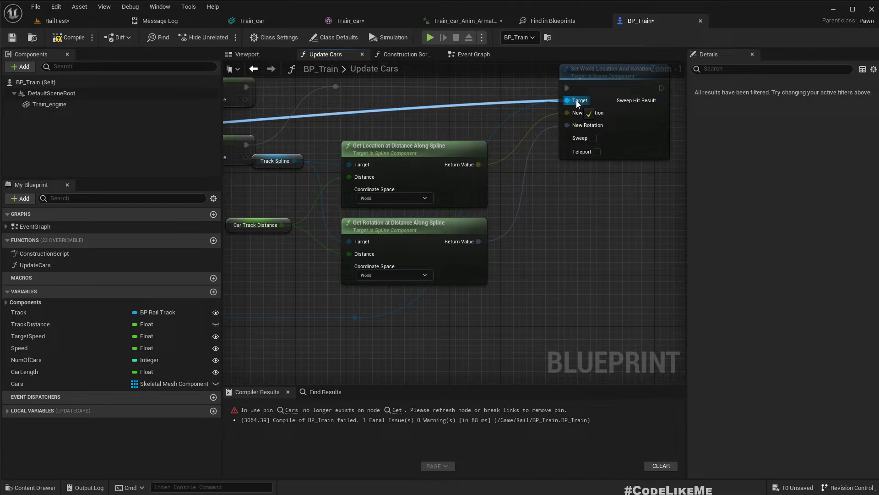
scroll(down, 3)
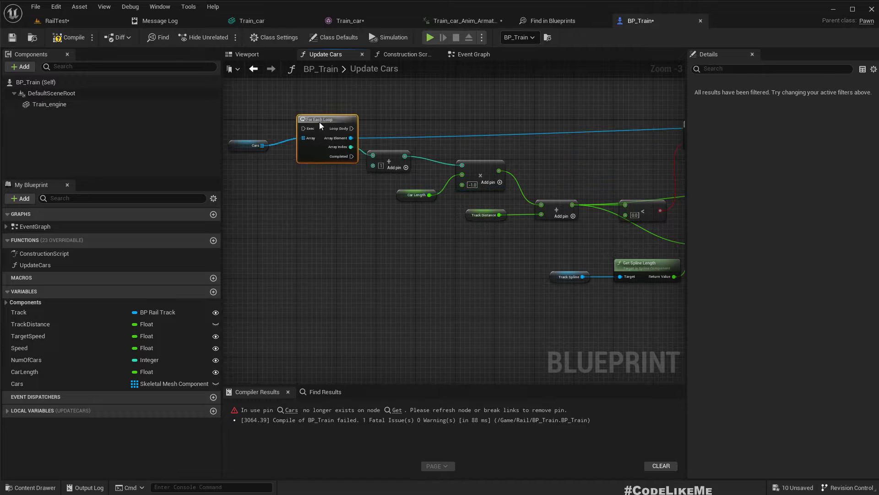
scroll(down, 3)
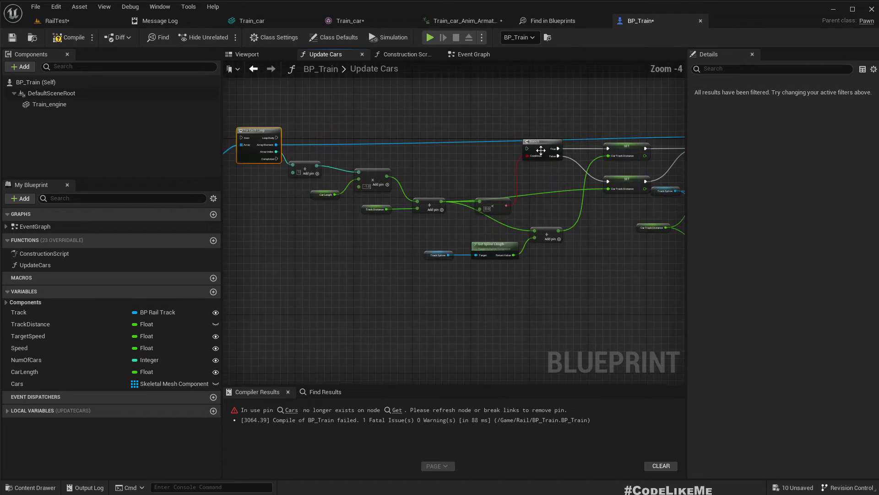
scroll(up, 3)
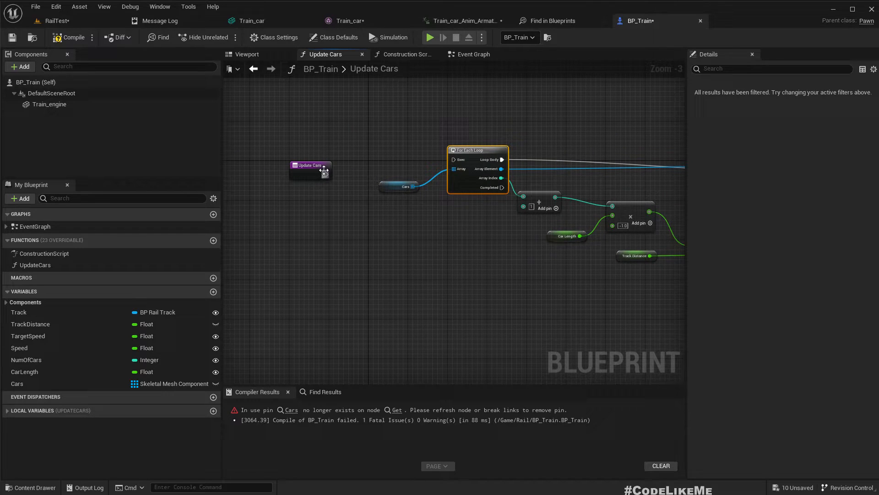
click(308, 157)
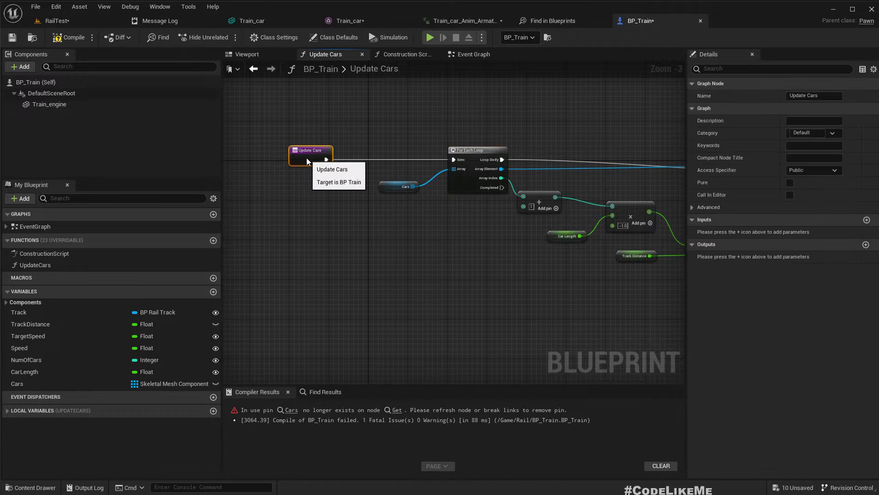
scroll(down, 3)
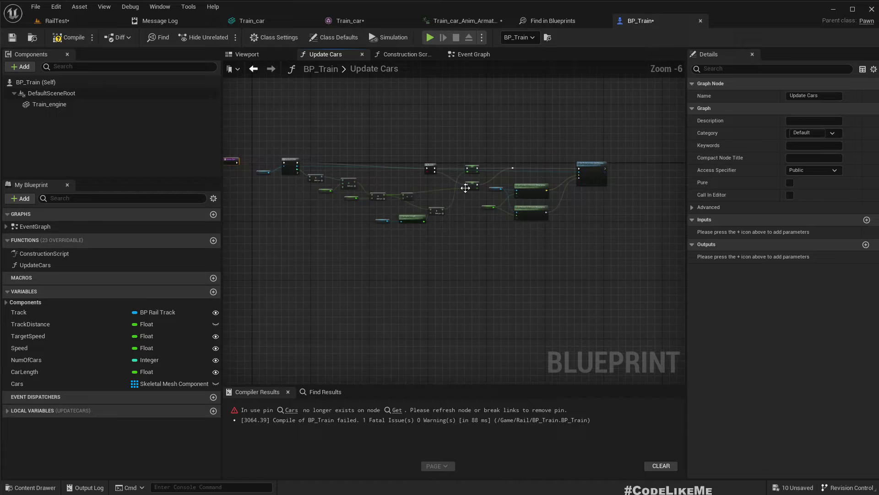
scroll(down, 3)
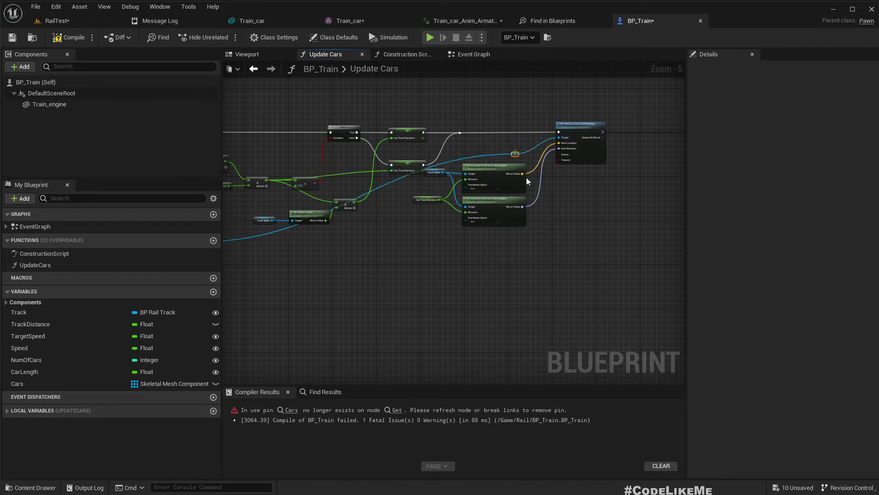
scroll(down, 3)
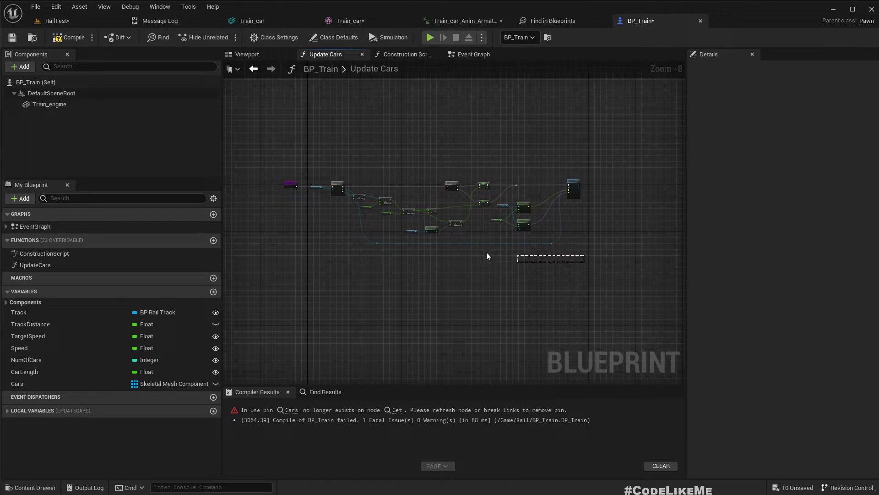
scroll(up, 3)
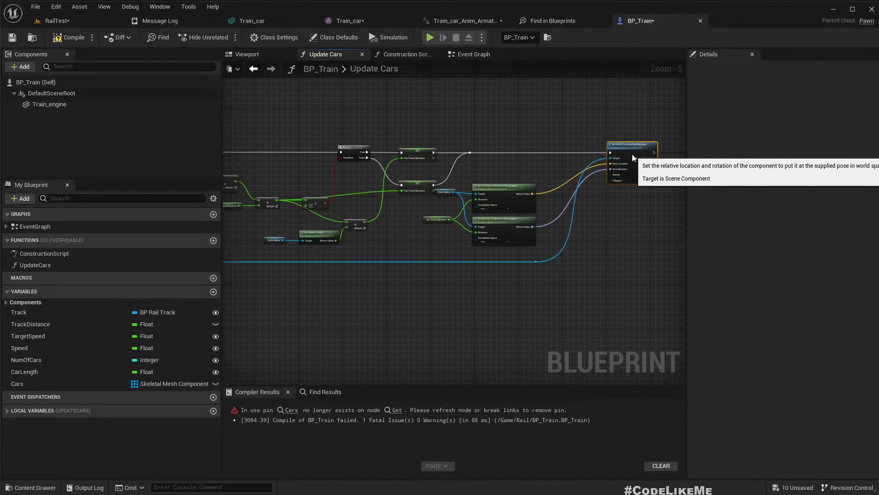
scroll(down, 3)
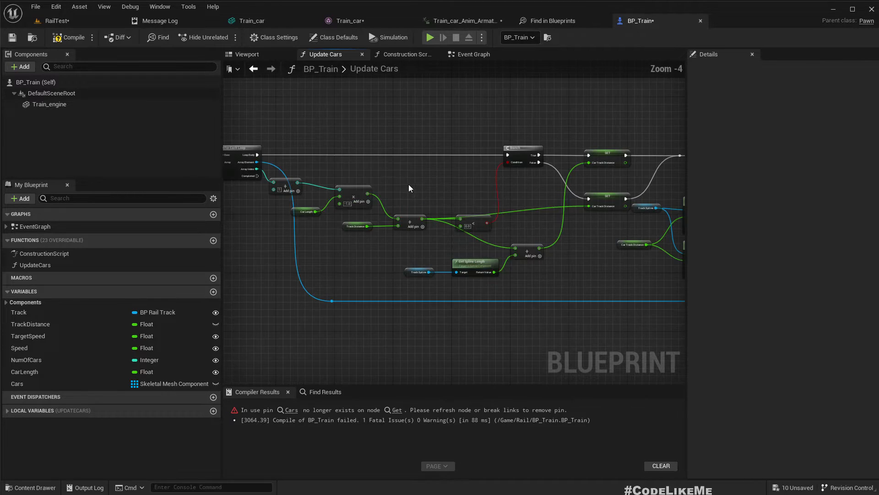
click(72, 37)
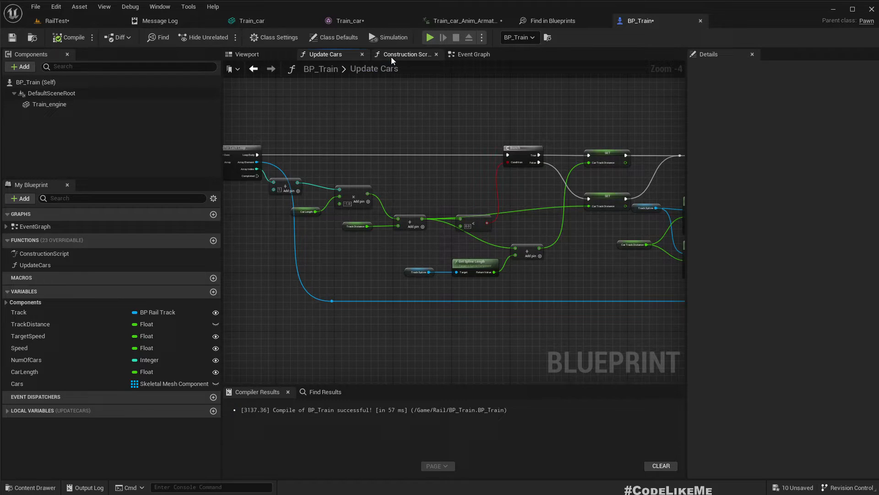
- Change BP_Train's Car Length from 850 to 1050 in the Details panel
click(407, 54)
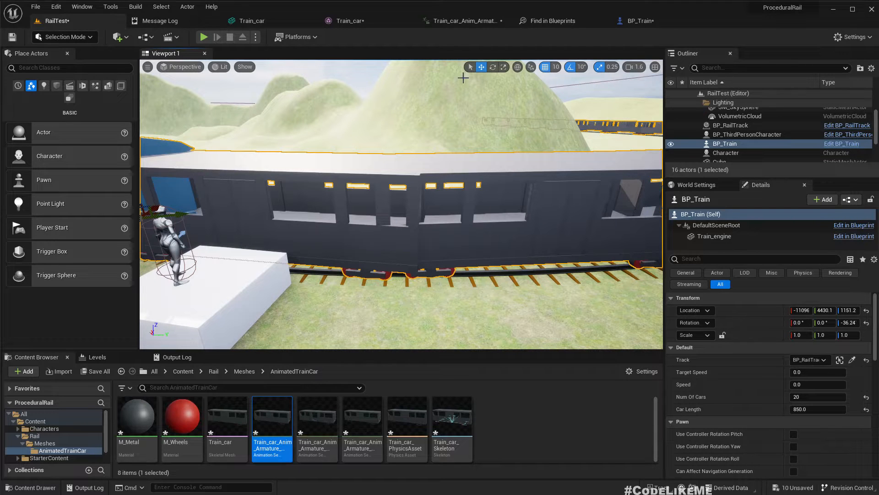
mouse_move(638, 47)
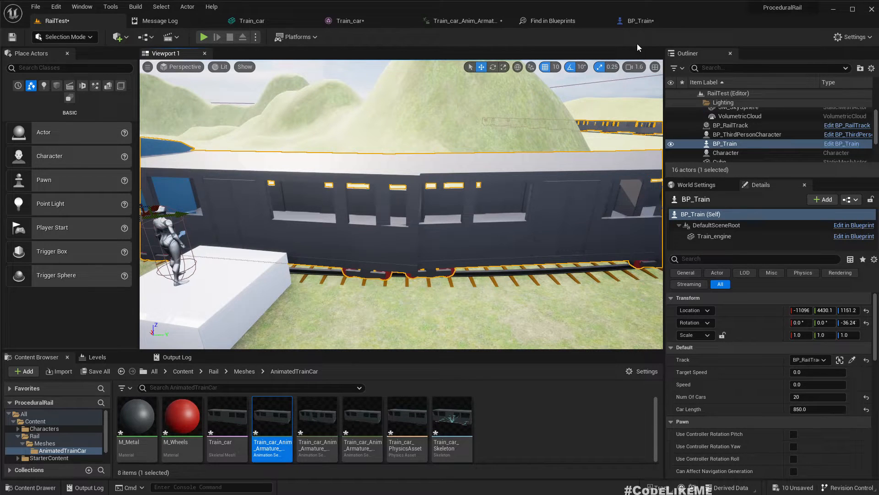
click(638, 21)
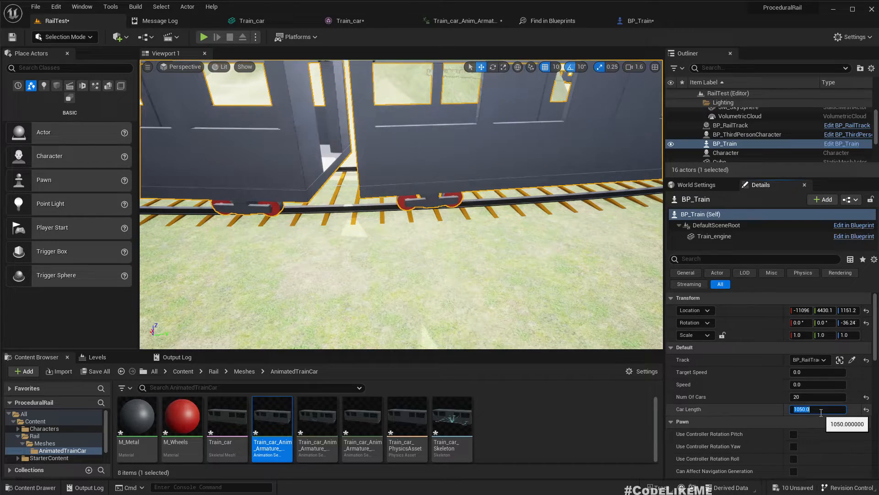
key(Return)
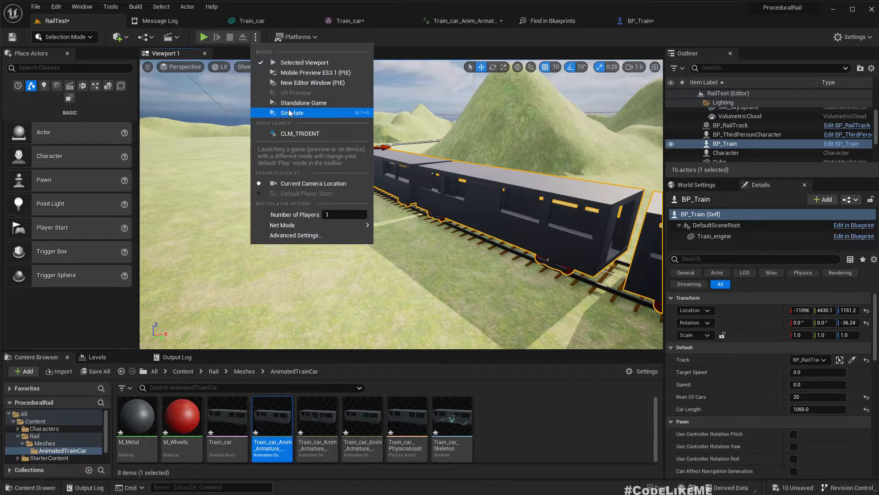
- Simulate the level to watch the train move, then open M_Metal from Rail > Meshes
click(293, 112)
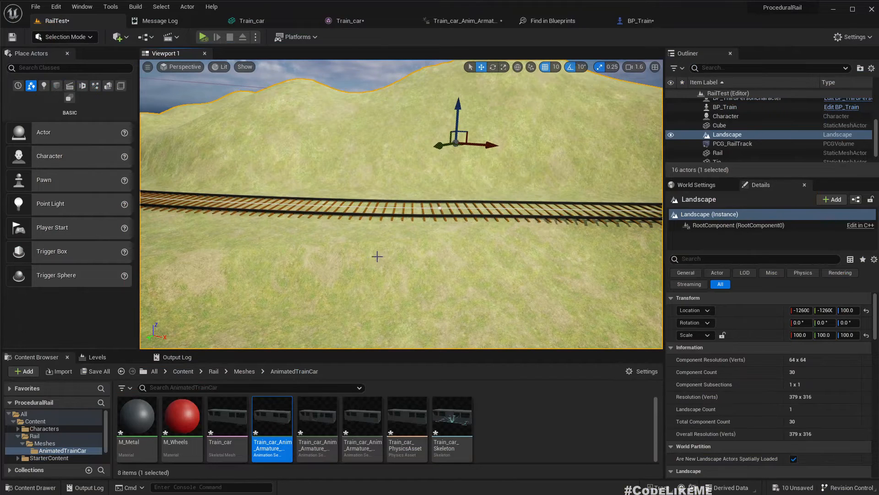
click(136, 416)
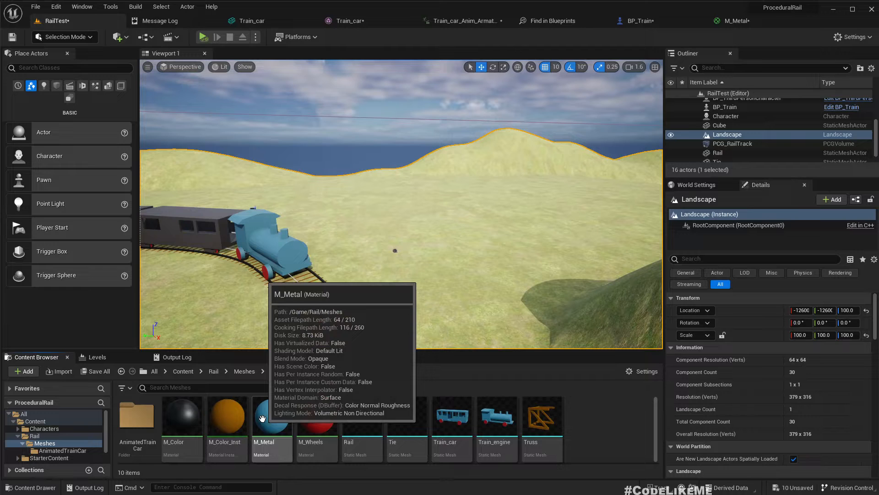
- Give the Train_car skeletal mesh M_Metal and M_Wheels, then view the blue cars in RailTest
click(252, 21)
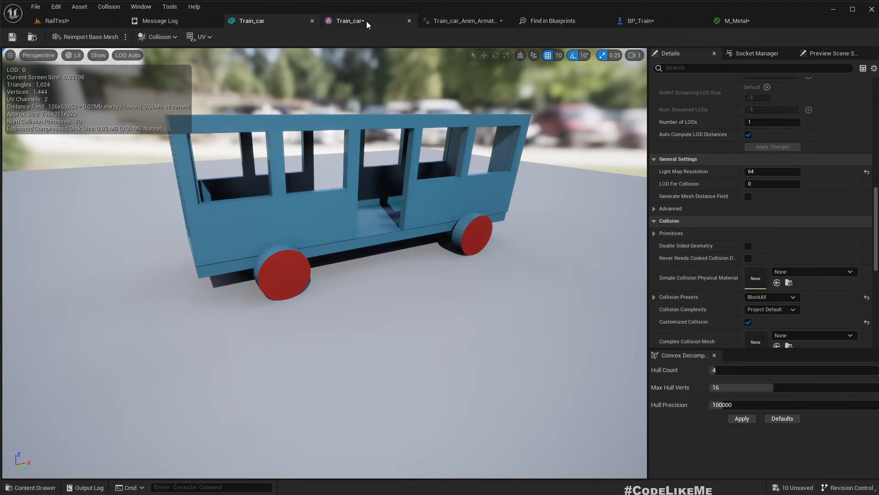
click(348, 21)
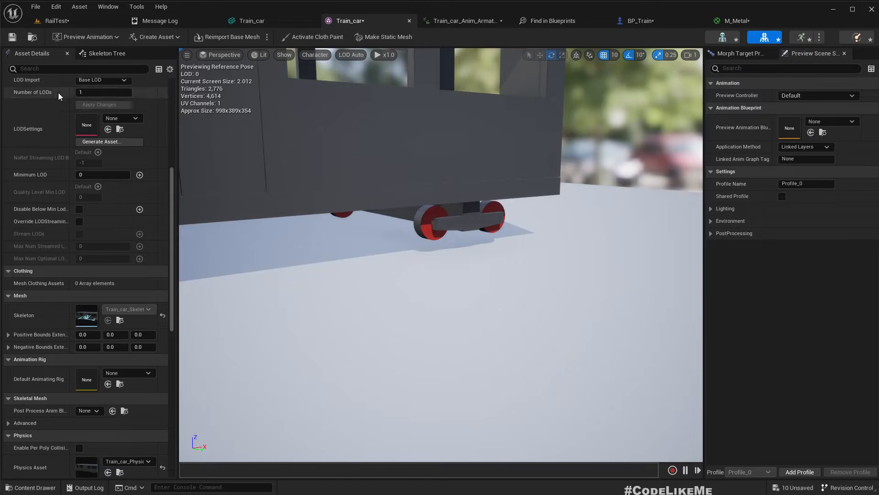
scroll(up, 3)
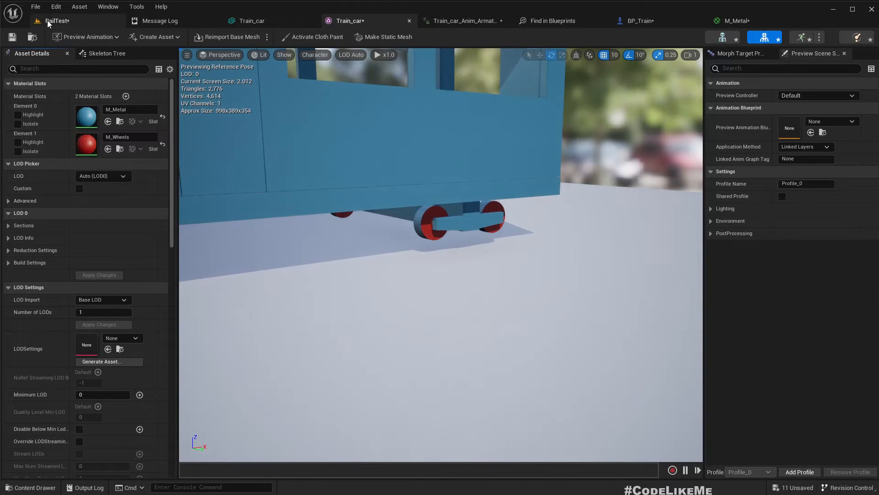
click(56, 21)
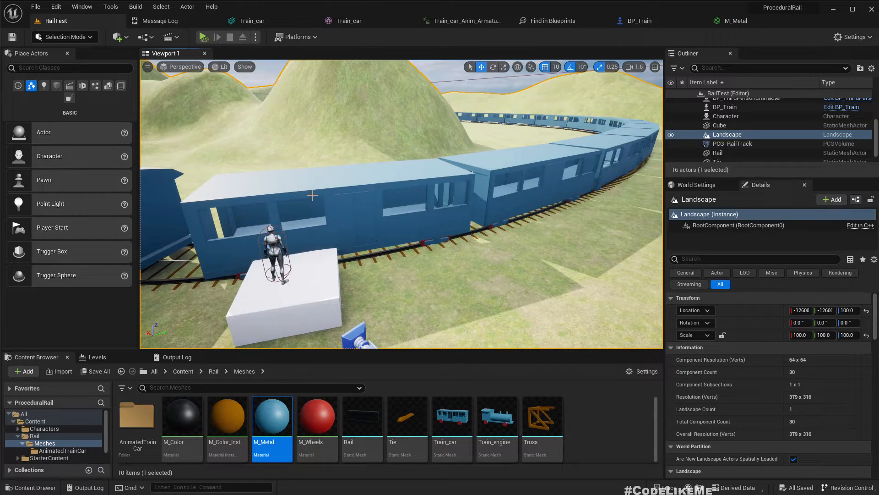
click(214, 371)
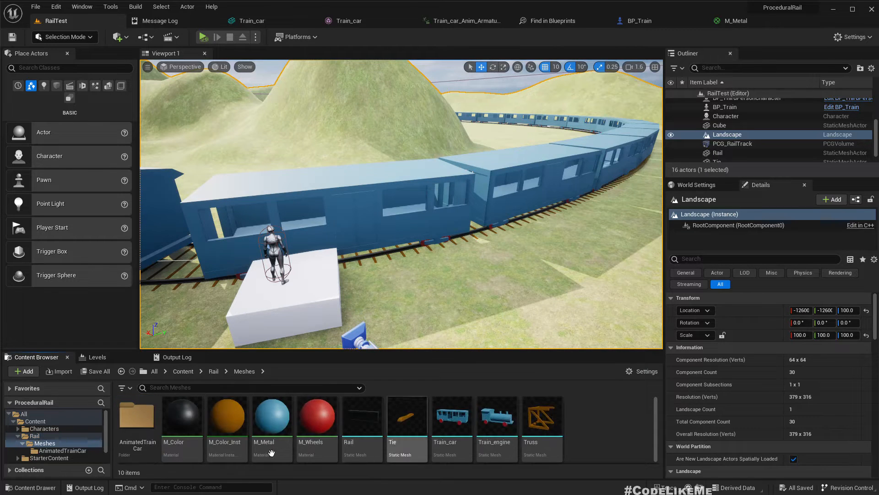
- Create the ABP_Train_car animation blueprint from the Train_car skeletal mesh in AnimatedTrainCar
double_click(137, 415)
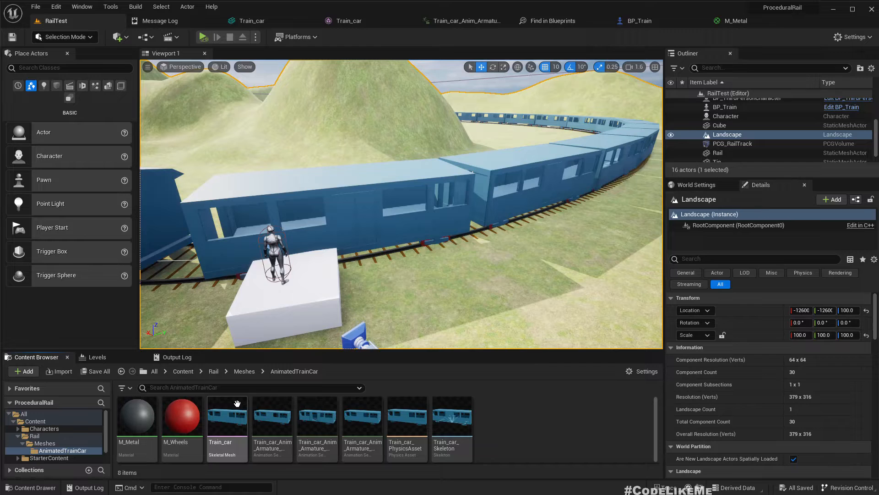
right_click(226, 415)
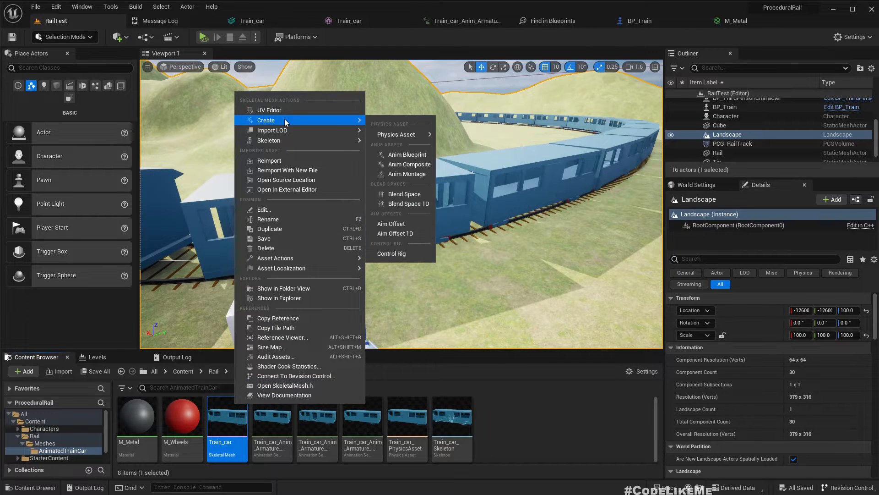
click(407, 154)
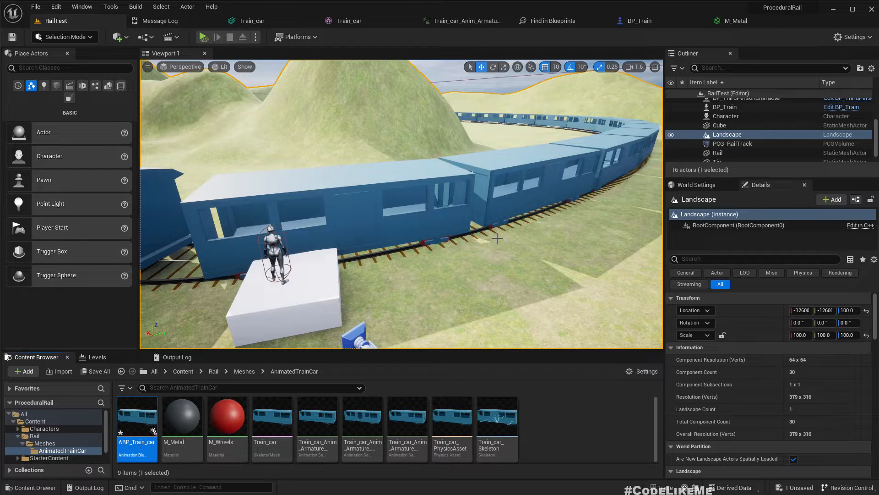
double_click(136, 416)
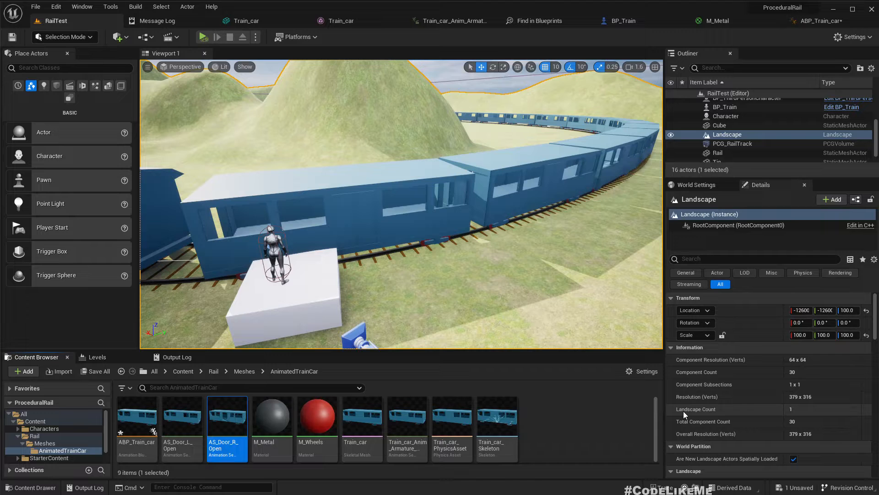
- Rename the remaining unnamed animation sequence to AS_Move and bring up ABP_Train_car
click(406, 417)
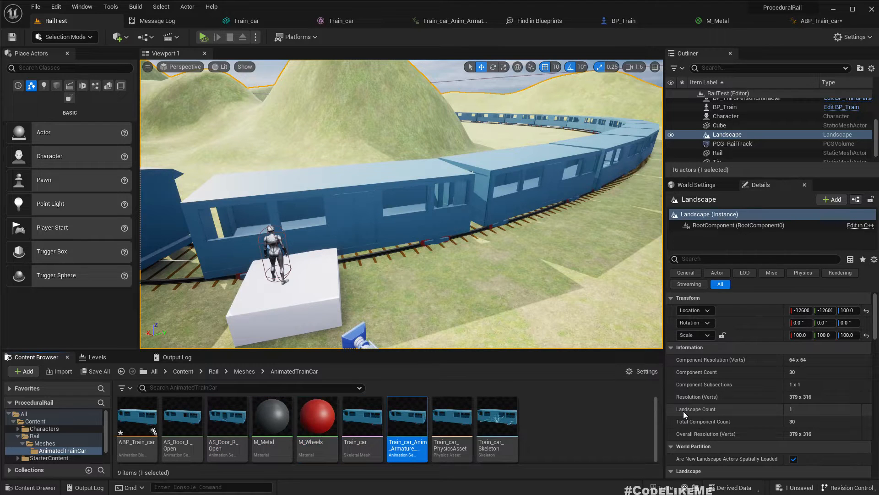
double_click(406, 455)
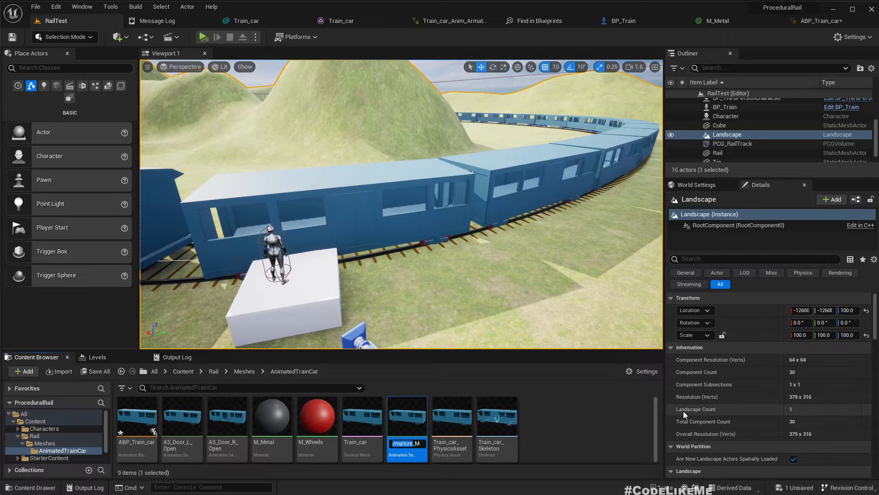
click(272, 415)
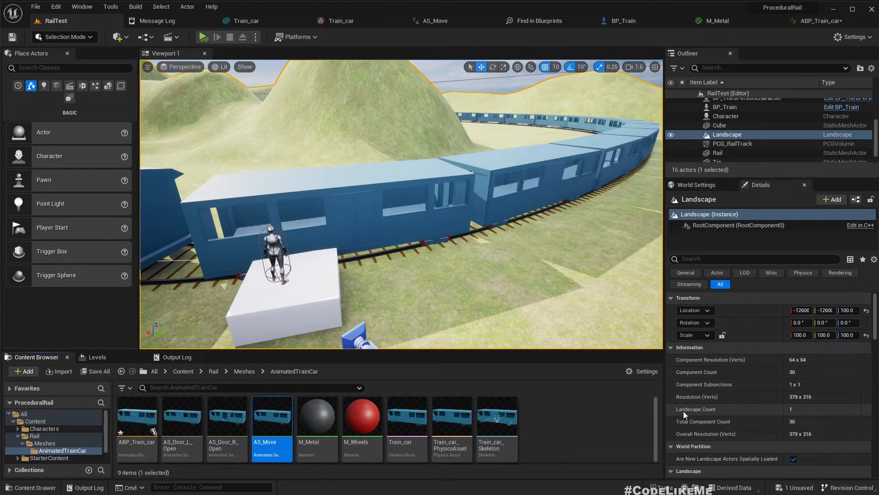
mouse_move(272, 418)
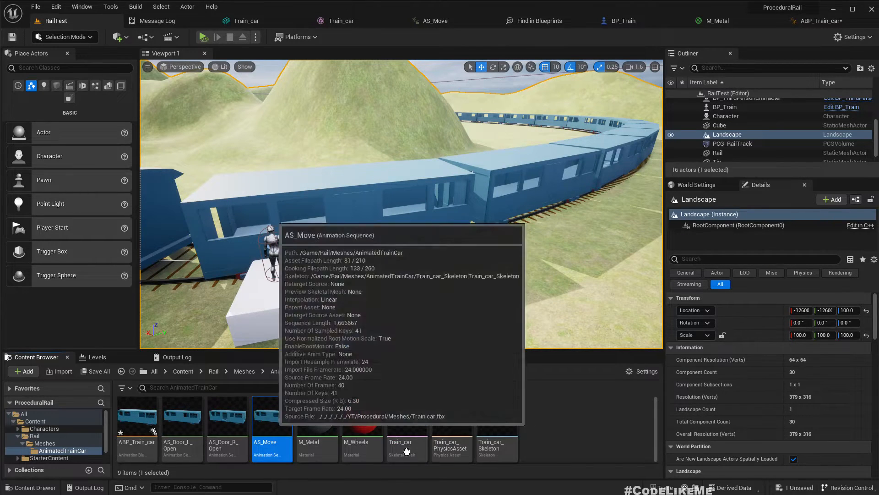
click(718, 21)
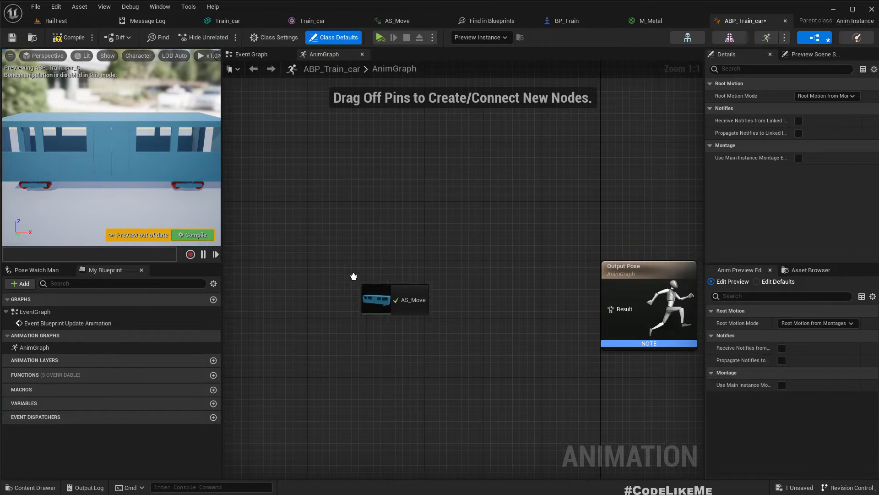
- Wire AS_Move through a DefaultSlot node into Output Pose in ABP_Train_car's AnimGraph
click(395, 299)
text(add m)
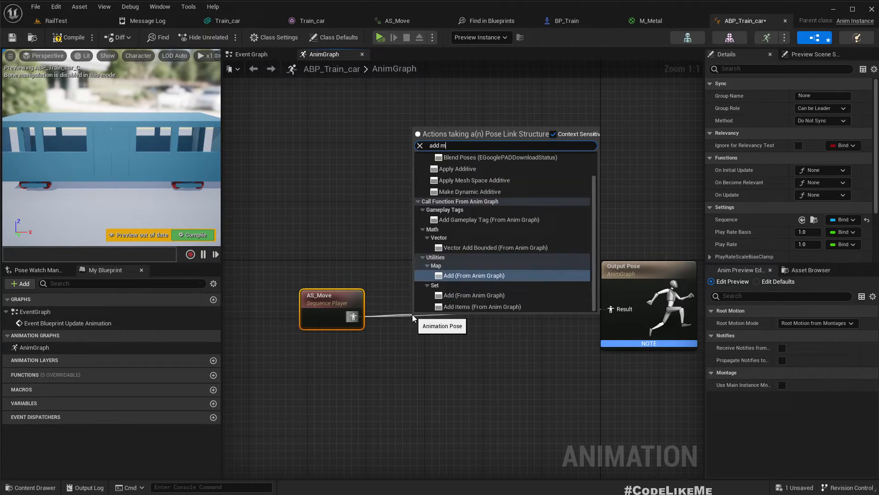
scroll(up, 3)
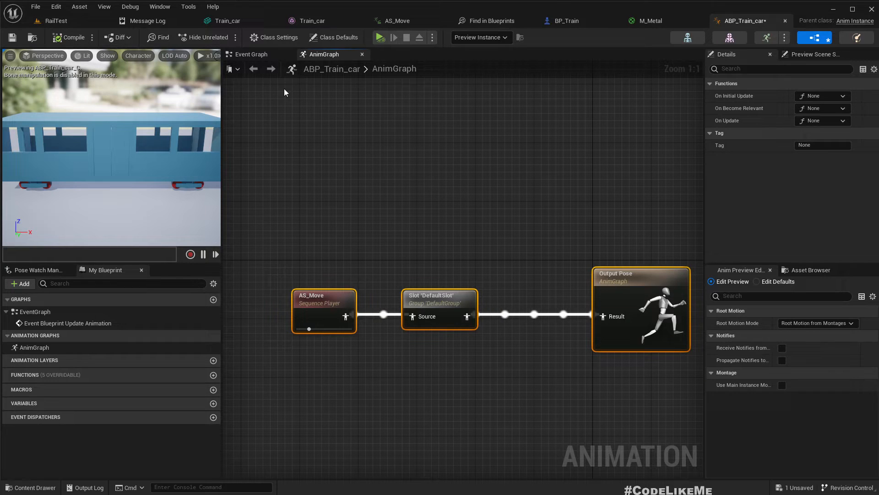
mouse_move(452, 269)
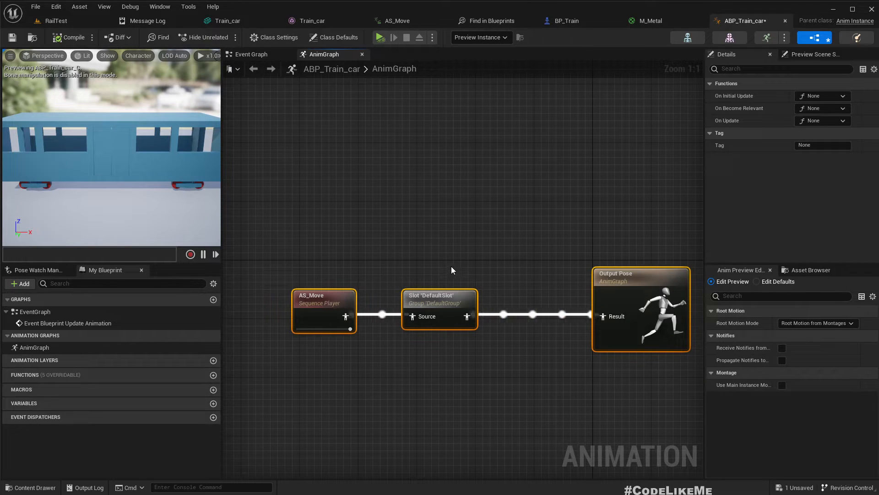
click(50, 20)
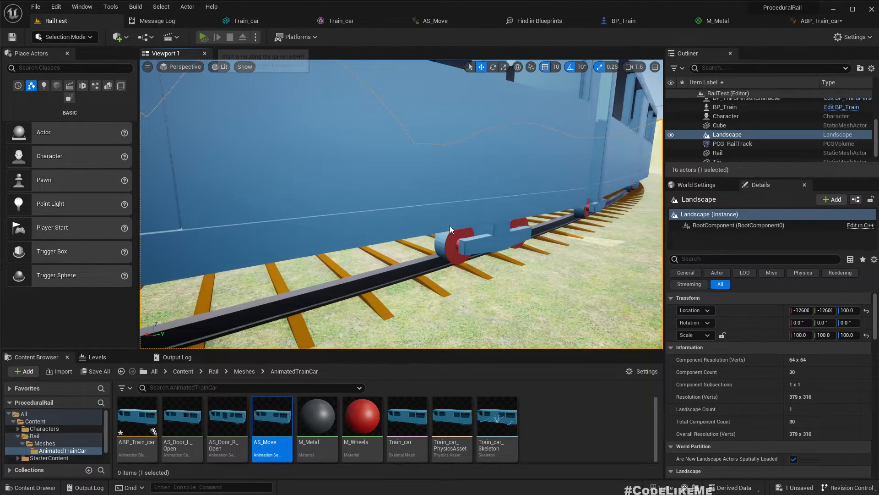
click(203, 37)
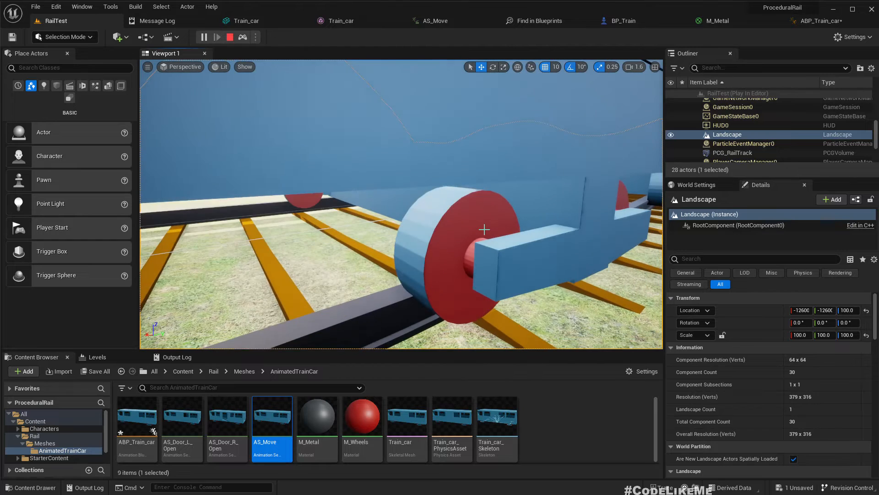
click(230, 37)
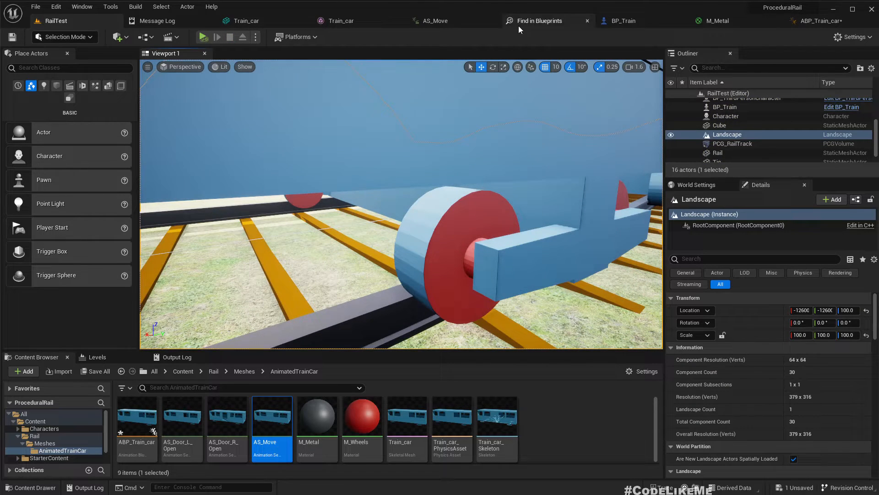
click(177, 20)
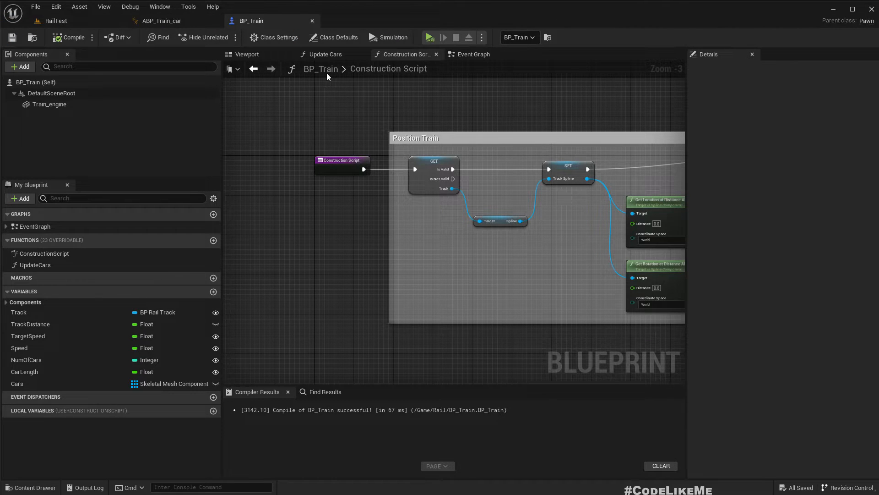
- Set BP_Train's car meshes to Use Animation Blueprint with ABP_Train_car as Anim Class, and compile
click(474, 54)
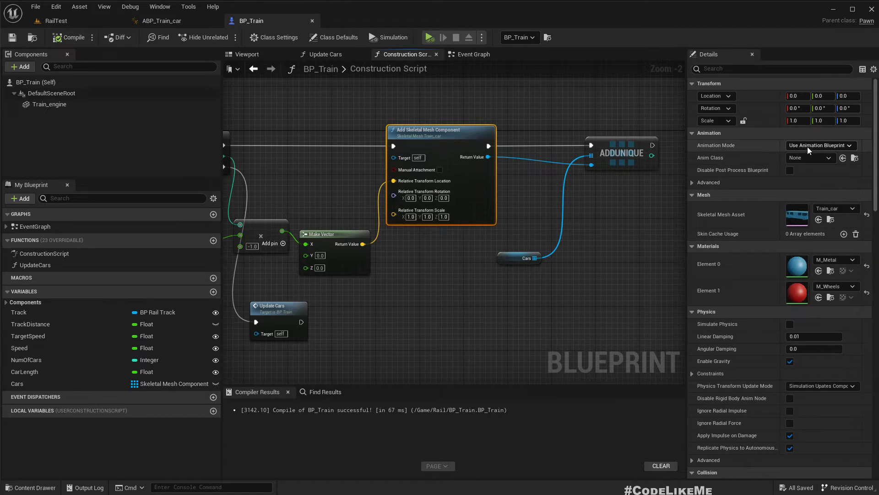
click(810, 158)
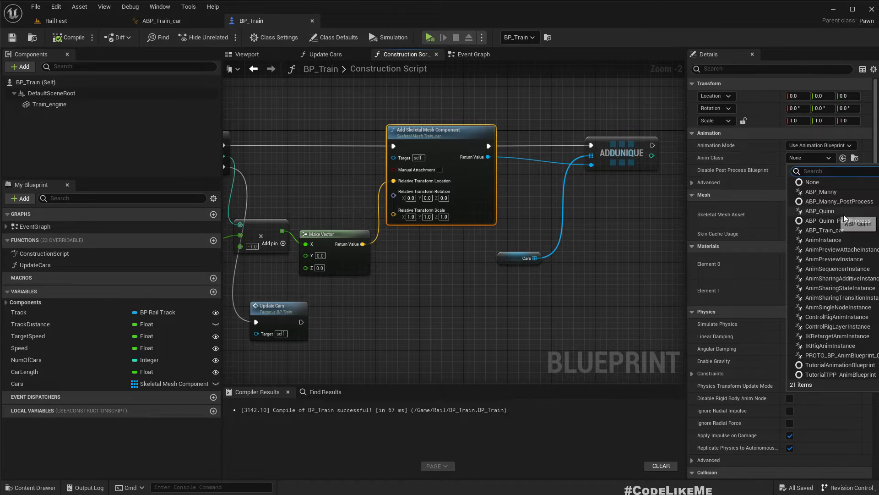
click(829, 217)
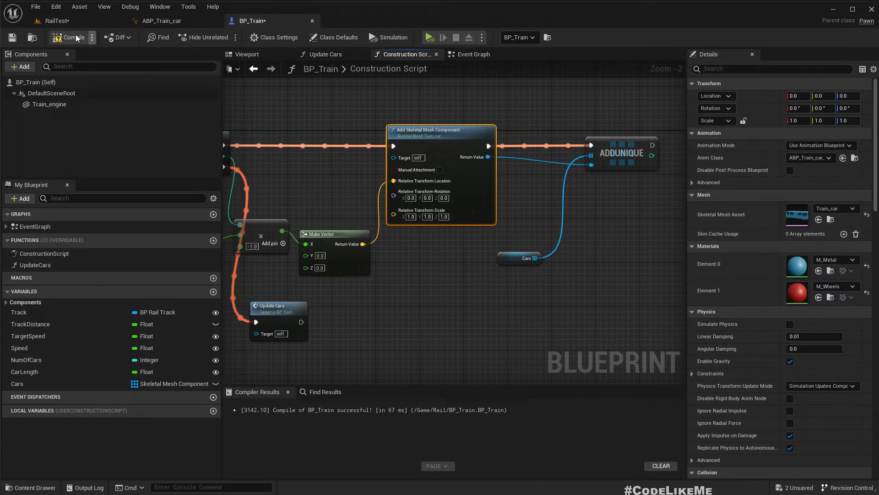
click(58, 21)
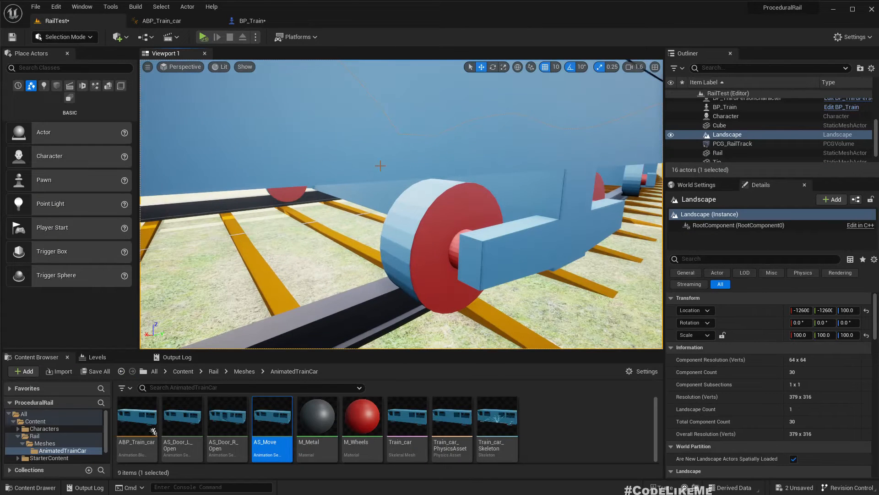
- Play-test RailTest twice to watch the train car wheels turn
click(202, 37)
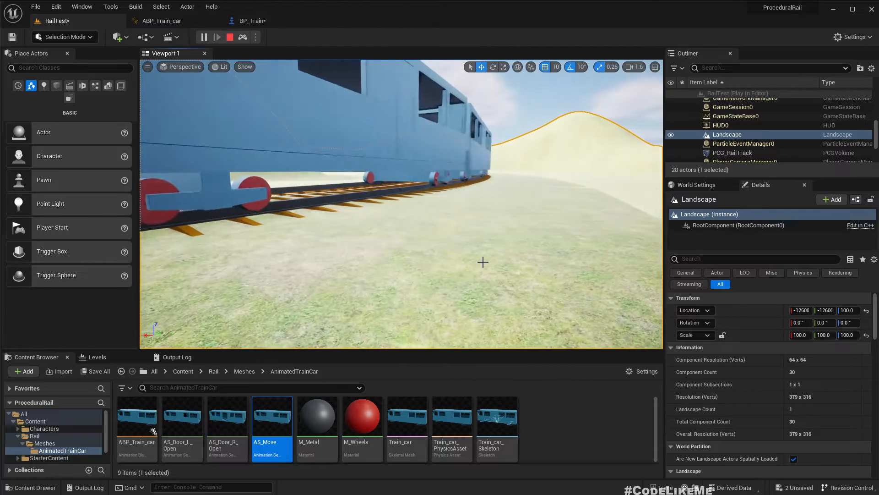
click(230, 37)
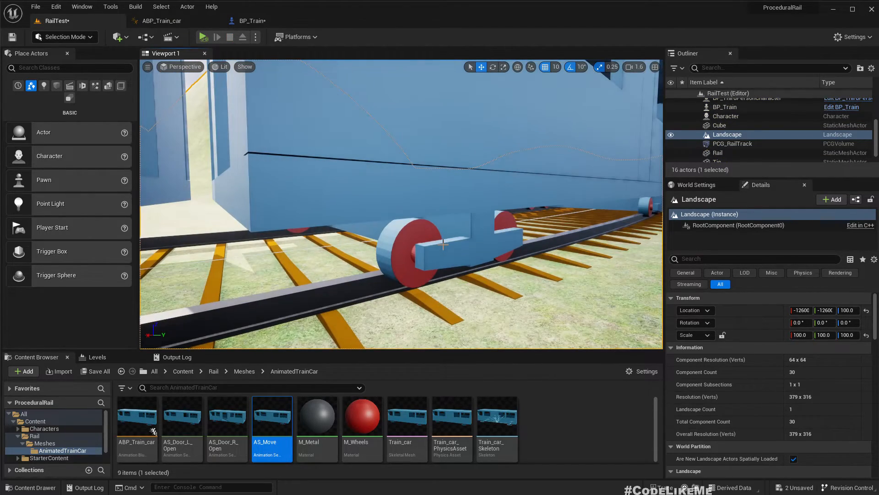
click(204, 37)
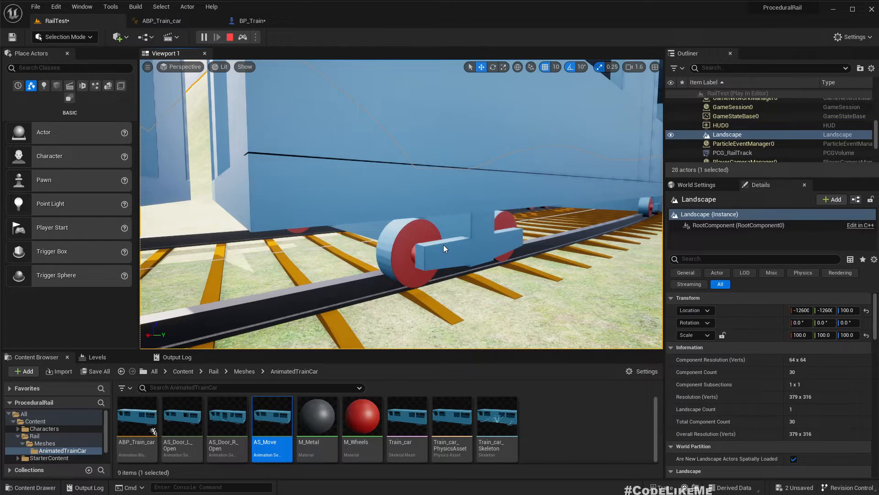
click(229, 37)
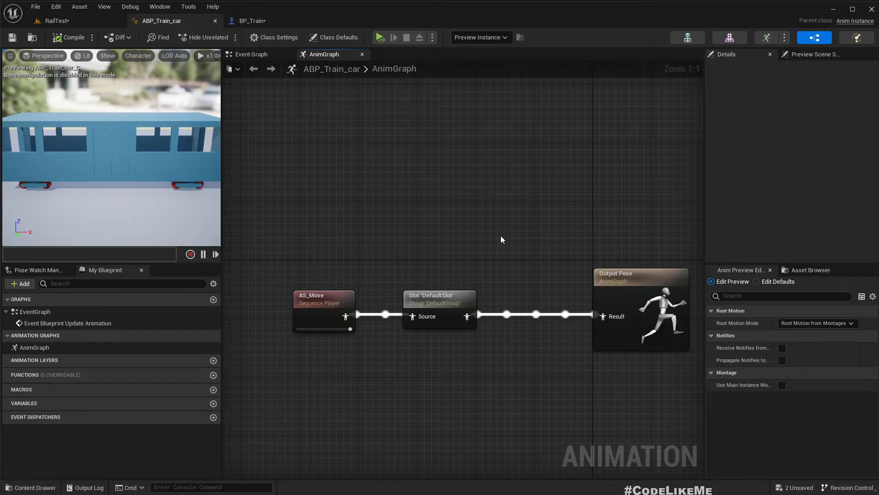
- Enable Loop Animation on the AS_Move sequence player node
click(324, 300)
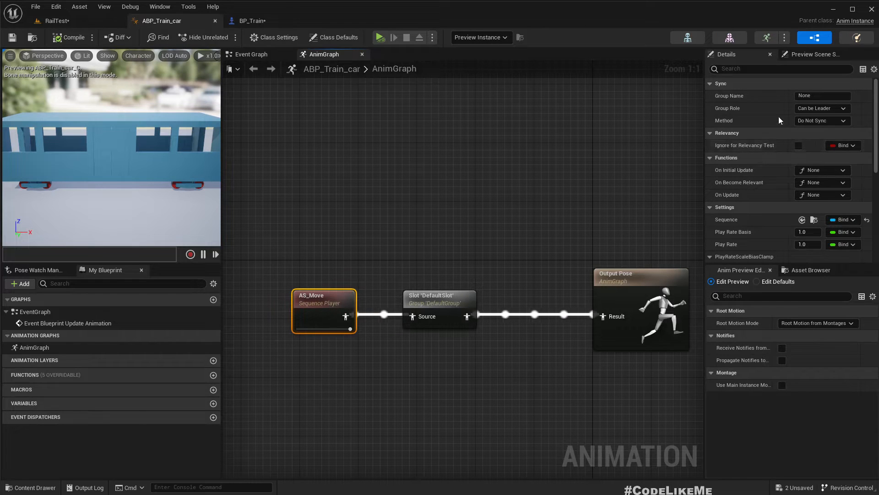
text(loo)
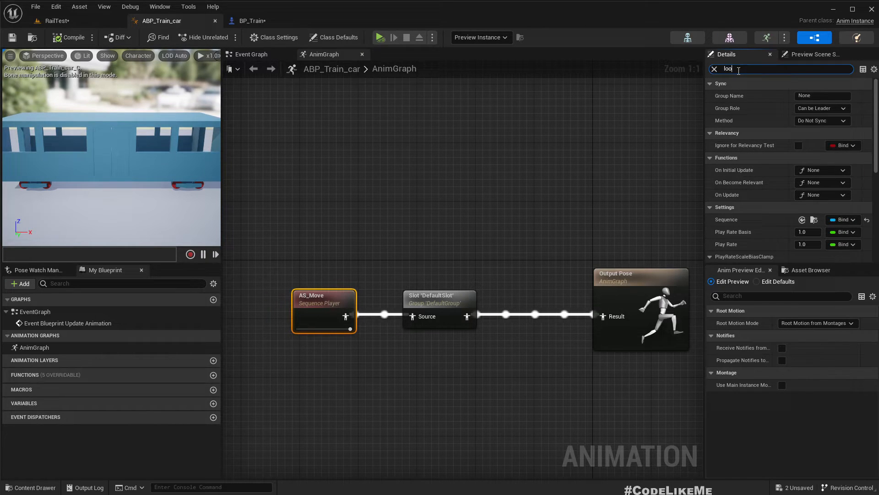
text(loo)
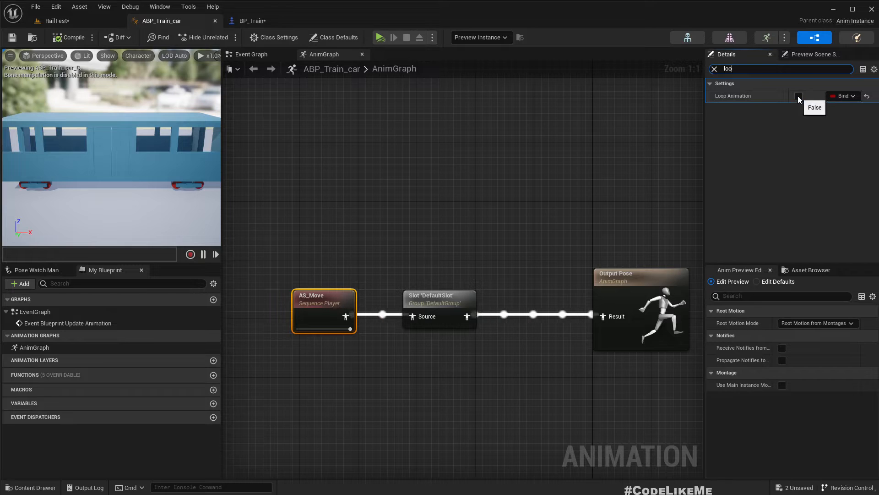
click(799, 95)
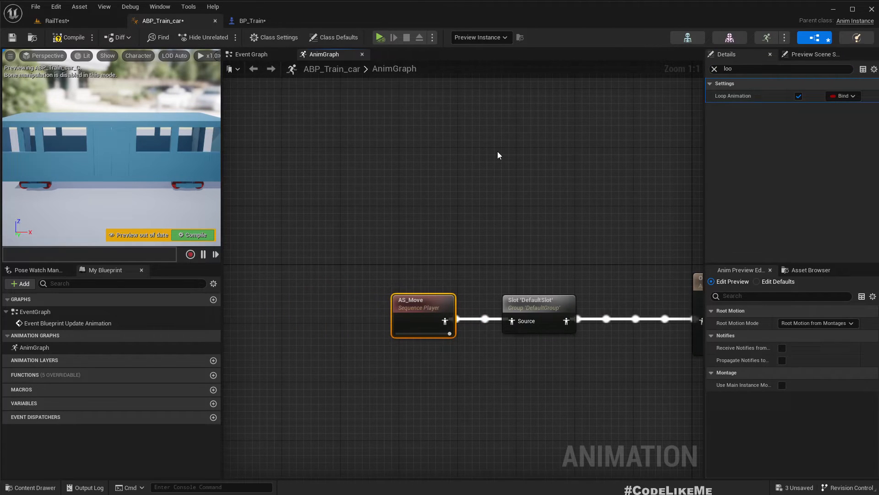
click(54, 21)
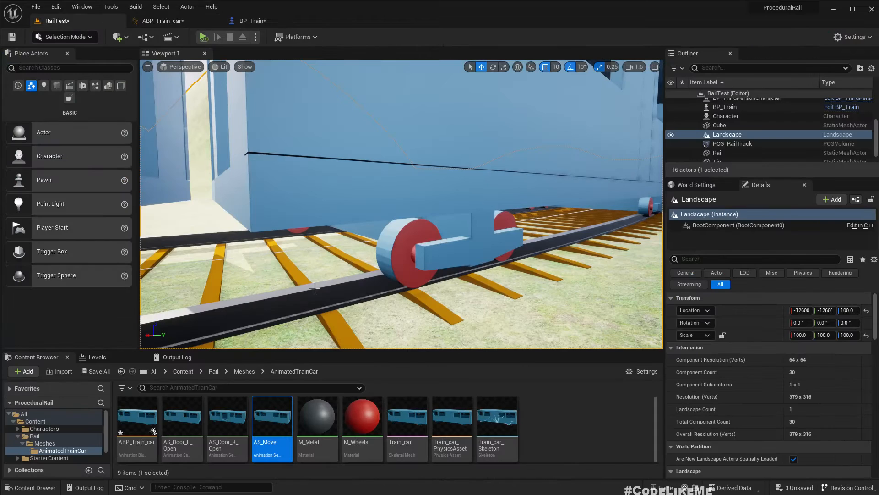
click(205, 37)
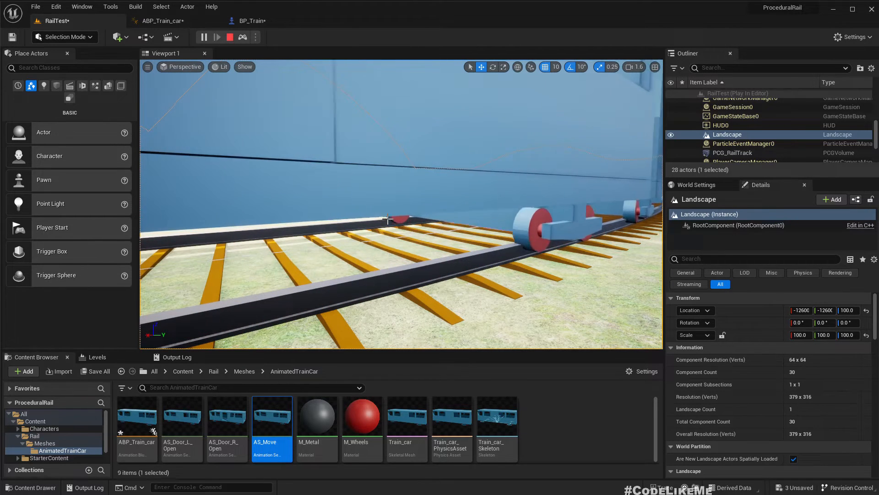
click(230, 38)
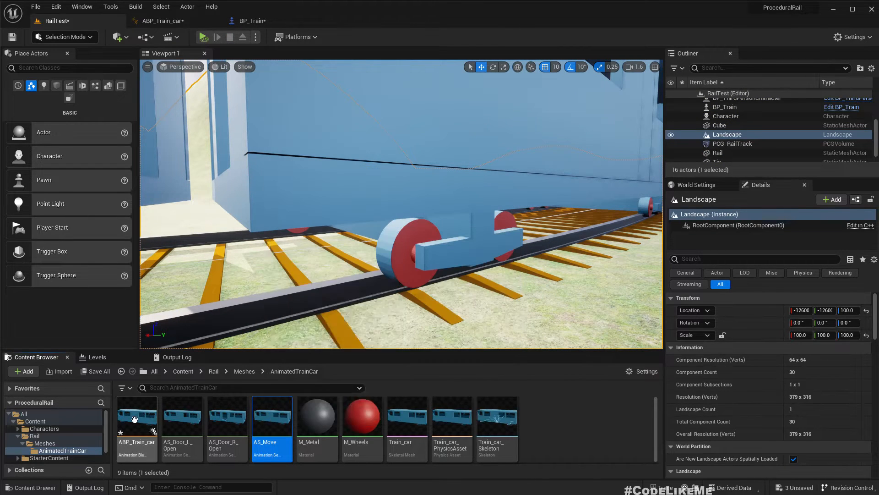
- Create blend space BSP1D_TrainMove with two AS_Move samples, the first at rate scale 0.01
right_click(136, 418)
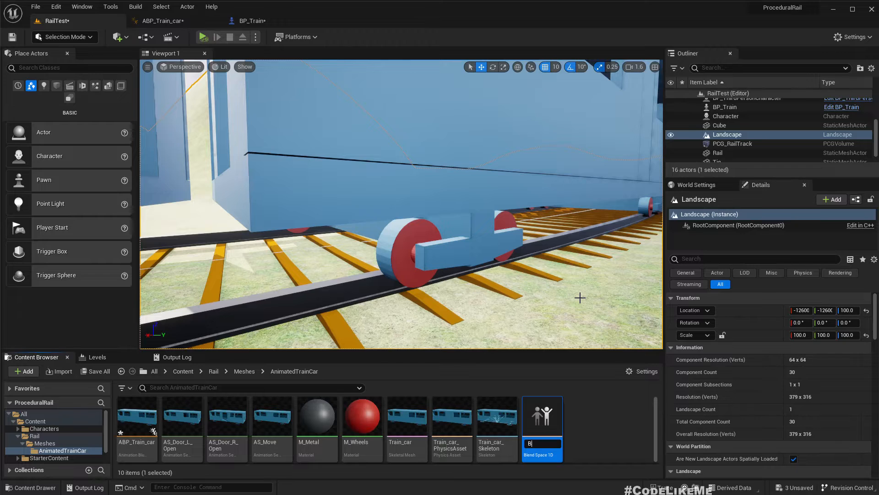
text(BSP!)
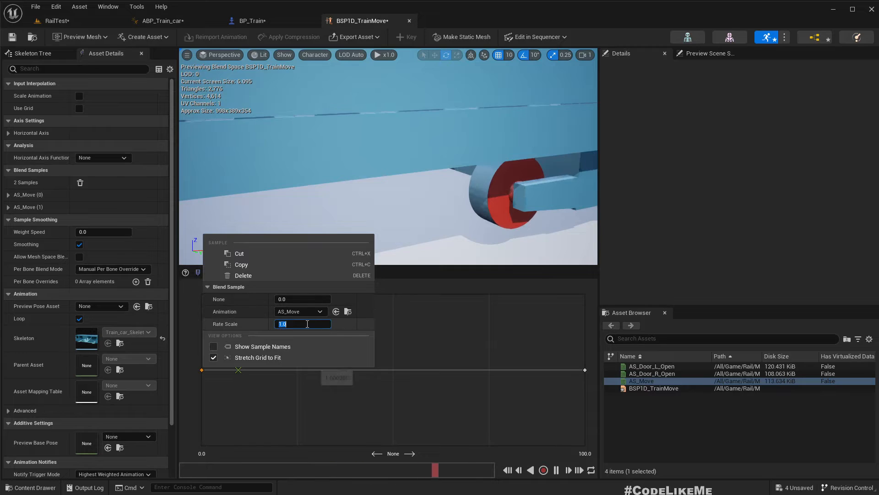
text(0.01)
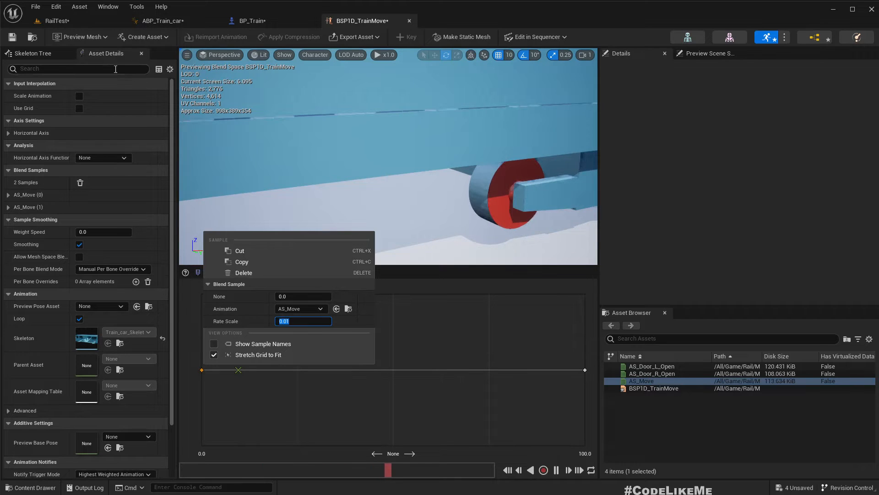
click(54, 20)
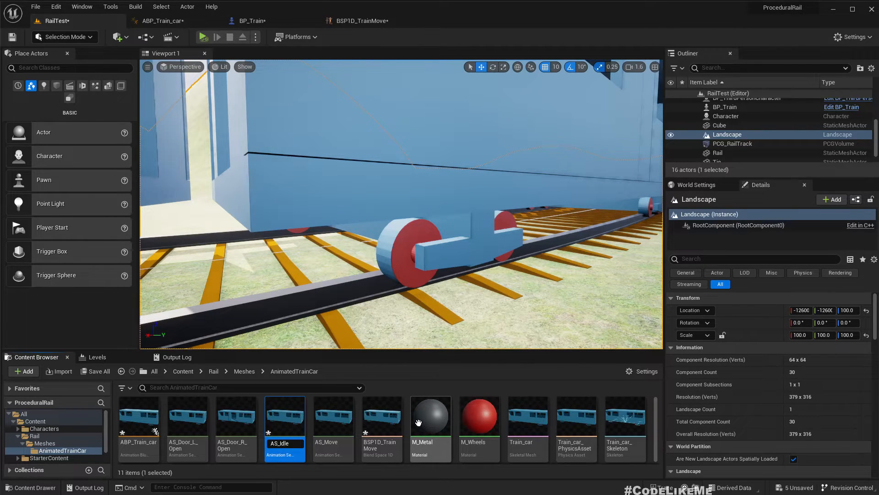
- Append frames at the end of AS_Idle to extend its timeline to 101 frames
double_click(284, 417)
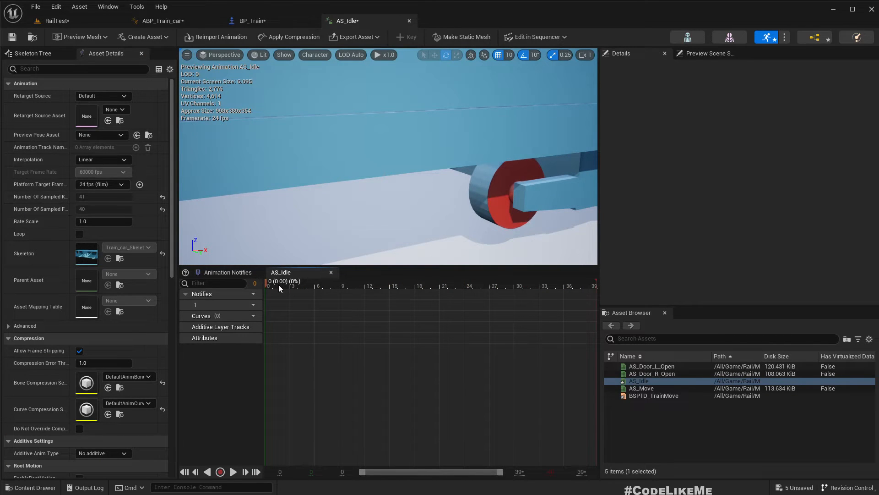
right_click(279, 287)
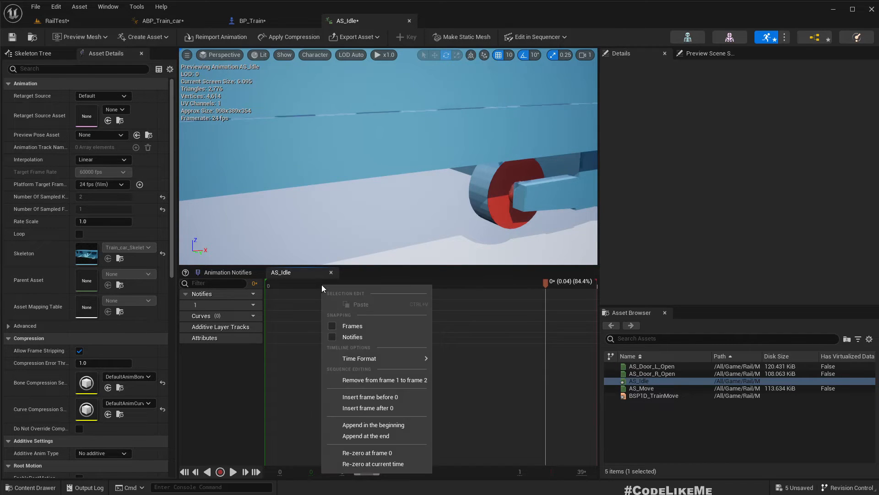
mouse_move(373, 436)
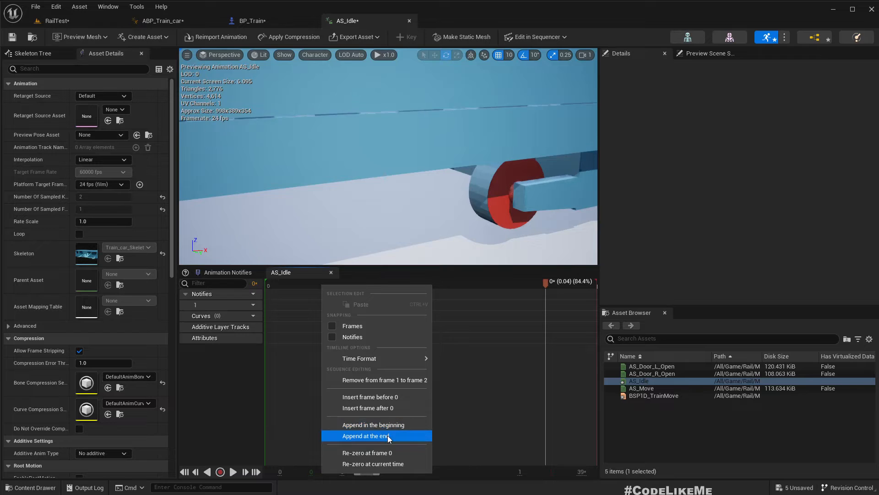
click(367, 435)
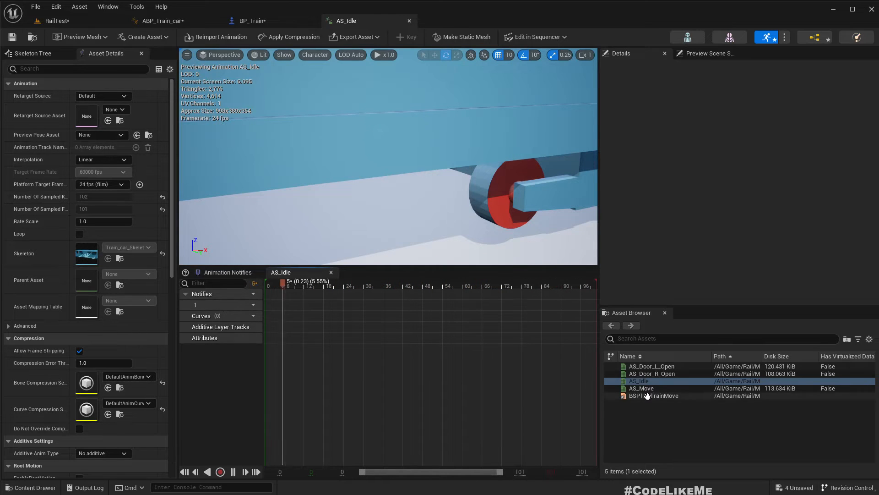
- Set a BSP1D_TrainMove sample to play AS_Idle and rename the horizontal axis to Speed
double_click(654, 395)
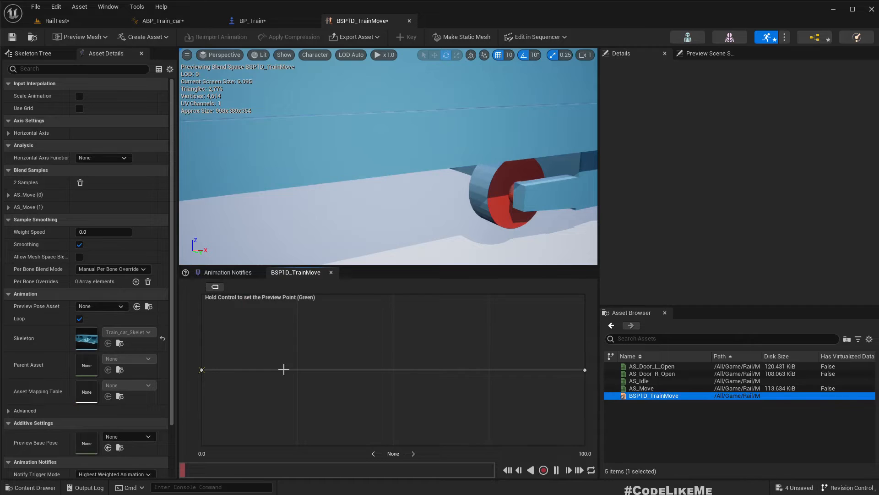
right_click(201, 370)
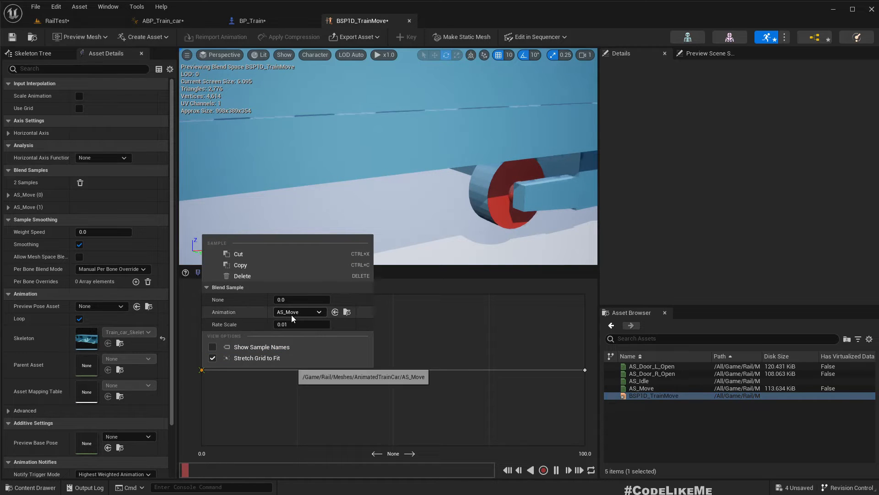
click(299, 312)
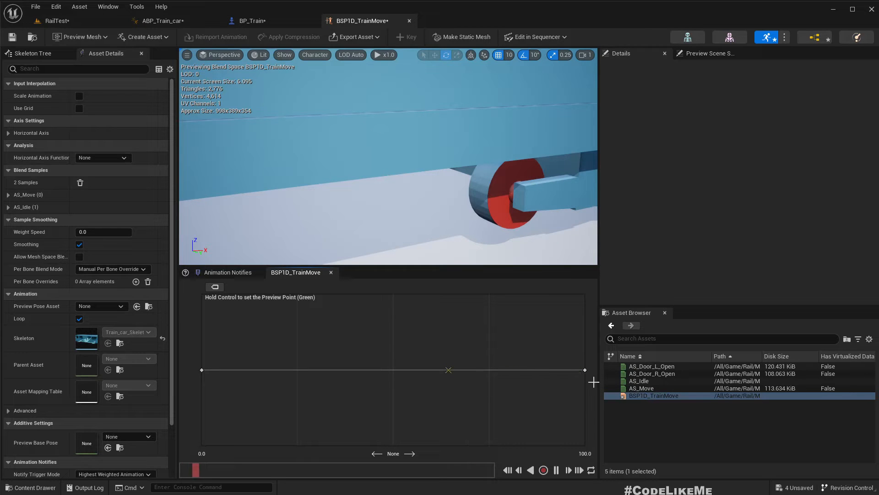
right_click(585, 370)
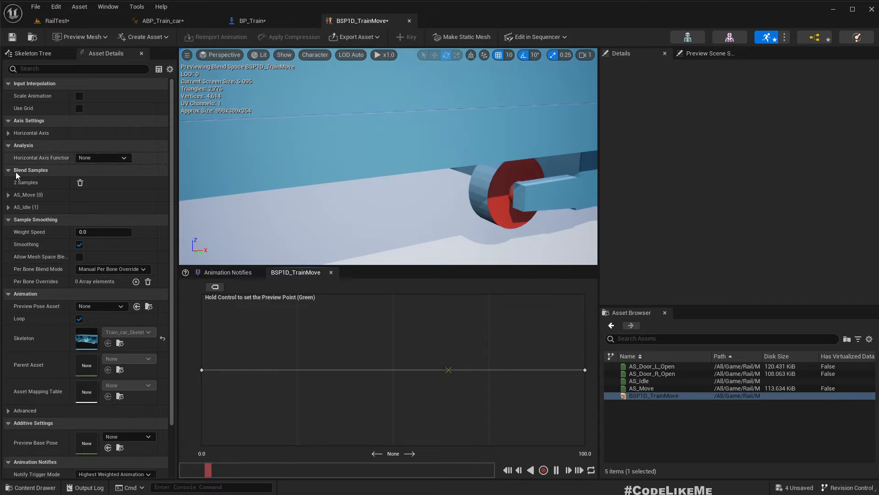
click(31, 132)
text(Speed)
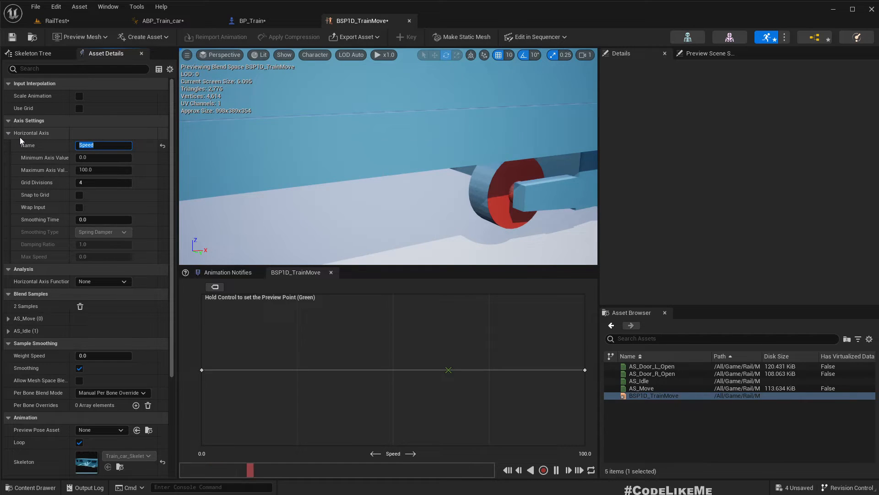
click(252, 21)
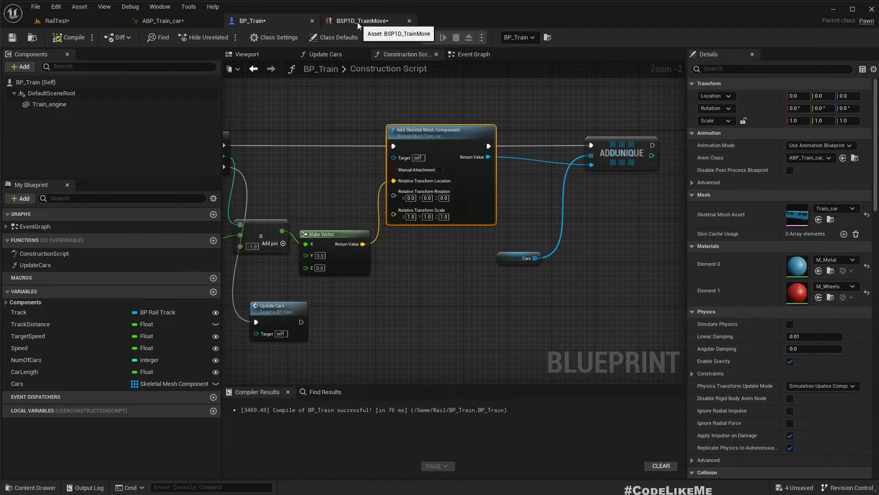
- Look over BP_Train's Update Cars graph, then return to the BSP1D_TrainMove editor
scroll(down, 3)
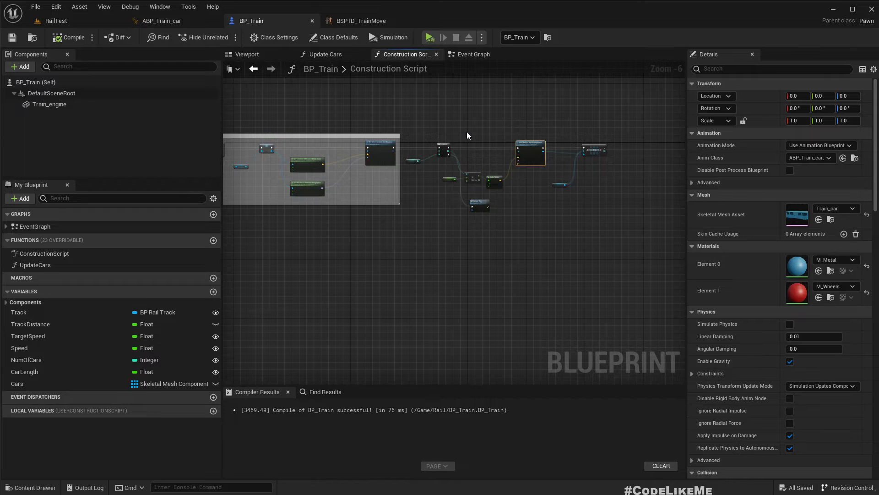
click(324, 54)
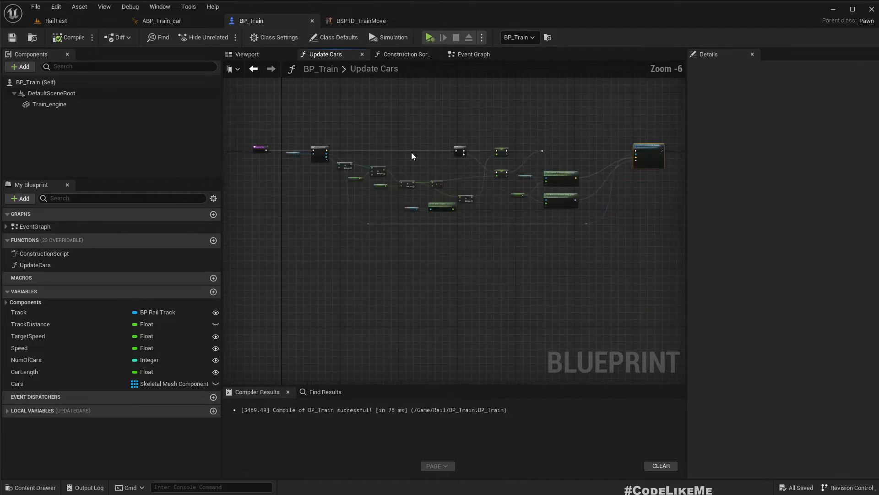
scroll(up, 3)
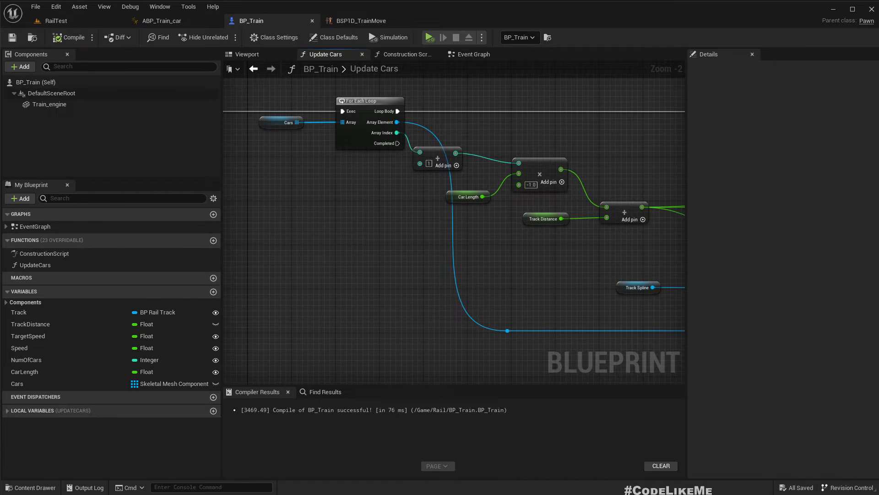
click(362, 21)
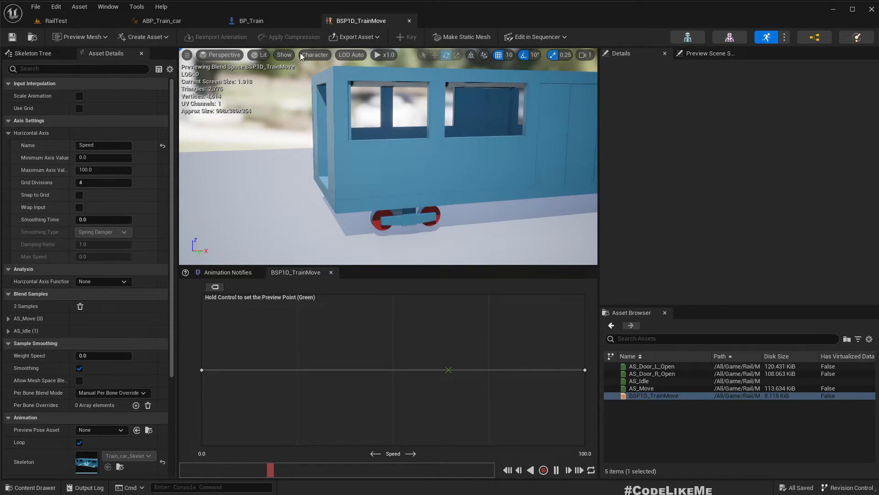
- Check ABP_Train_car's Event Graph, then view BP_Train's Class Settings, which list no interfaces
click(162, 21)
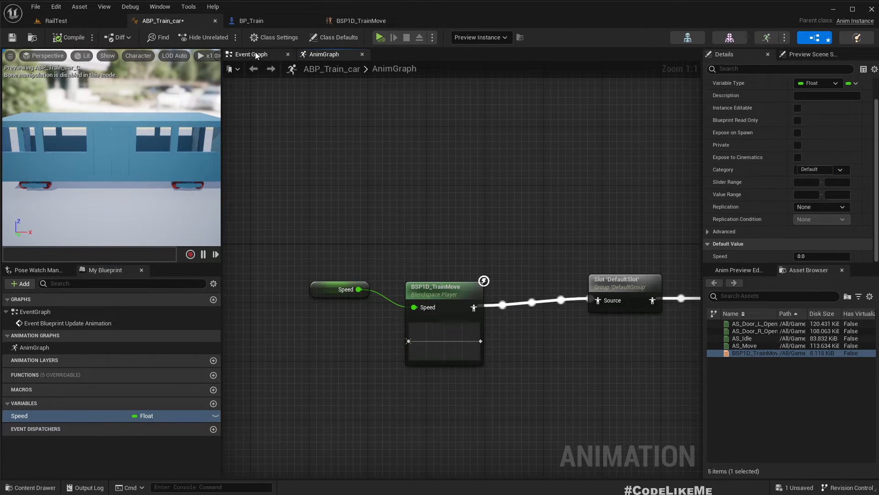
click(253, 54)
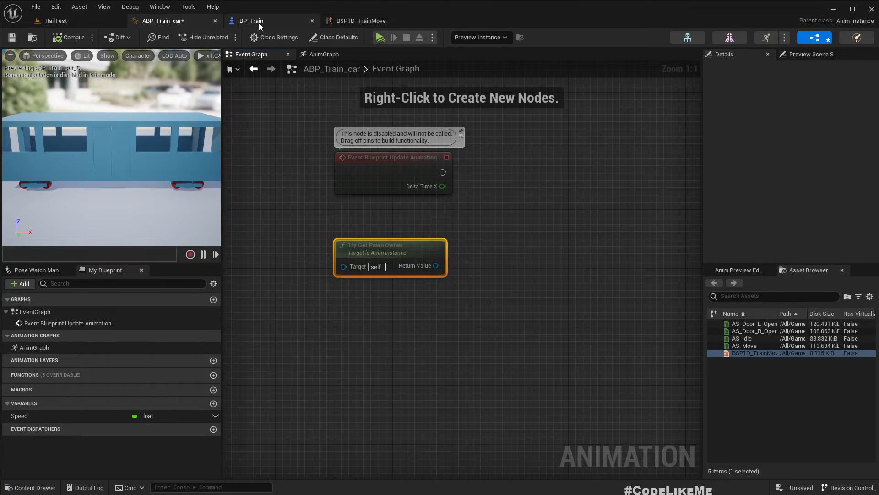
click(251, 20)
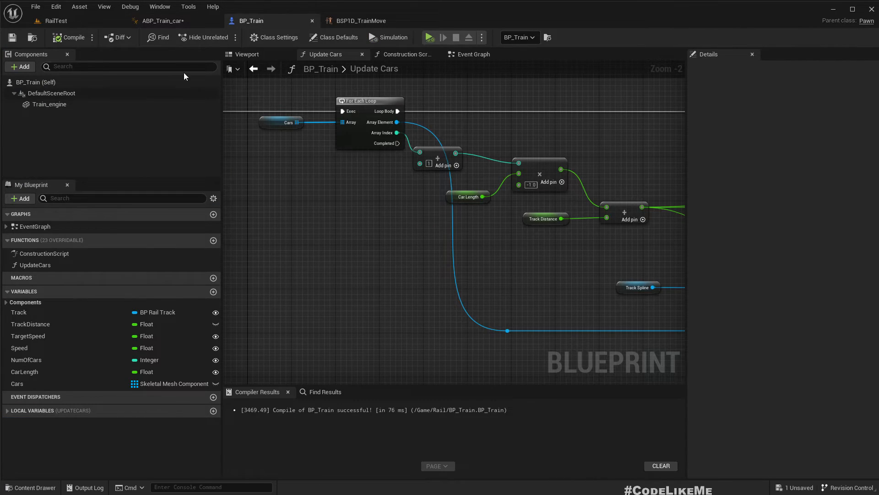
click(273, 37)
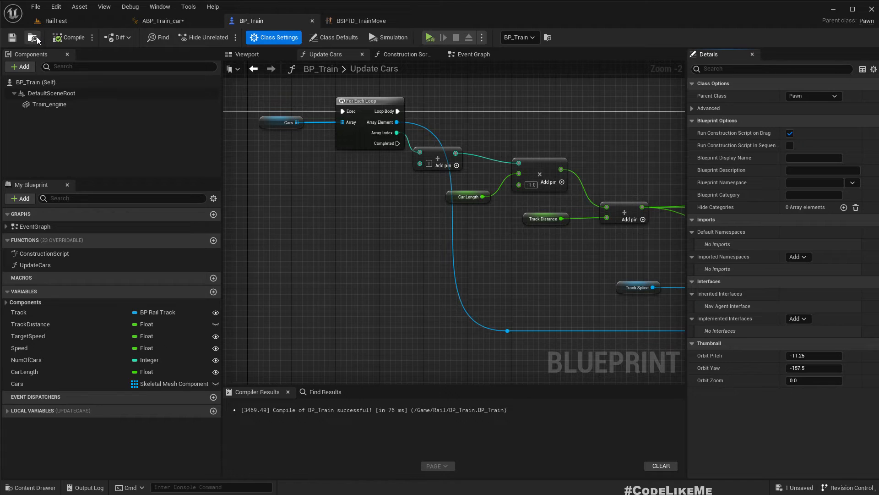
click(57, 21)
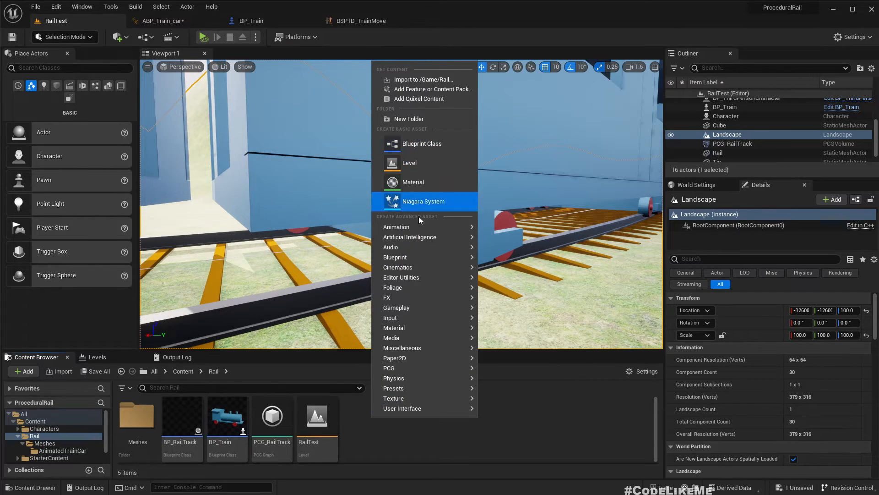
mouse_move(394, 257)
text(BPI_Tra)
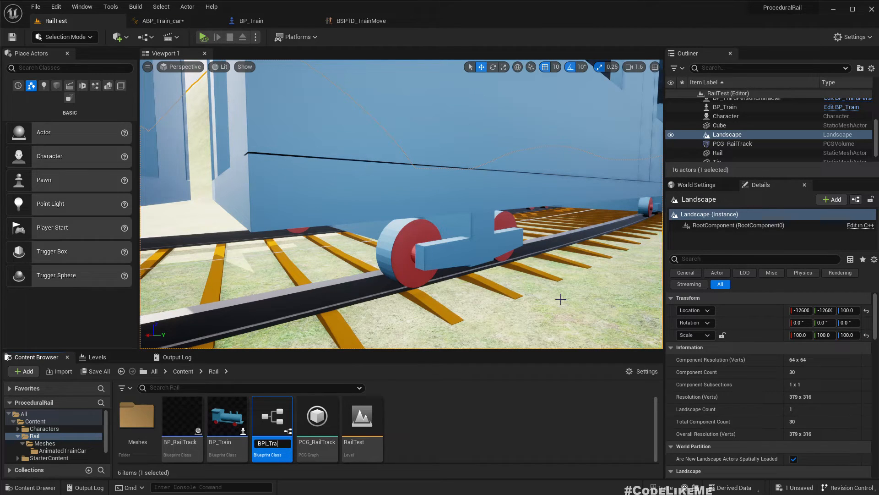
- Give BPI_Train a GetSpeed function with a float Speed output, and compile it
double_click(272, 416)
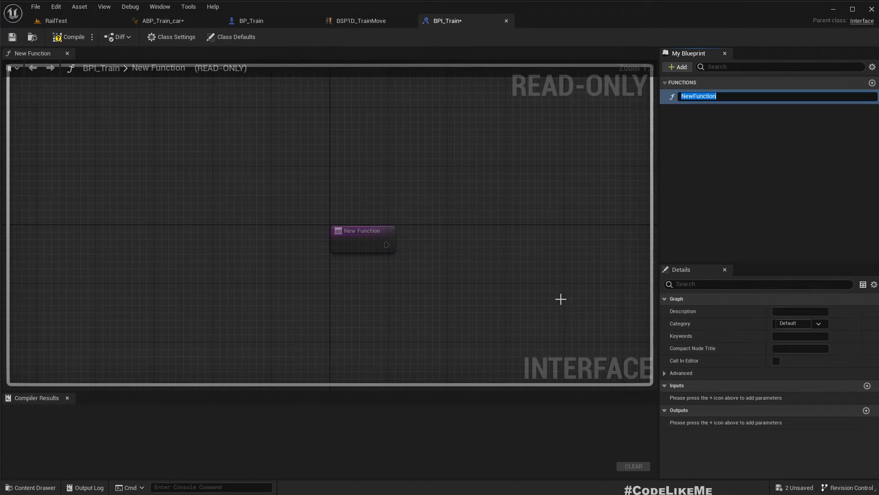
text(GetSpeed)
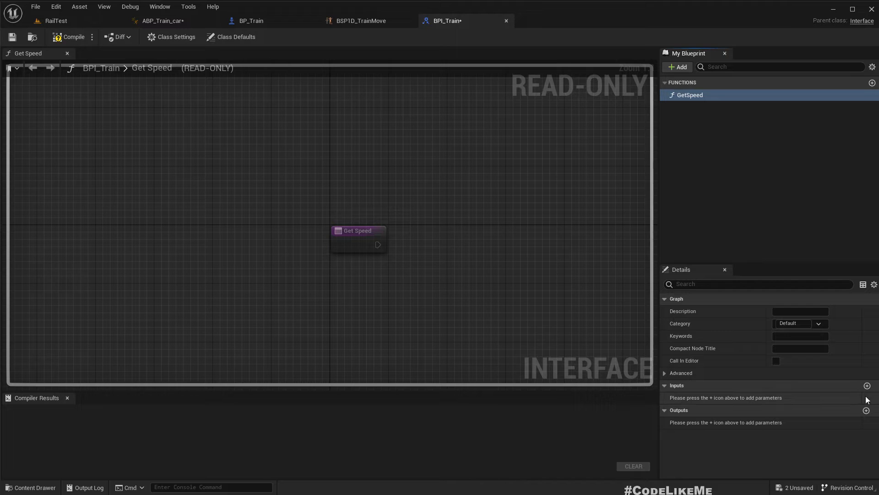
click(872, 410)
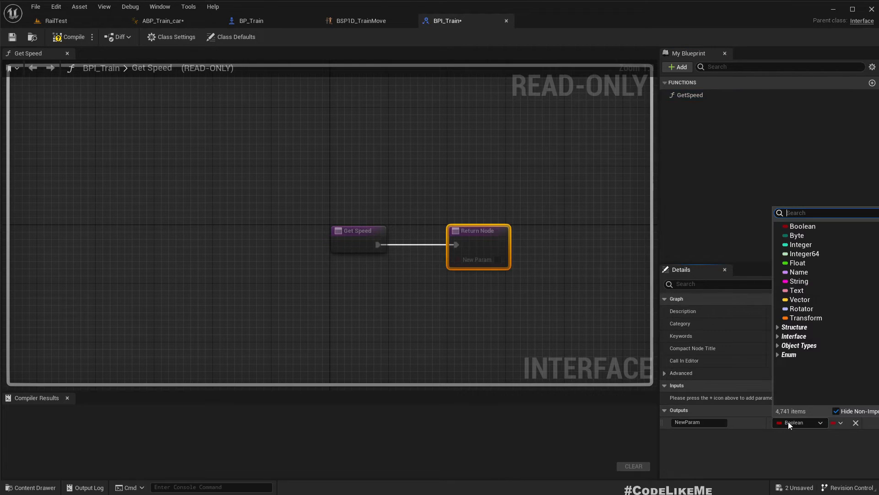
click(797, 263)
text(Speed)
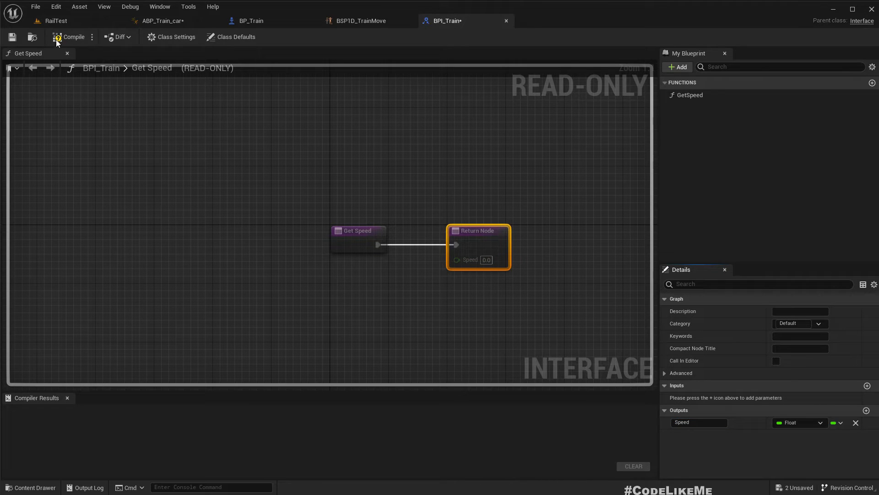
click(251, 21)
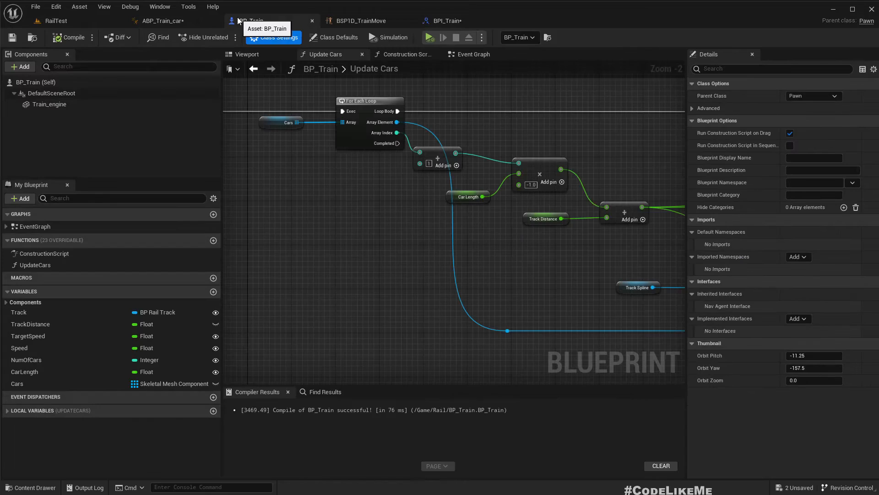
mouse_move(69, 119)
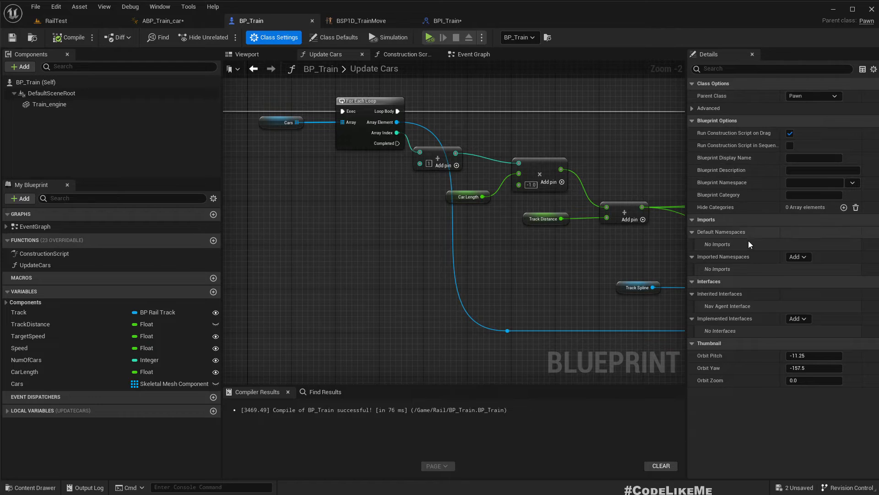
- Add BPI_Train to BP_Train's interfaces; GetSpeed returns Speed × Get World Delta Seconds, then compile
click(796, 318)
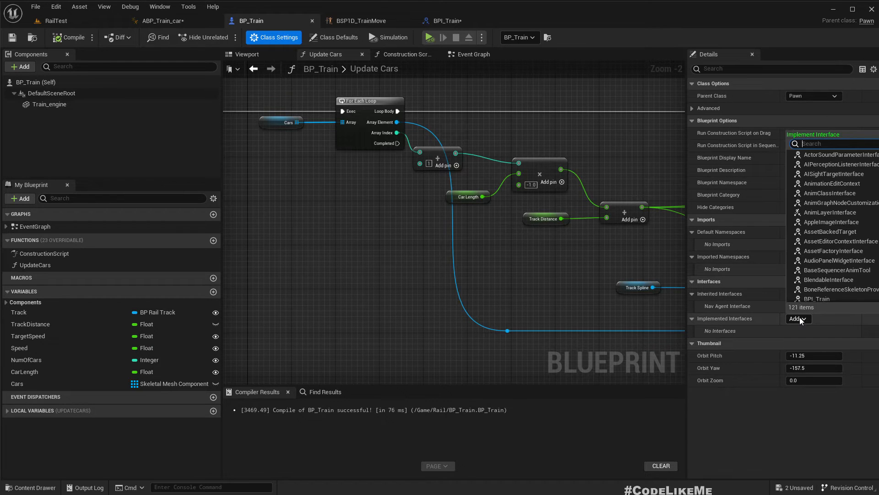
mouse_move(817, 299)
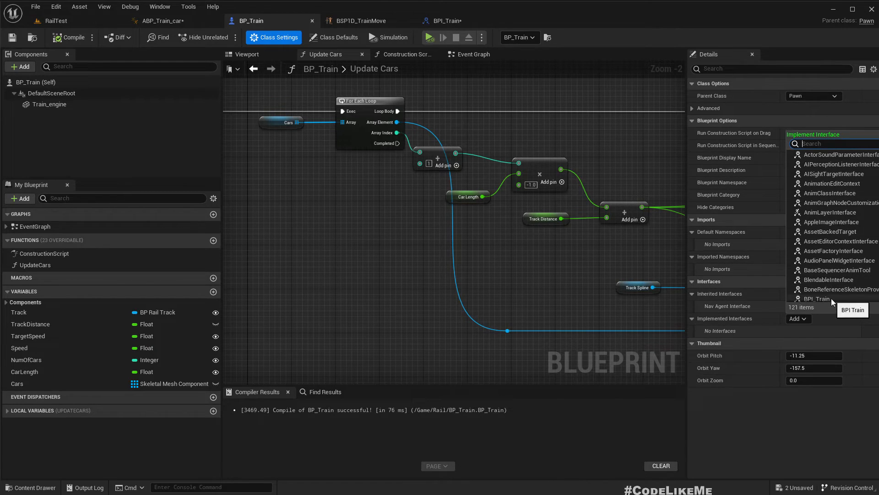
click(818, 299)
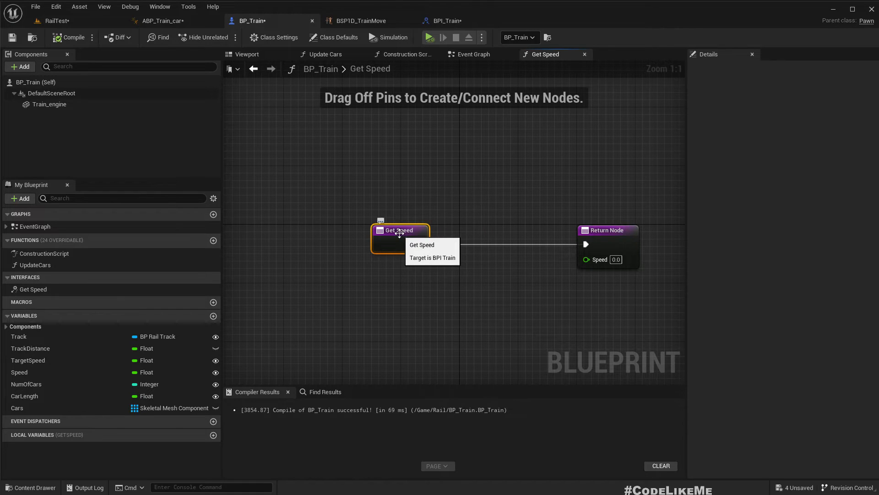
click(473, 54)
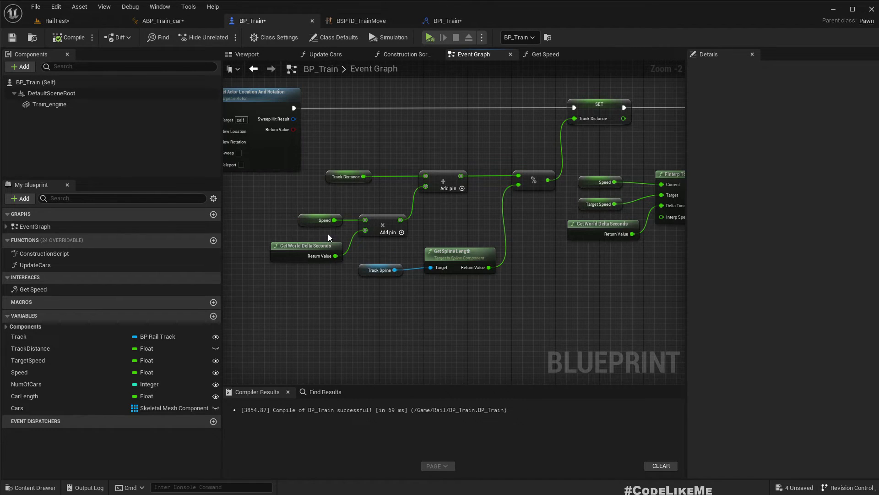
mouse_move(478, 237)
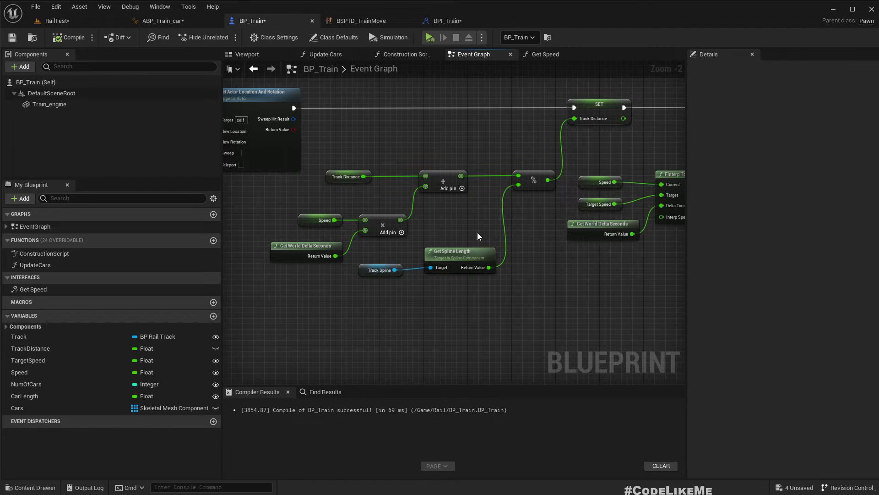
click(320, 220)
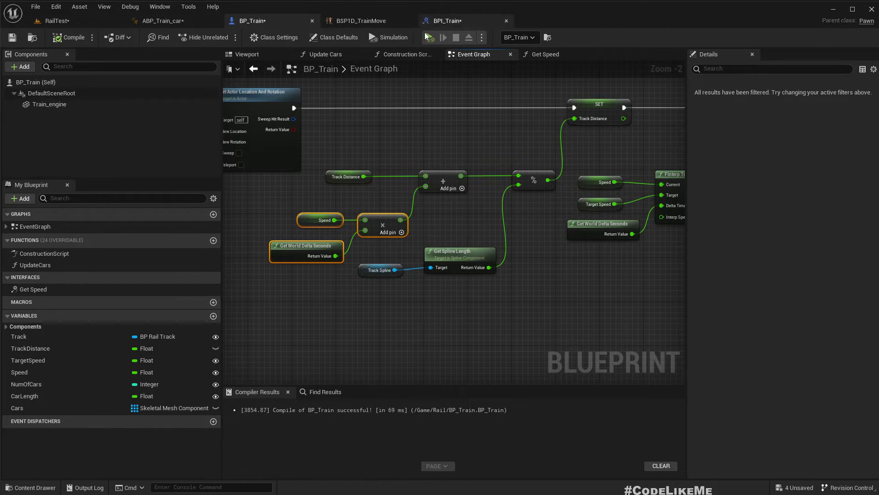
click(542, 54)
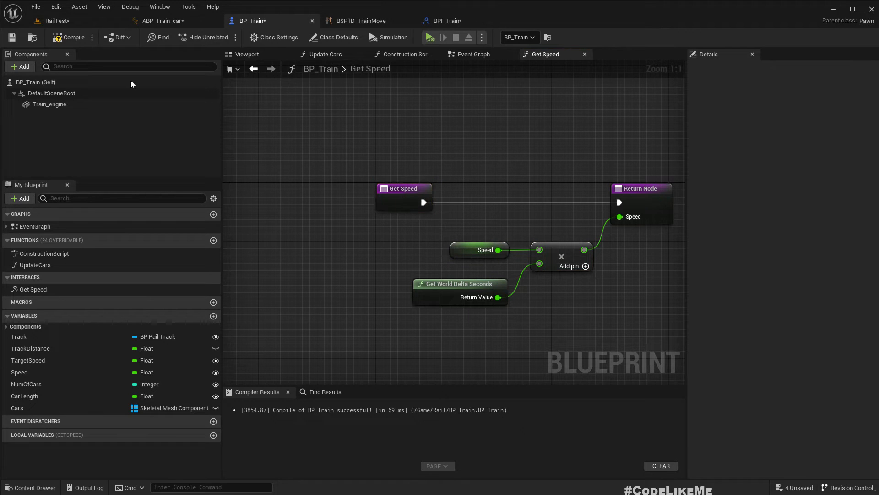
click(454, 20)
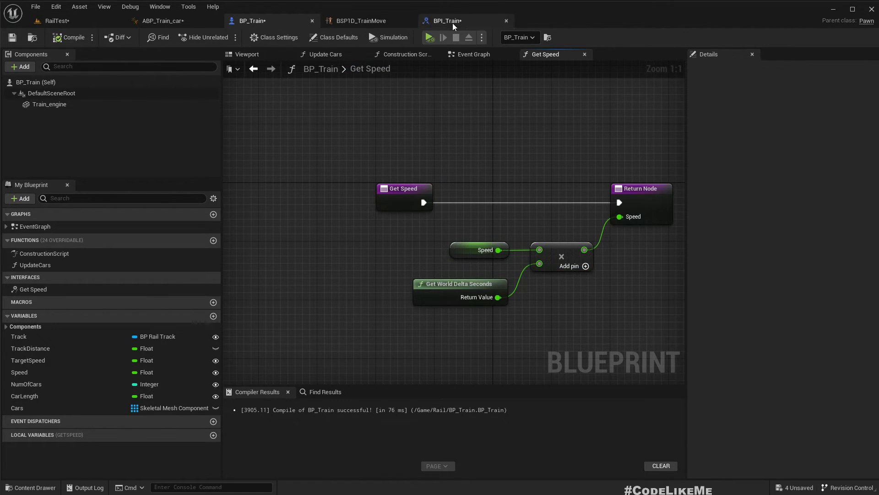
click(360, 20)
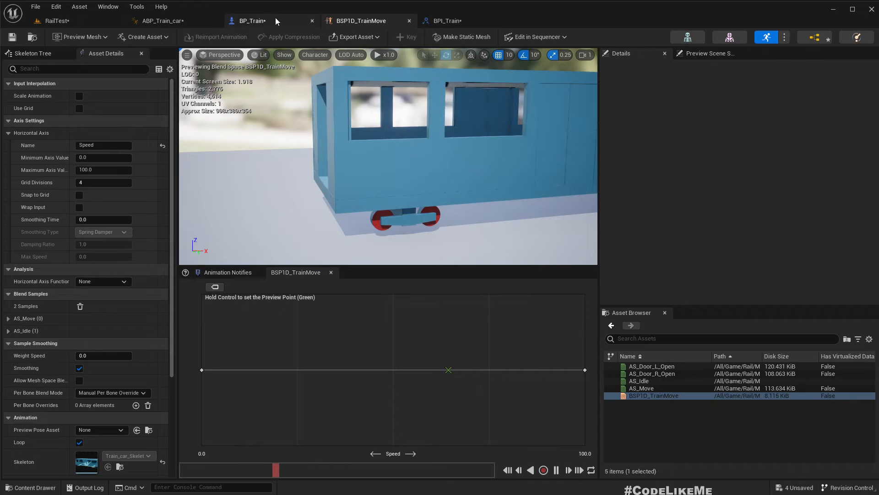
- In ABP_Train_car, check Try Get Pawn Owner with Is Valid, set Speed from Get Speed, compile
click(162, 21)
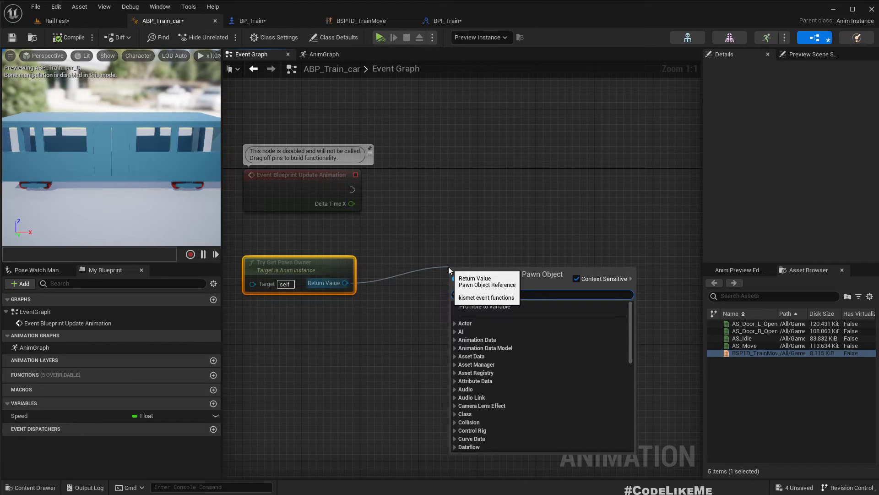
text(Is Valid)
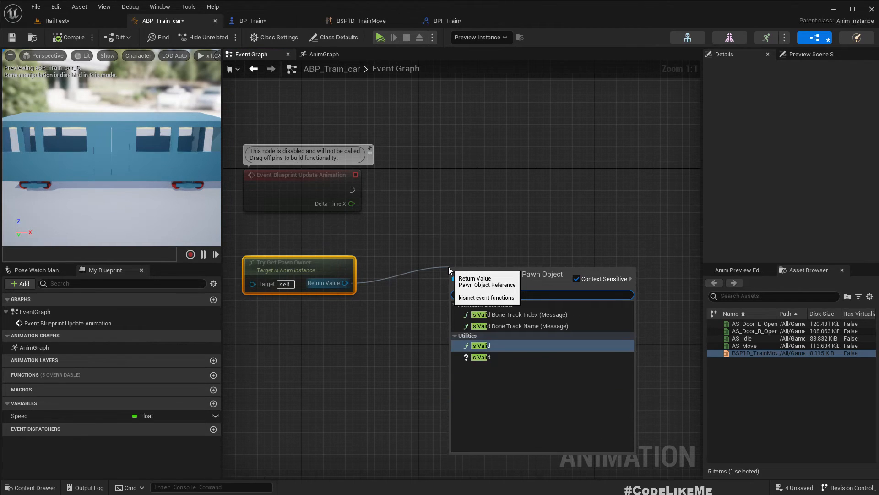
click(480, 345)
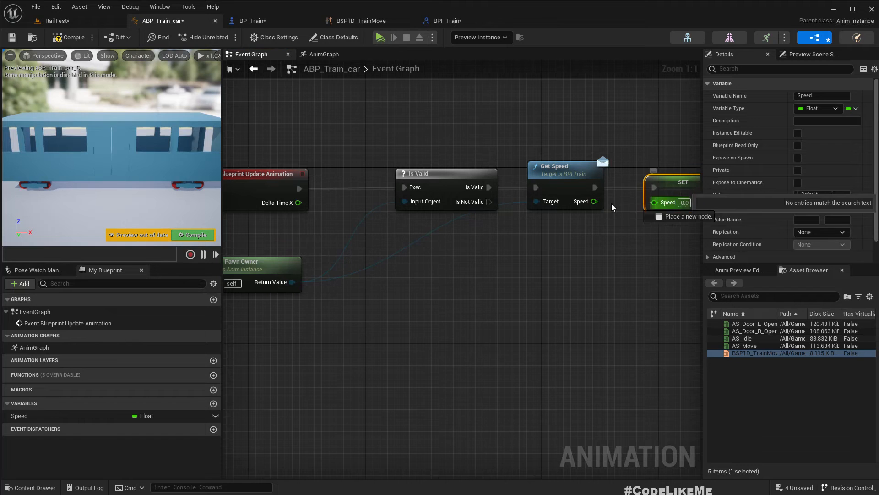
click(68, 37)
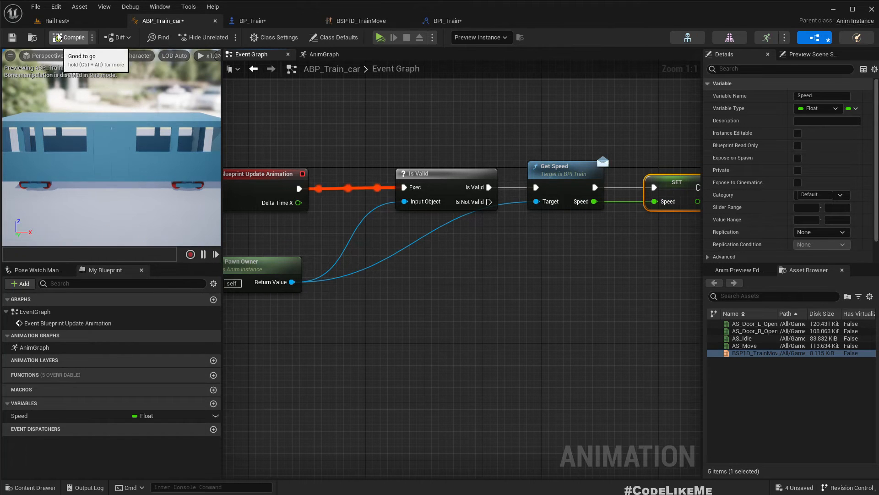
click(53, 21)
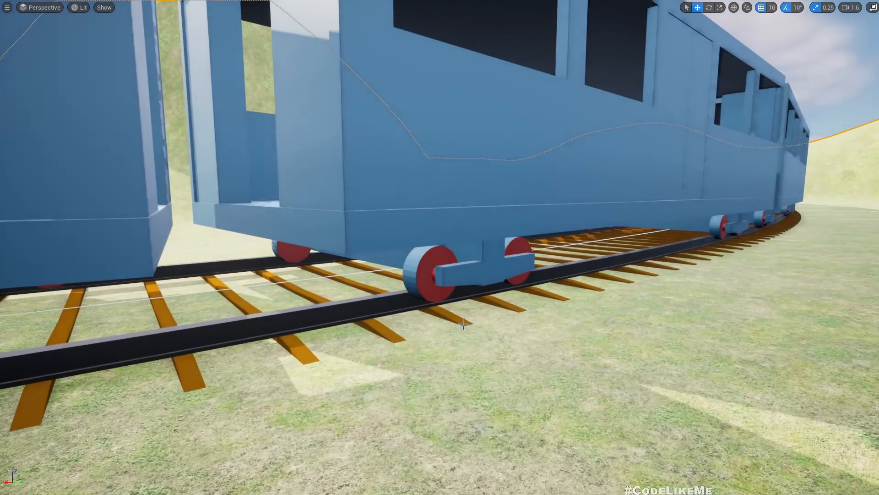
- Orbit the viewport around the train to inspect its wheels on the track
drag(440, 248, 439, 112)
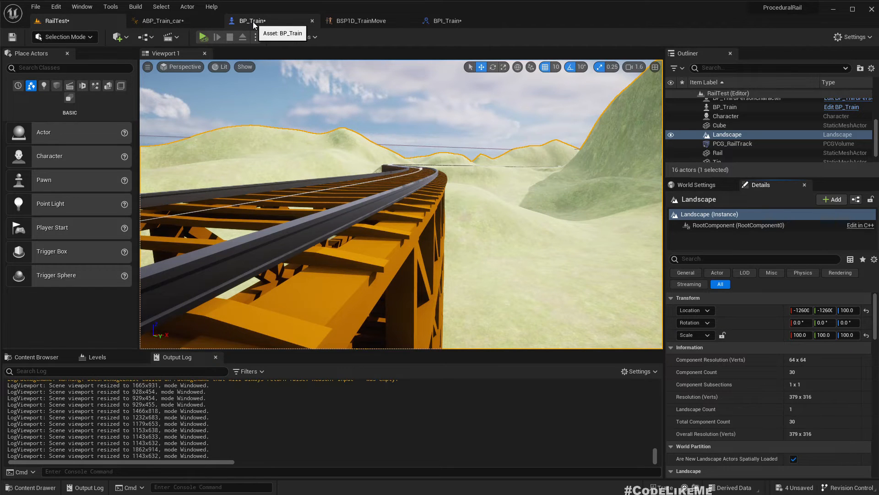
- Wire BP_Train's Speed into the Print String's In String after Update Cars
click(163, 20)
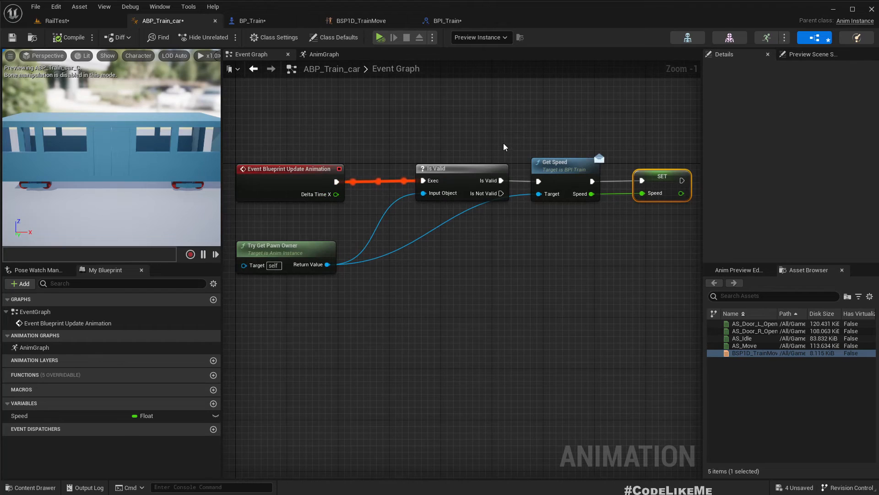
click(252, 21)
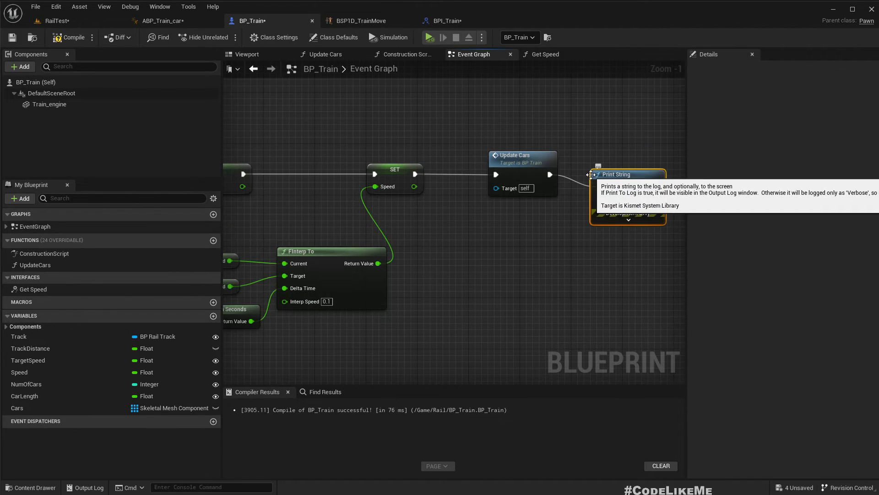
click(382, 175)
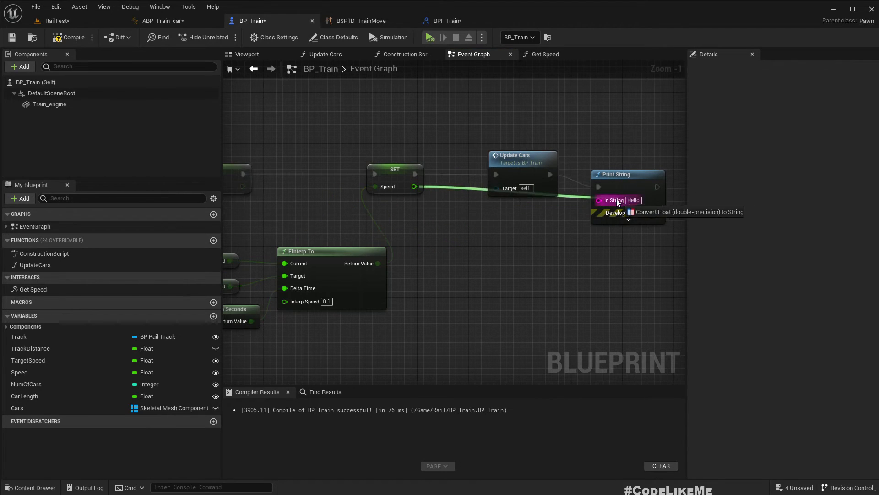
click(55, 20)
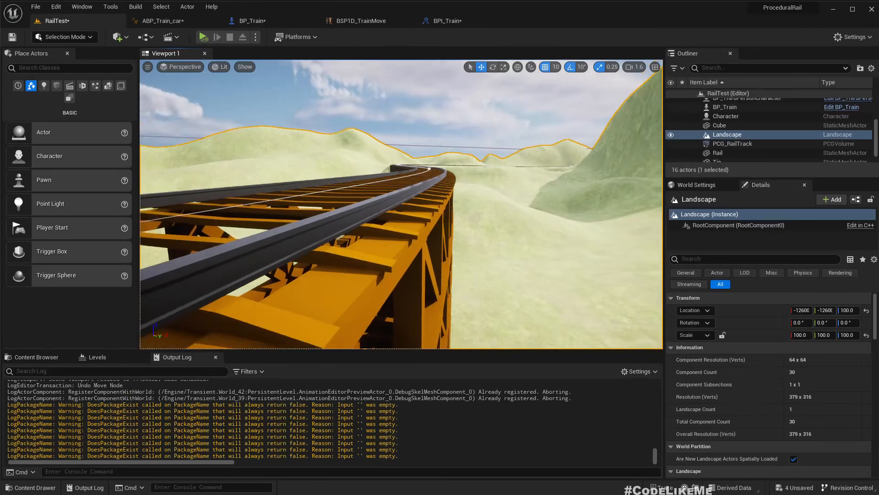
- Play-test the level, seeing printed speeds near 740–757, then recompile BP_Train
click(202, 36)
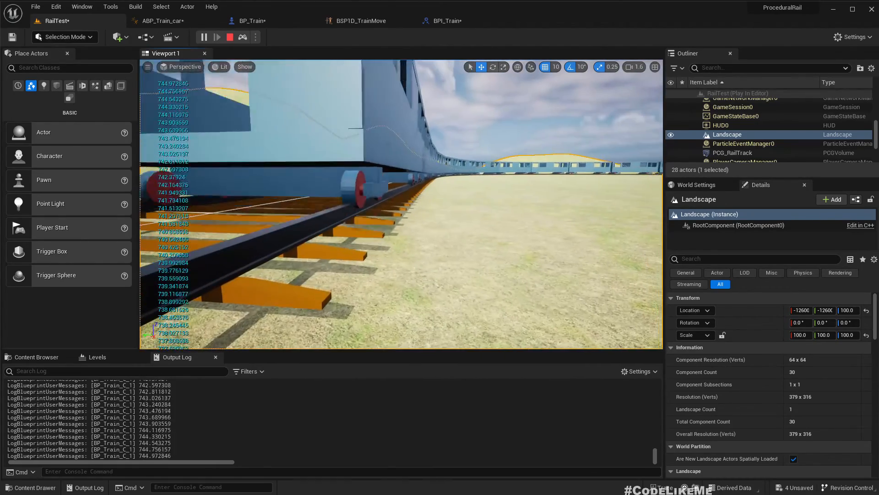
click(228, 37)
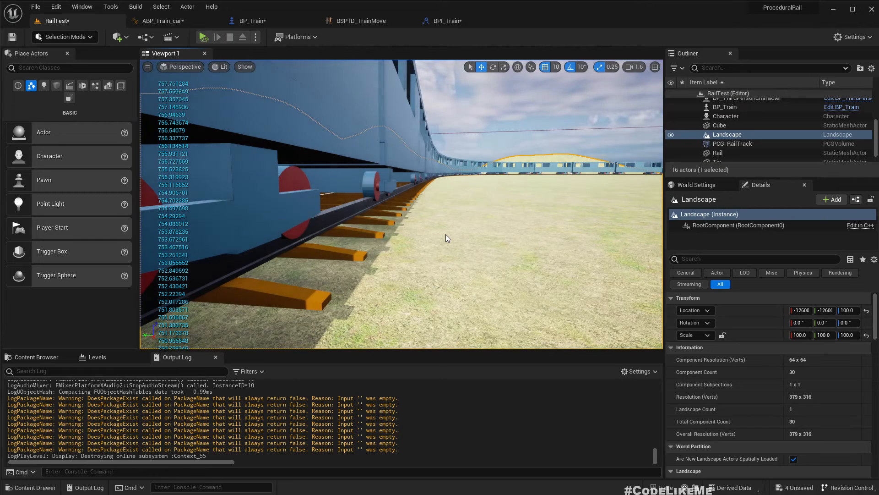
click(252, 20)
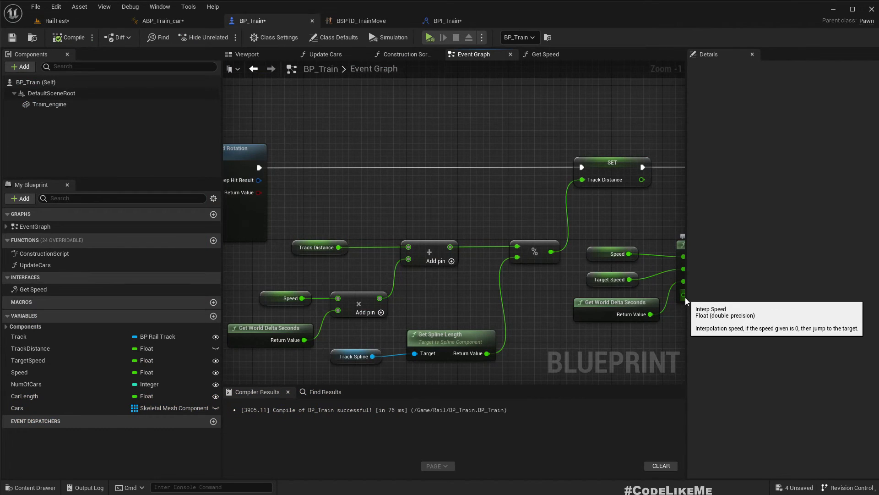
mouse_move(270, 327)
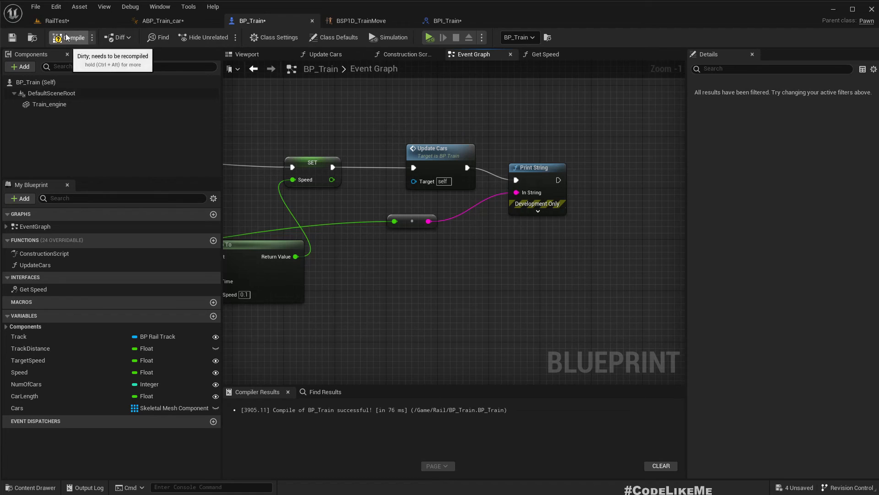
click(55, 21)
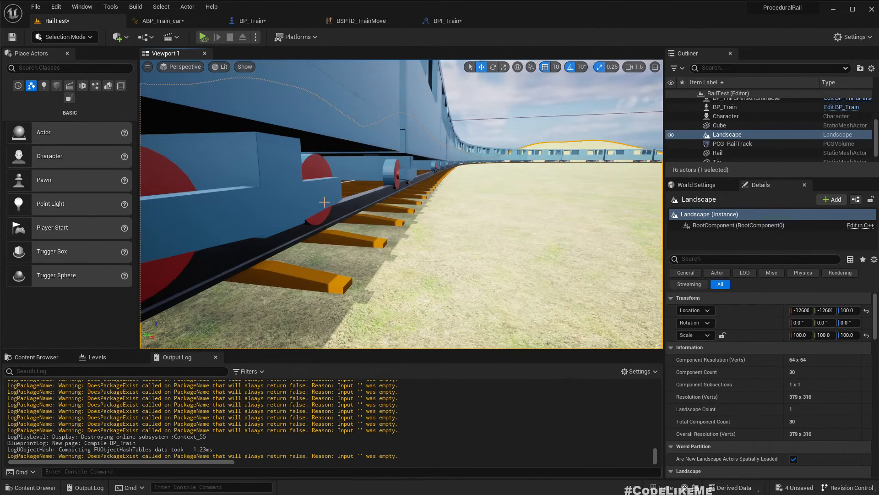
- Play-test the level again and watch the printed train speed settle around 6.5
click(202, 37)
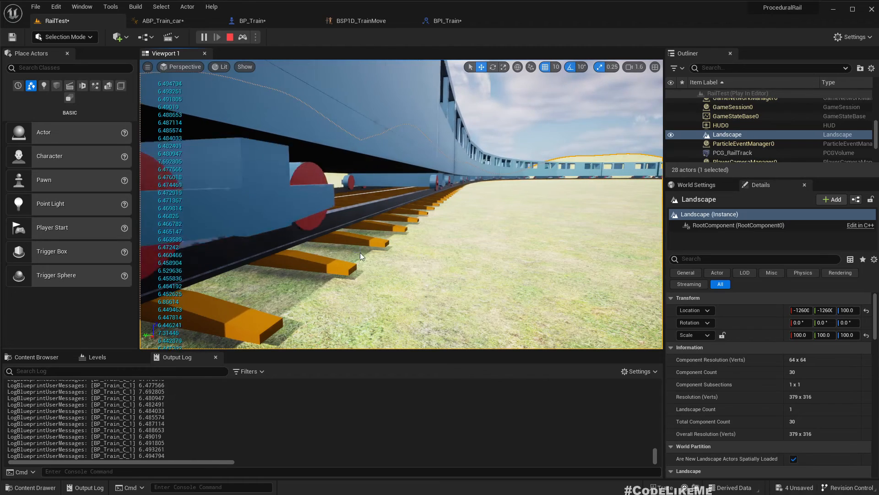
click(157, 20)
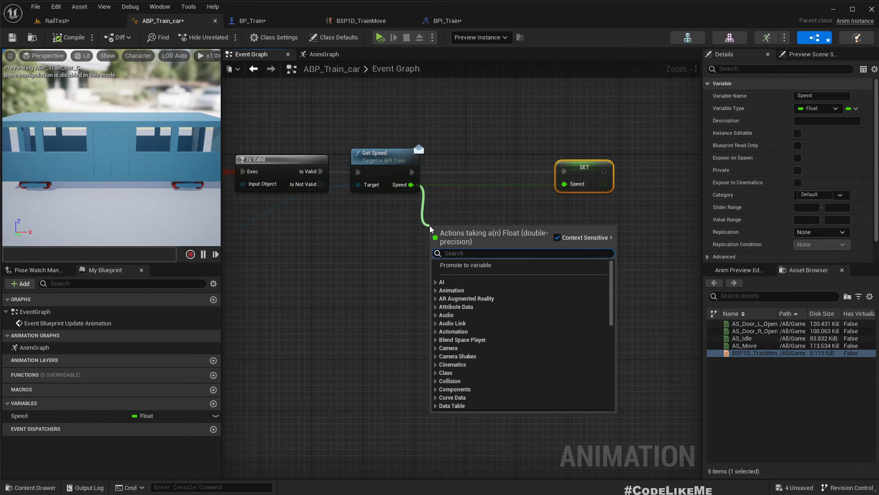
- Multiply Get Speed by 20.0 before SET Speed and recompile ABP_Train_car
click(465, 264)
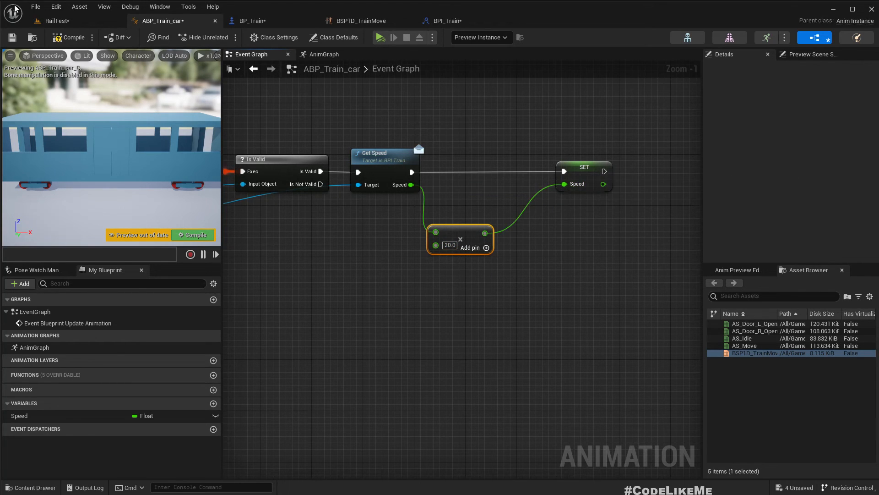
click(53, 20)
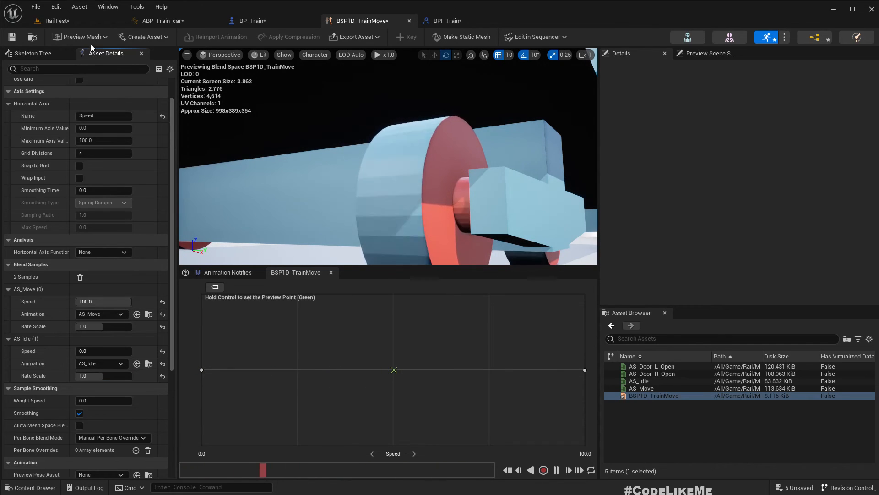
- Save all assets, then play RailTest to watch the car wheels turn before stopping
click(53, 21)
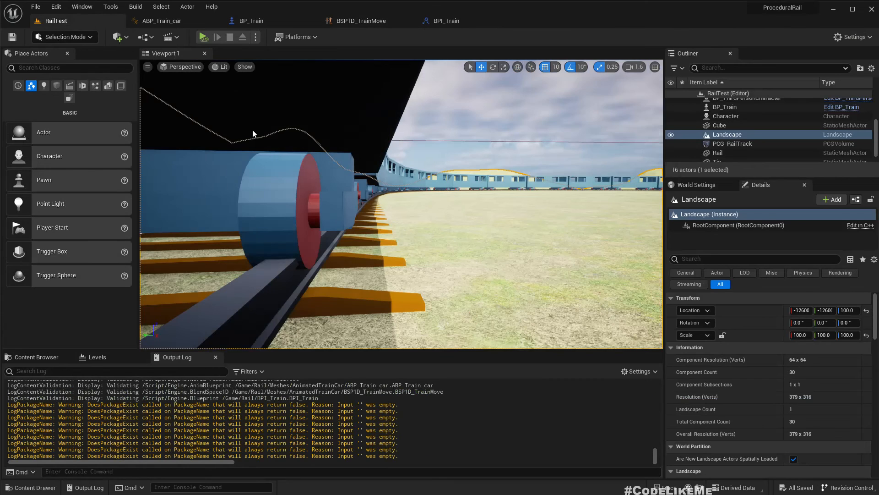
click(202, 37)
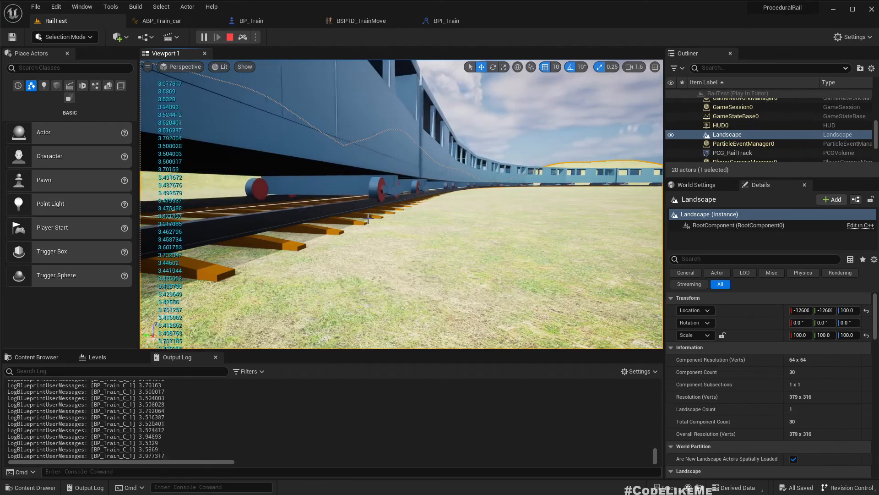
click(230, 37)
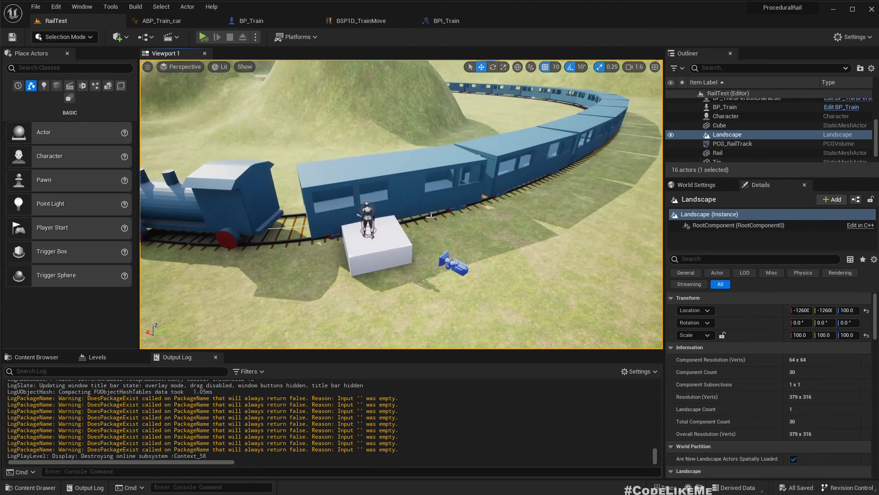
click(211, 37)
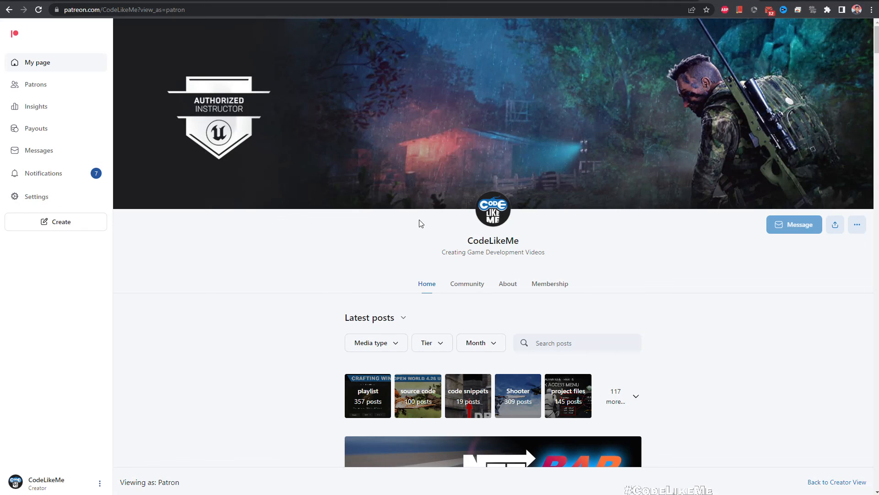
scroll(down, 3)
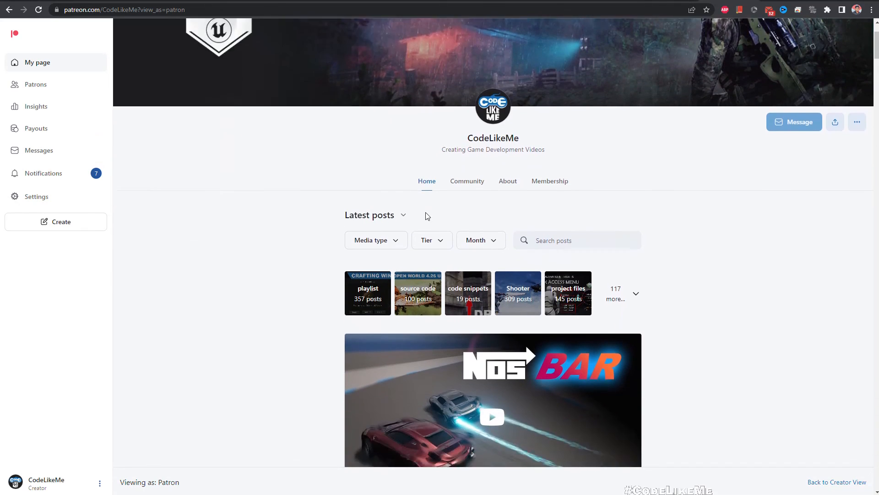
scroll(down, 3)
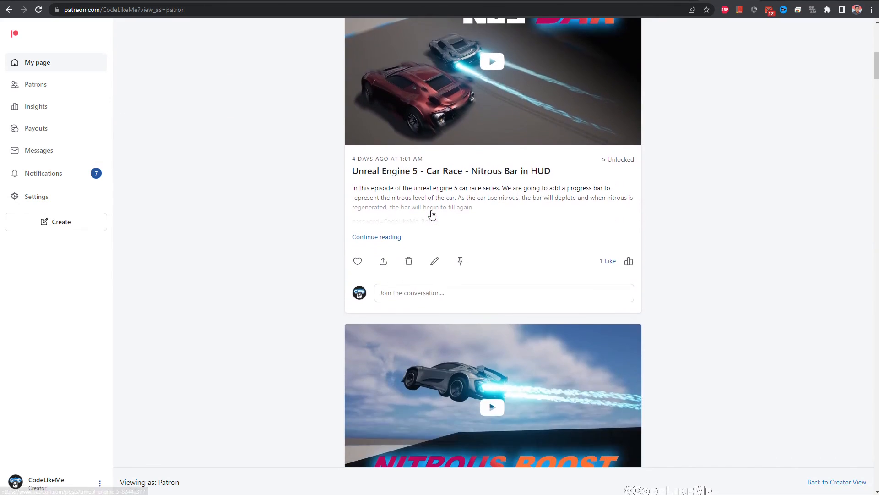
scroll(down, 3)
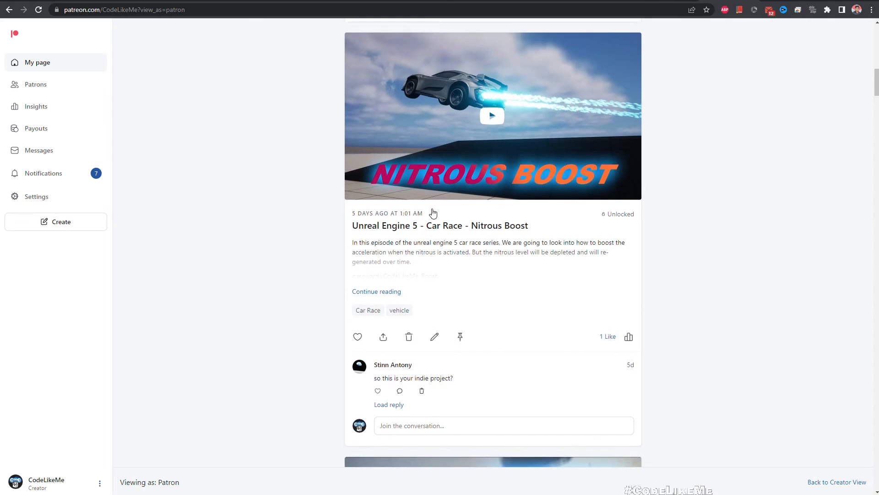
scroll(down, 3)
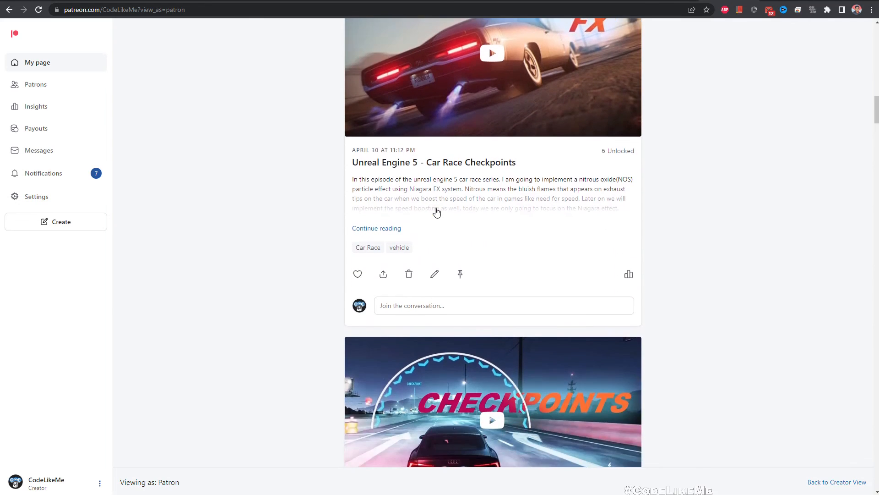
scroll(down, 3)
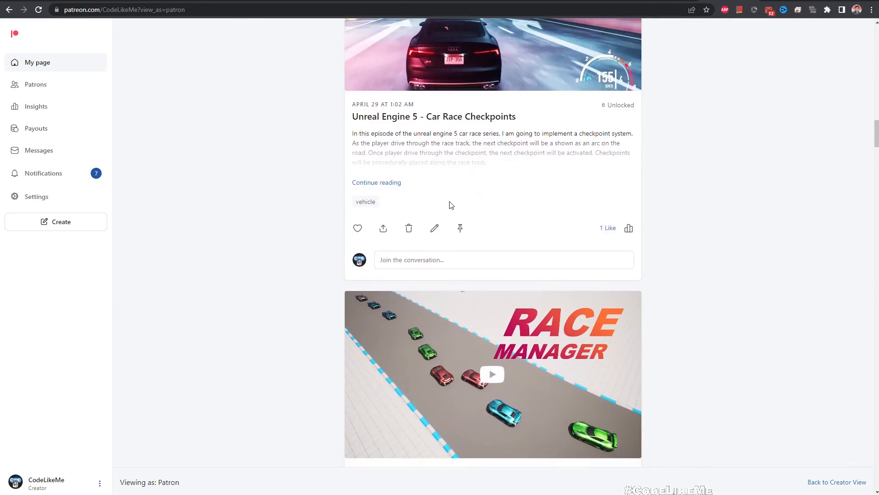
scroll(down, 3)
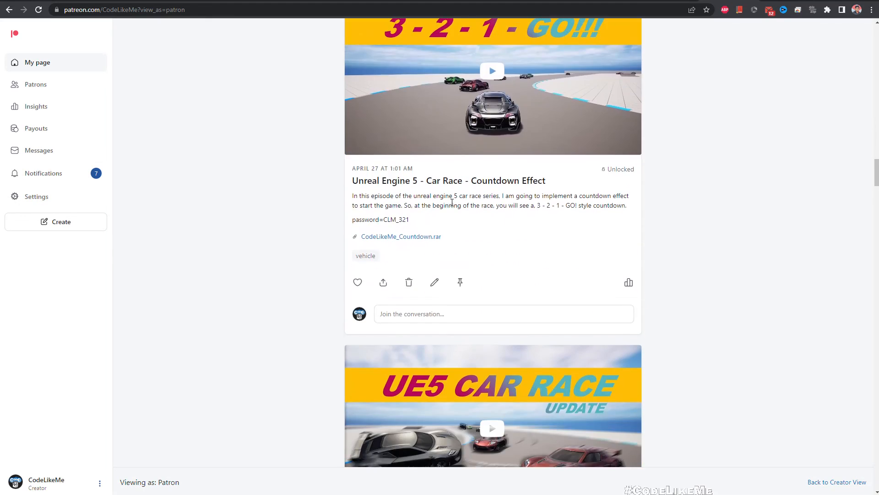
scroll(down, 3)
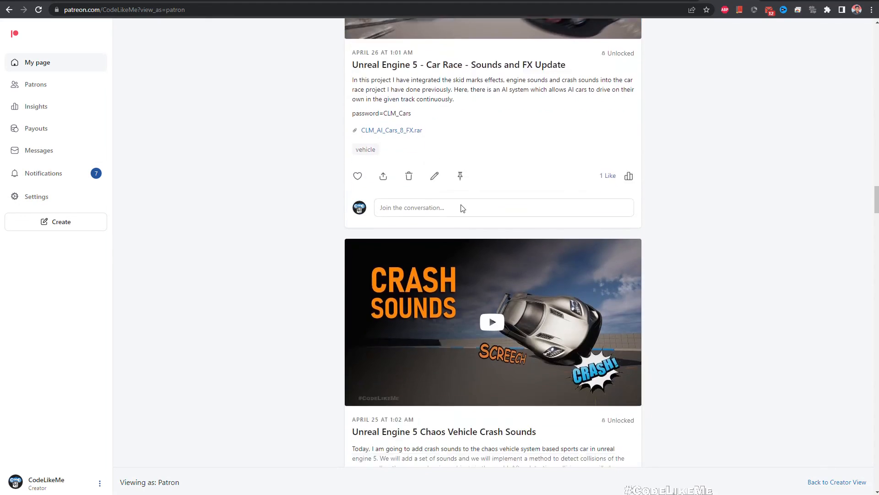